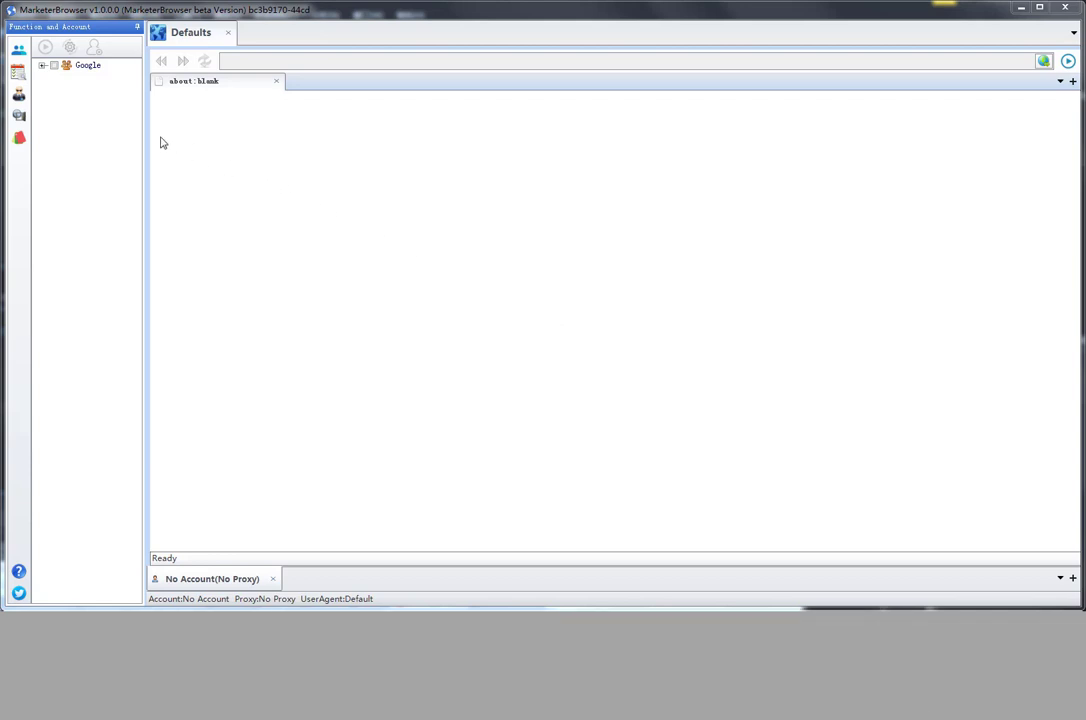
# - Open the Module Manager, which lists the existing Google module and its website URL
pyautogui.click(18, 76)
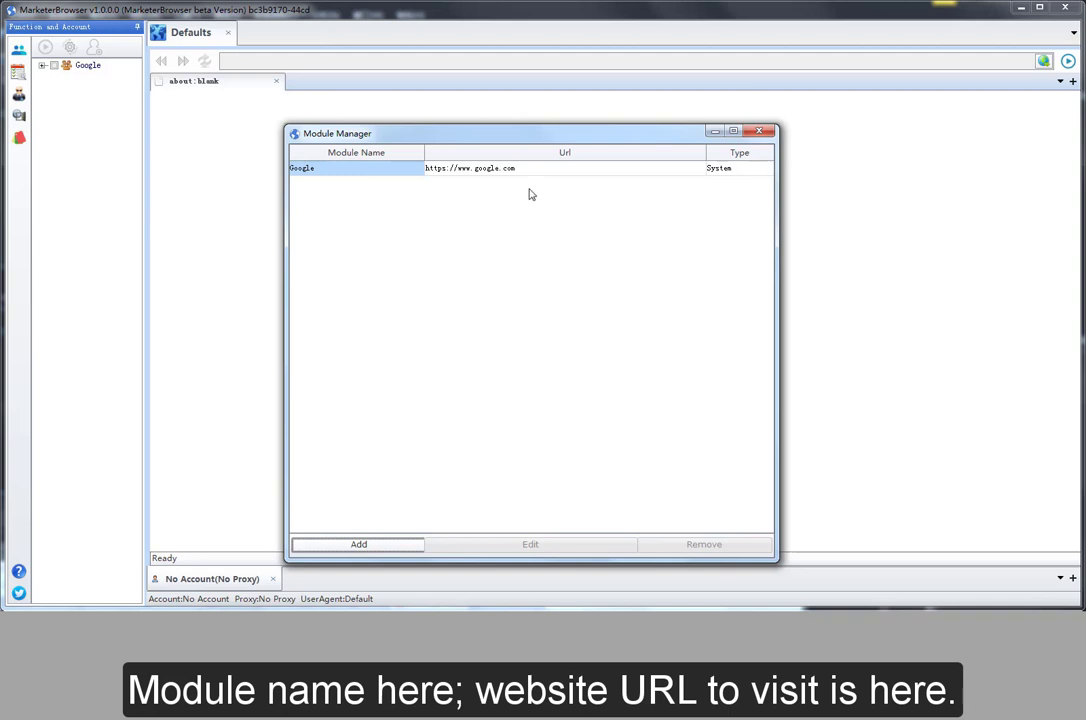
pyautogui.moveTo(735, 194)
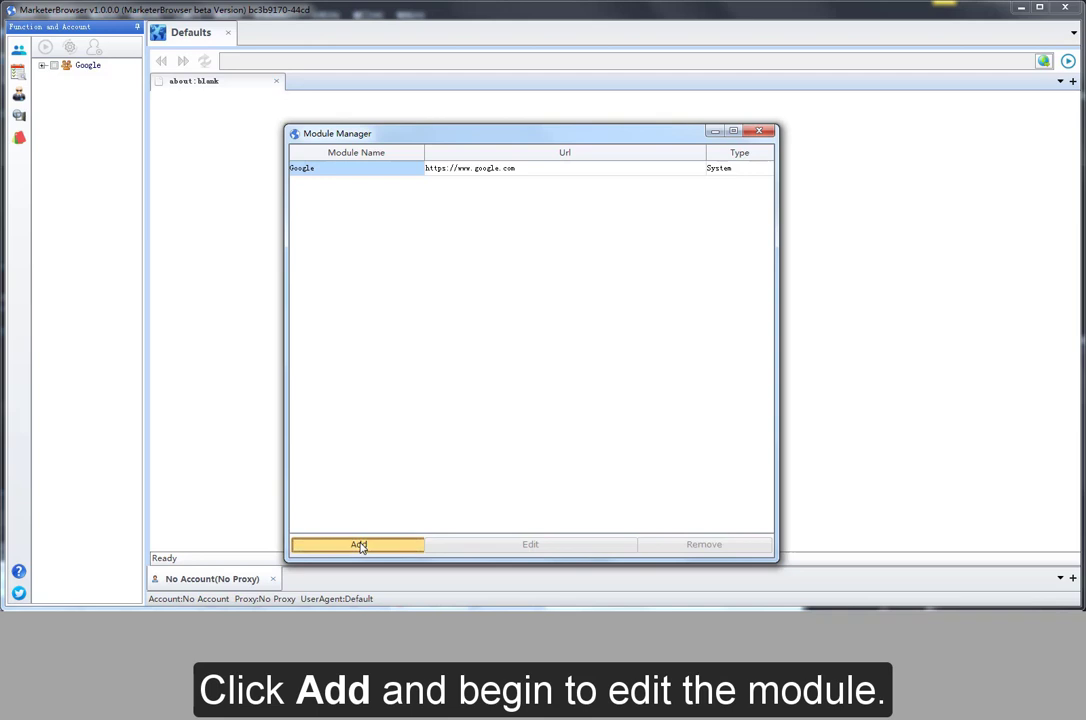
# - Add a new module, giving a blank Create Module editor at about:blank
pyautogui.click(357, 544)
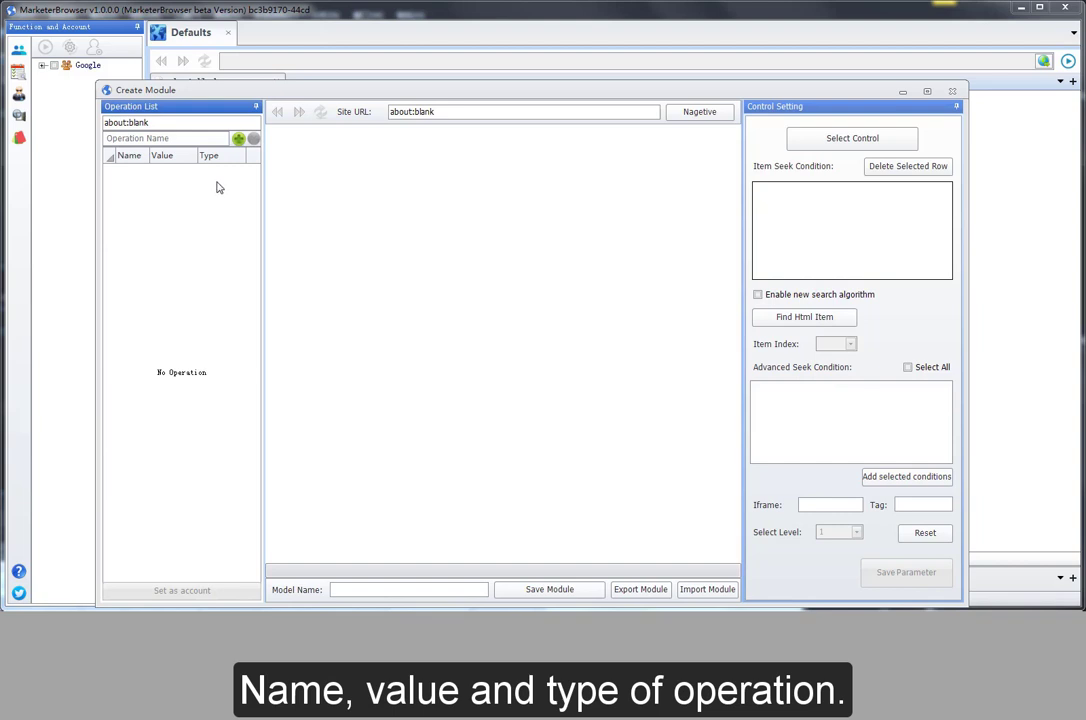
pyautogui.moveTo(240, 186)
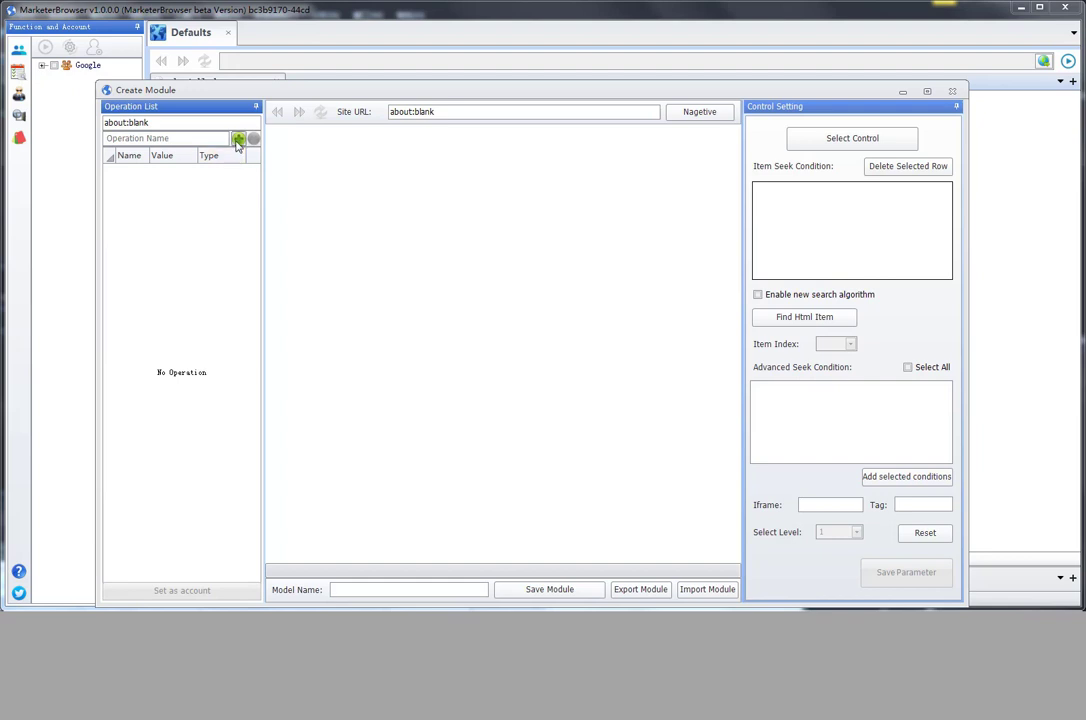
pyautogui.click(238, 139)
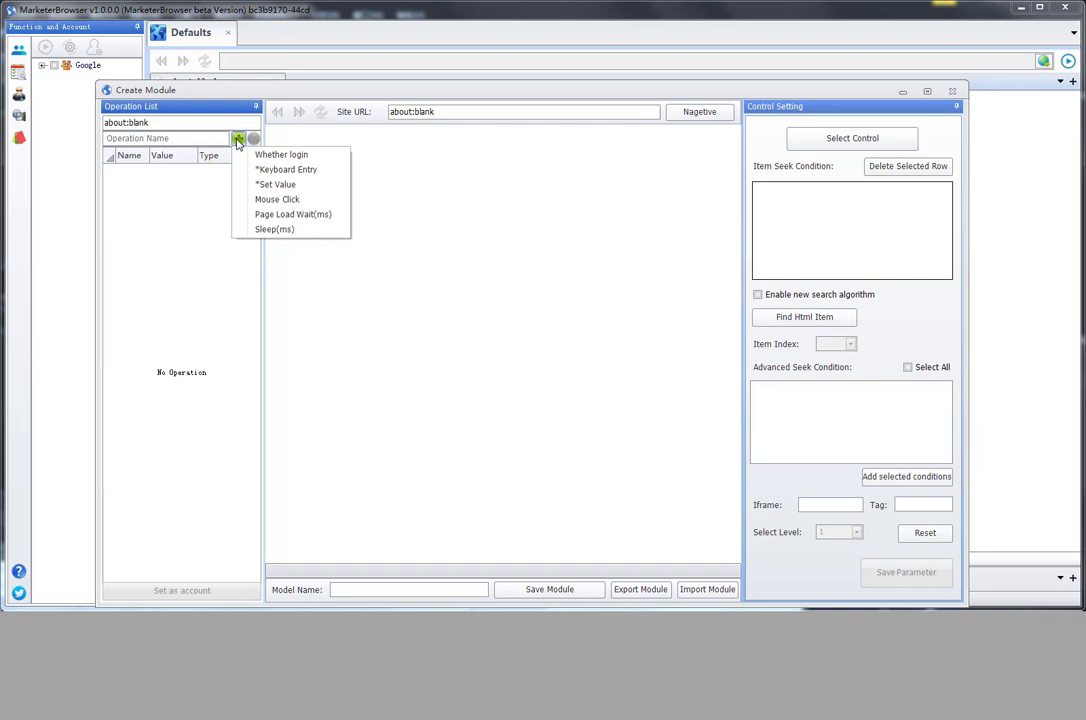
pyautogui.moveTo(276, 184)
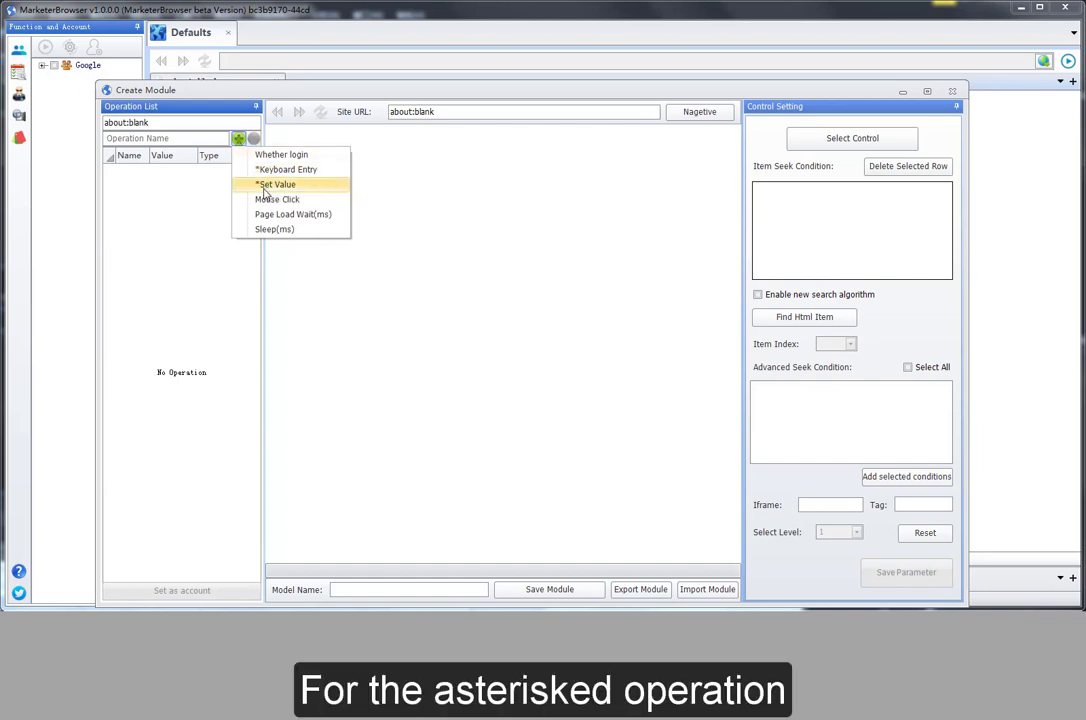
pyautogui.moveTo(281, 154)
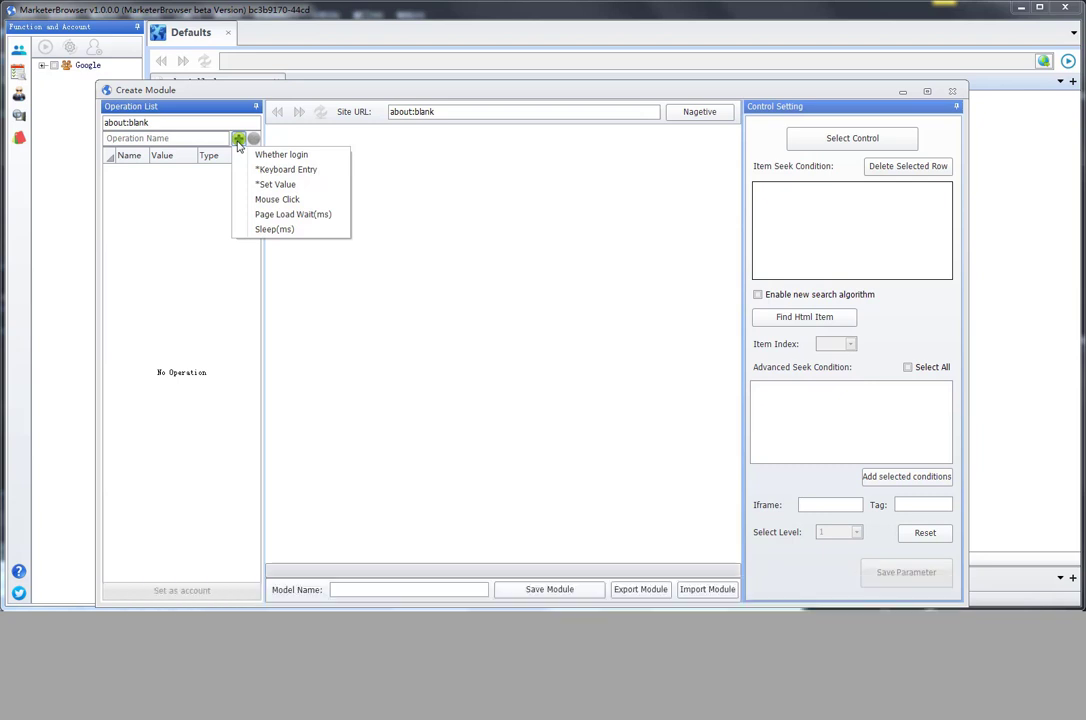
pyautogui.moveTo(247, 150)
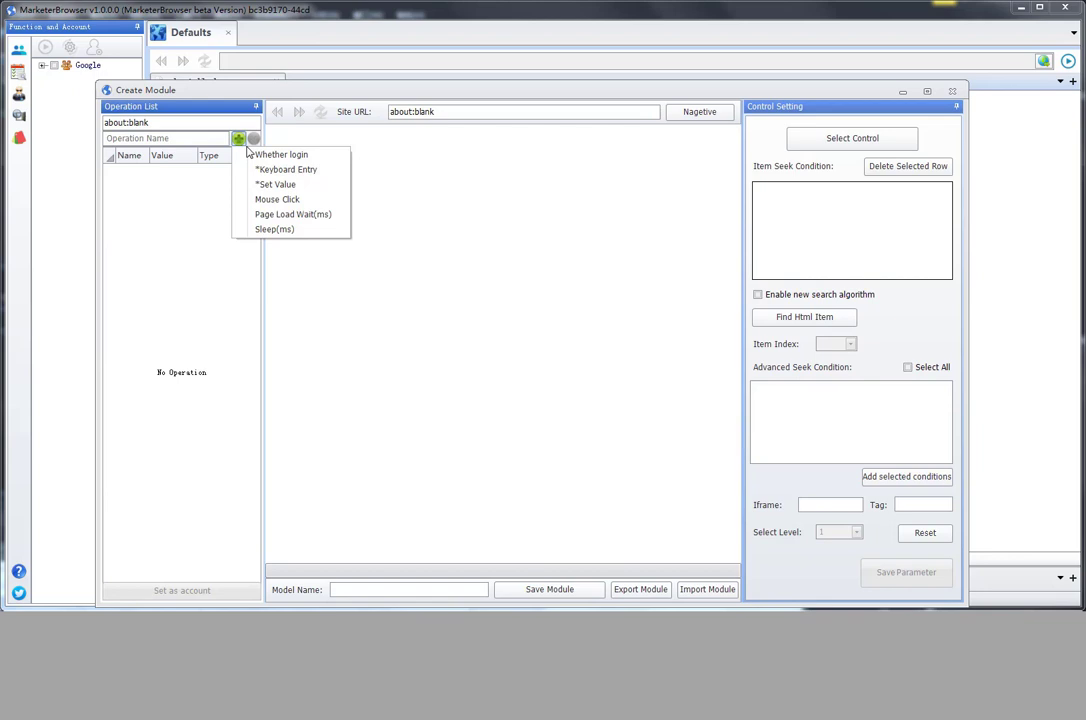
pyautogui.moveTo(280, 154)
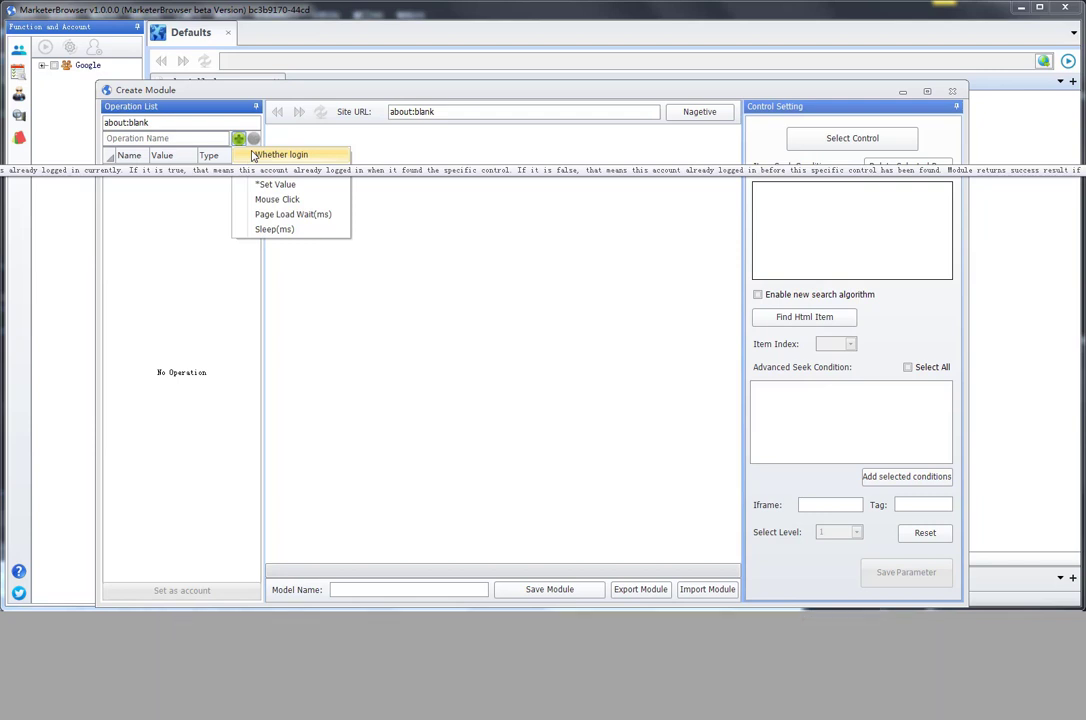
pyautogui.moveTo(288, 169)
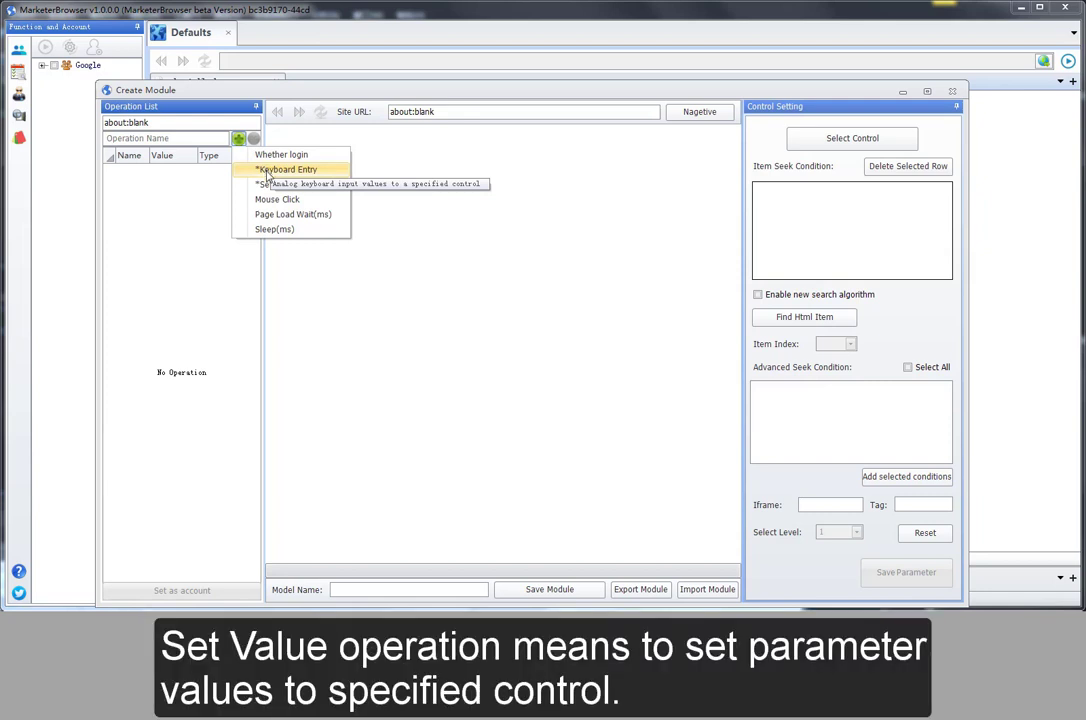
pyautogui.moveTo(277, 184)
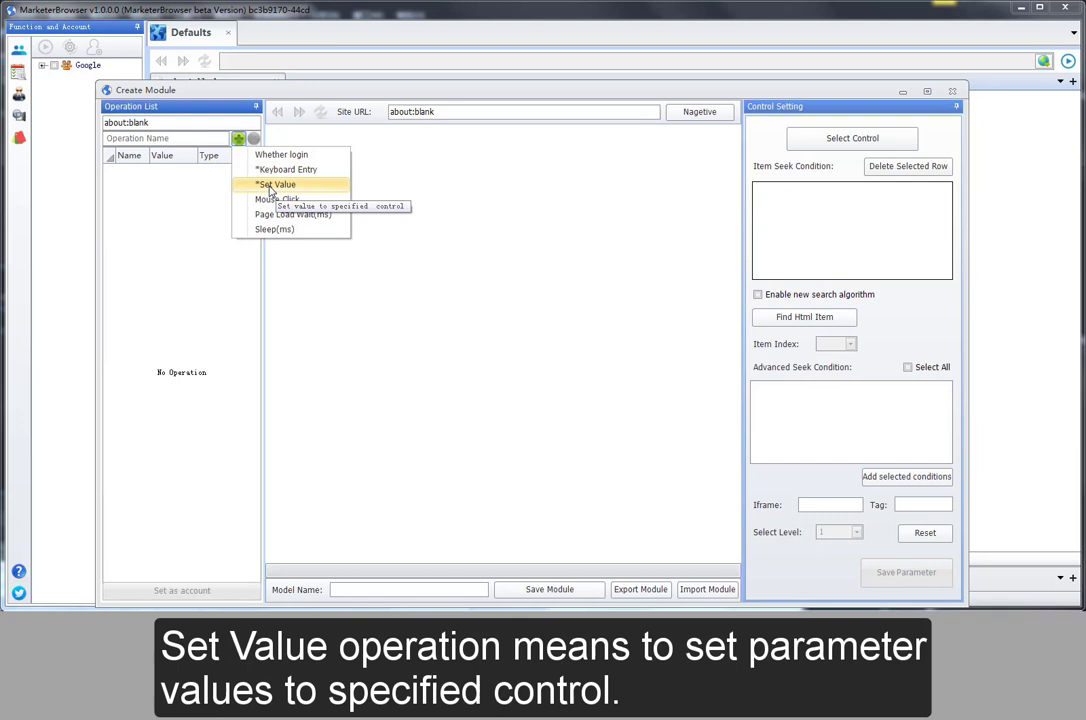
pyautogui.moveTo(269, 197)
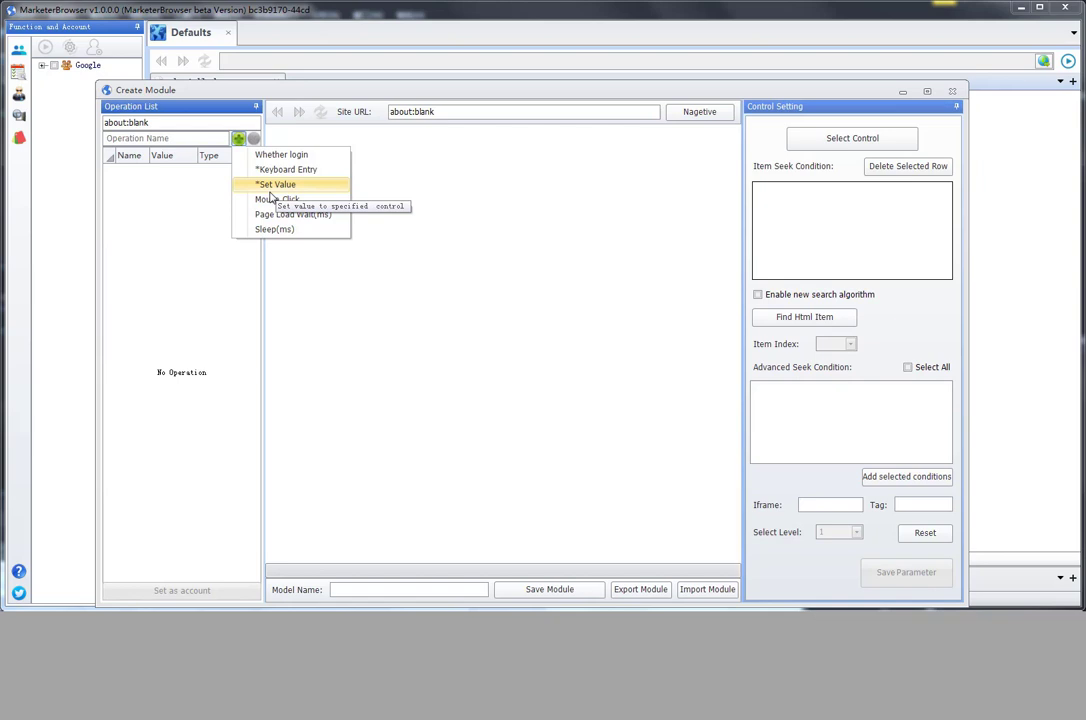
pyautogui.moveTo(277, 199)
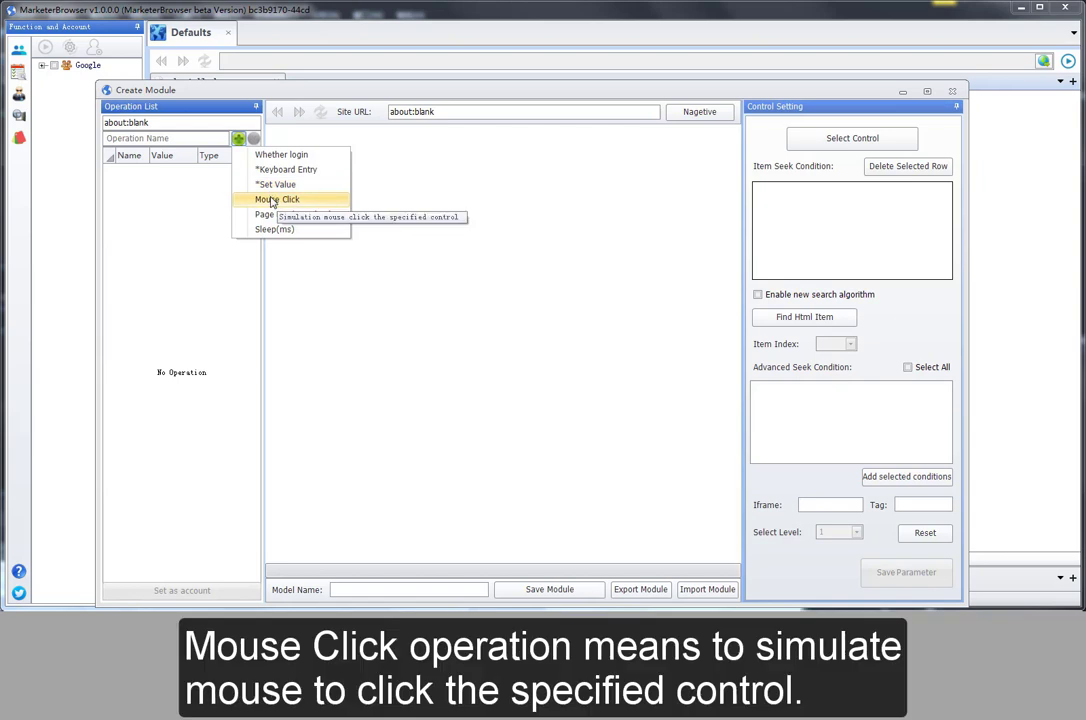
pyautogui.moveTo(293, 214)
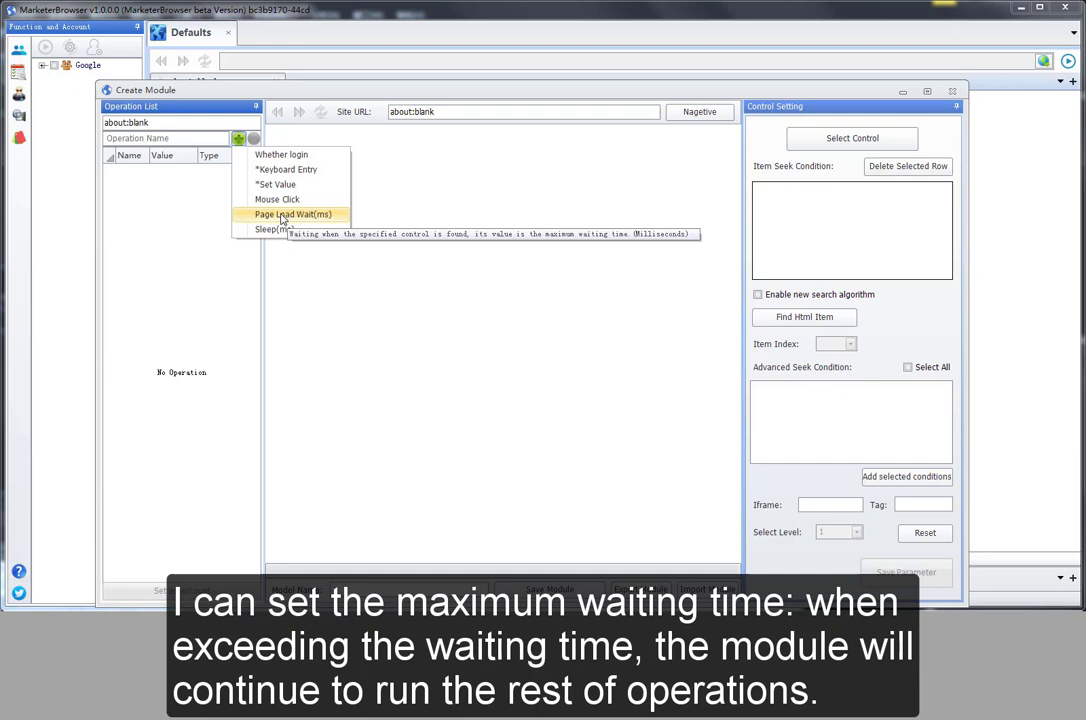
pyautogui.moveTo(269, 229)
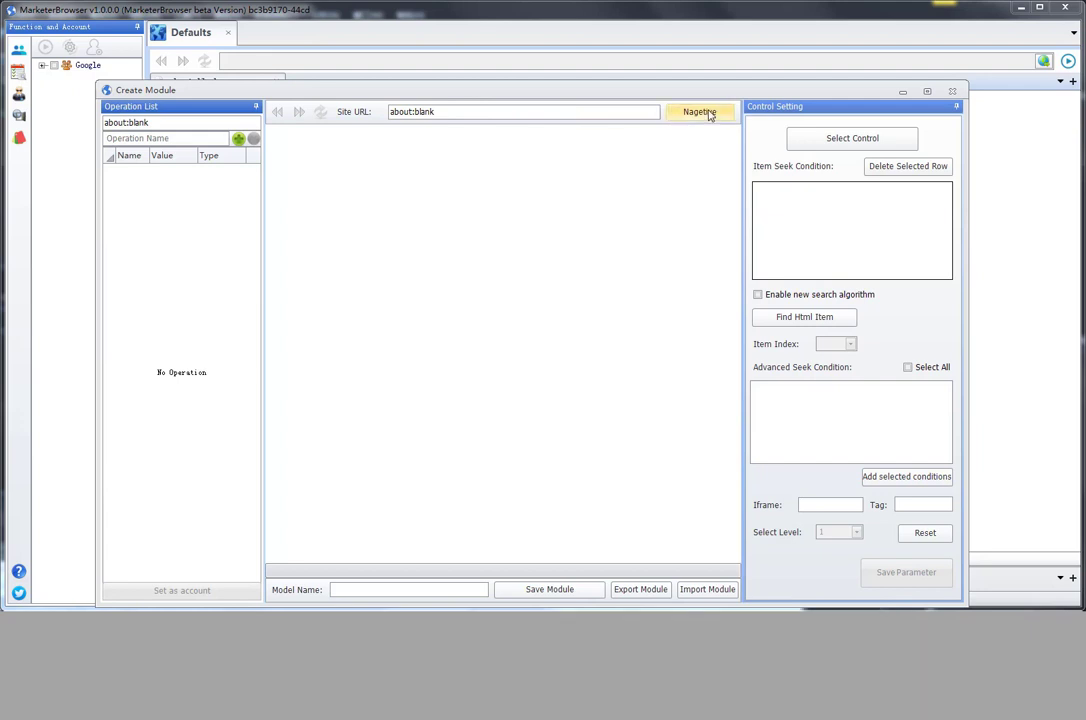
pyautogui.moveTo(642, 133)
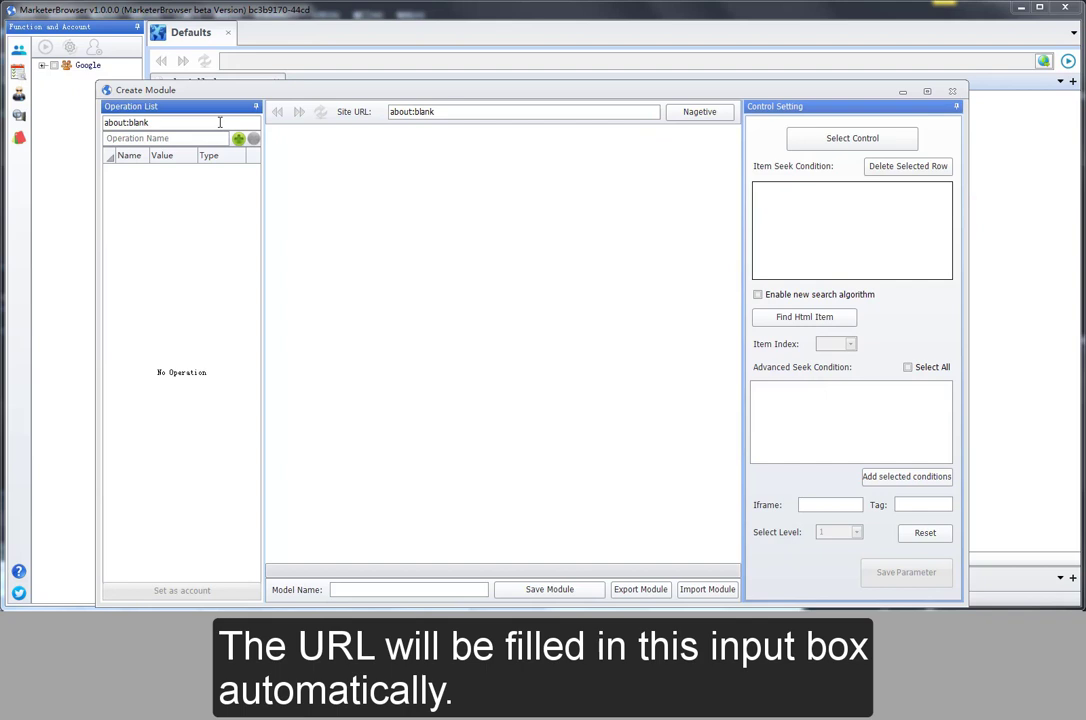
pyautogui.moveTo(349, 118)
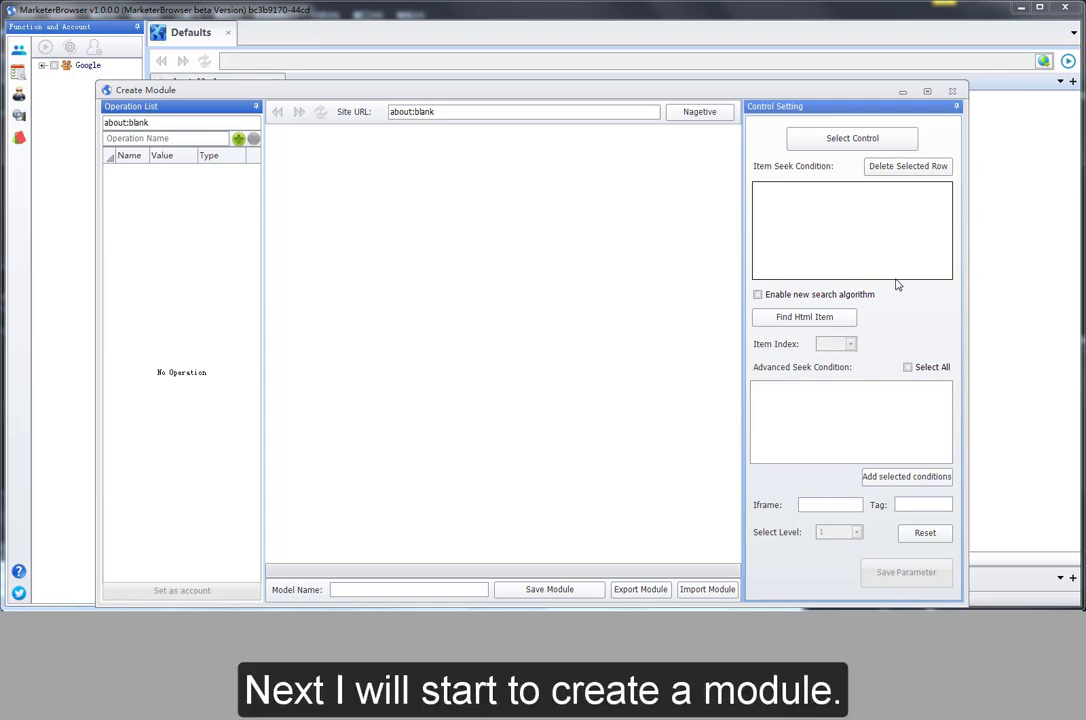
pyautogui.tripleClick(523, 111)
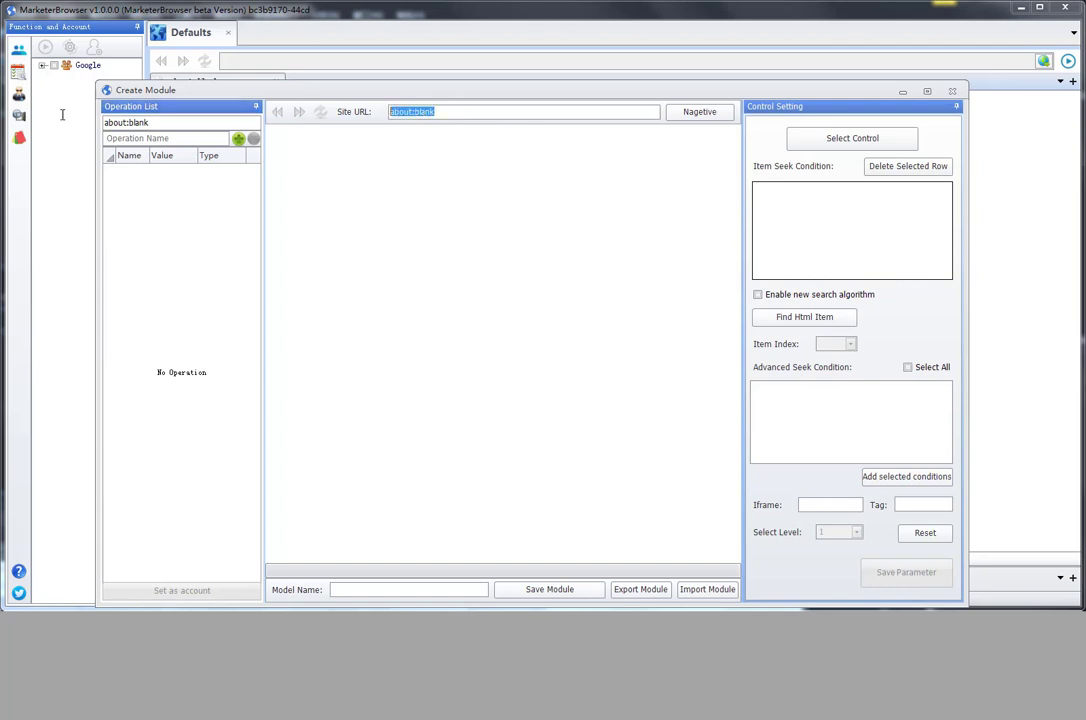
pyautogui.write('https://www.warriorforum.com')
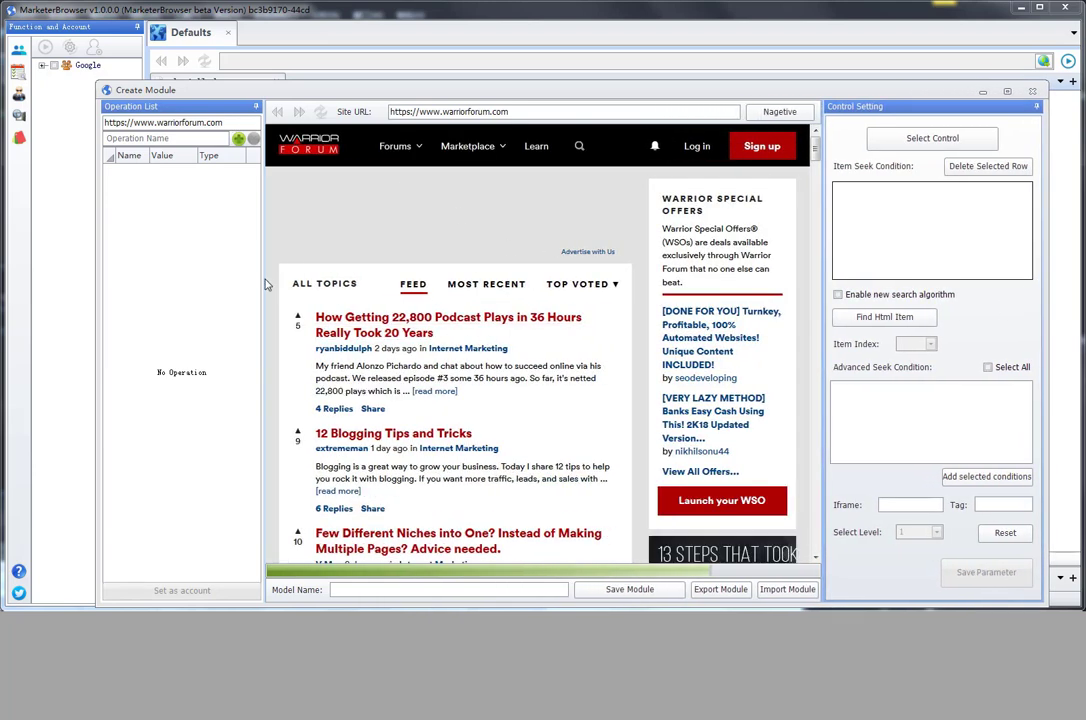
# - Add a Whether Login check on the header Log in link, returning false, and save it
pyautogui.click(239, 138)
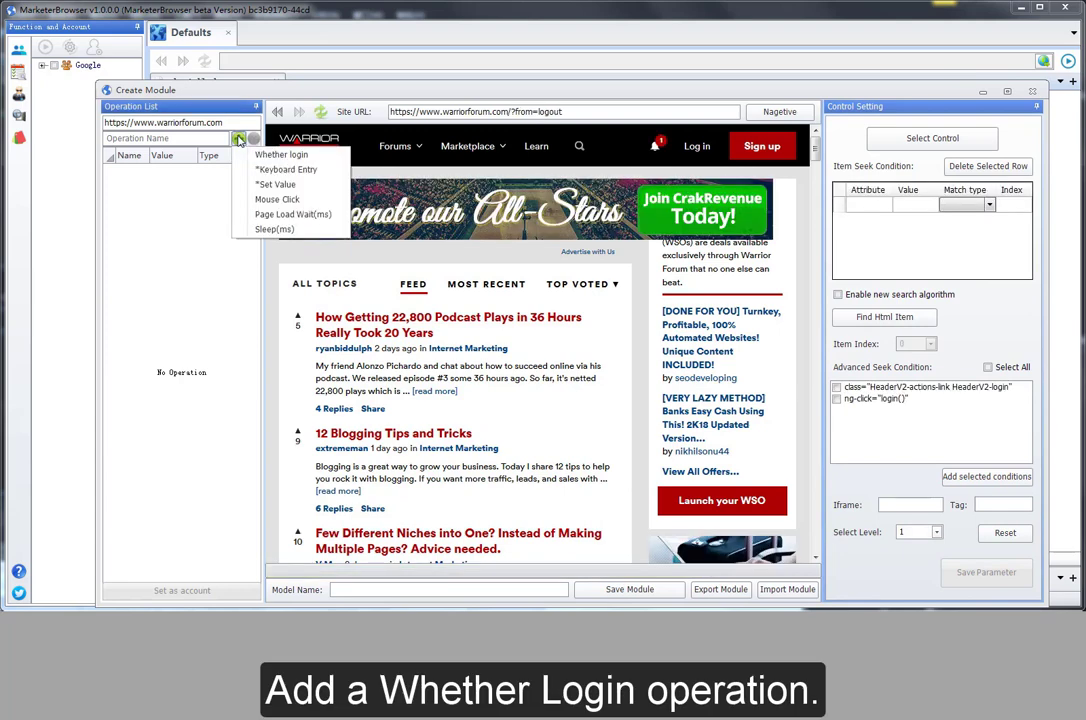
pyautogui.click(281, 154)
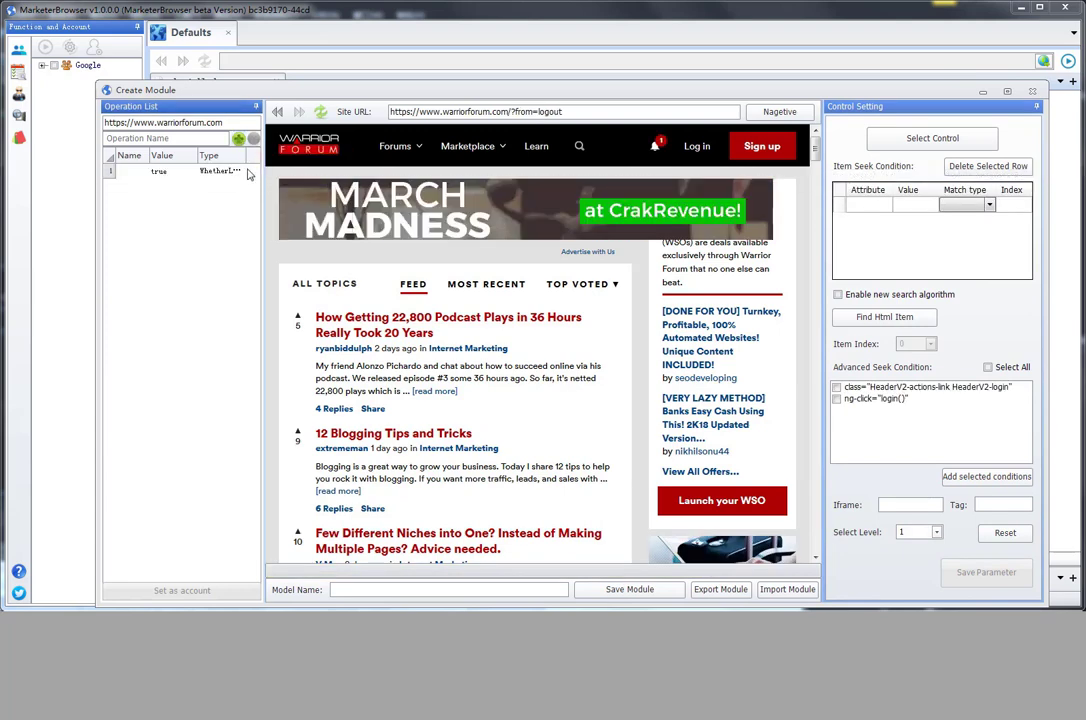
pyautogui.click(931, 138)
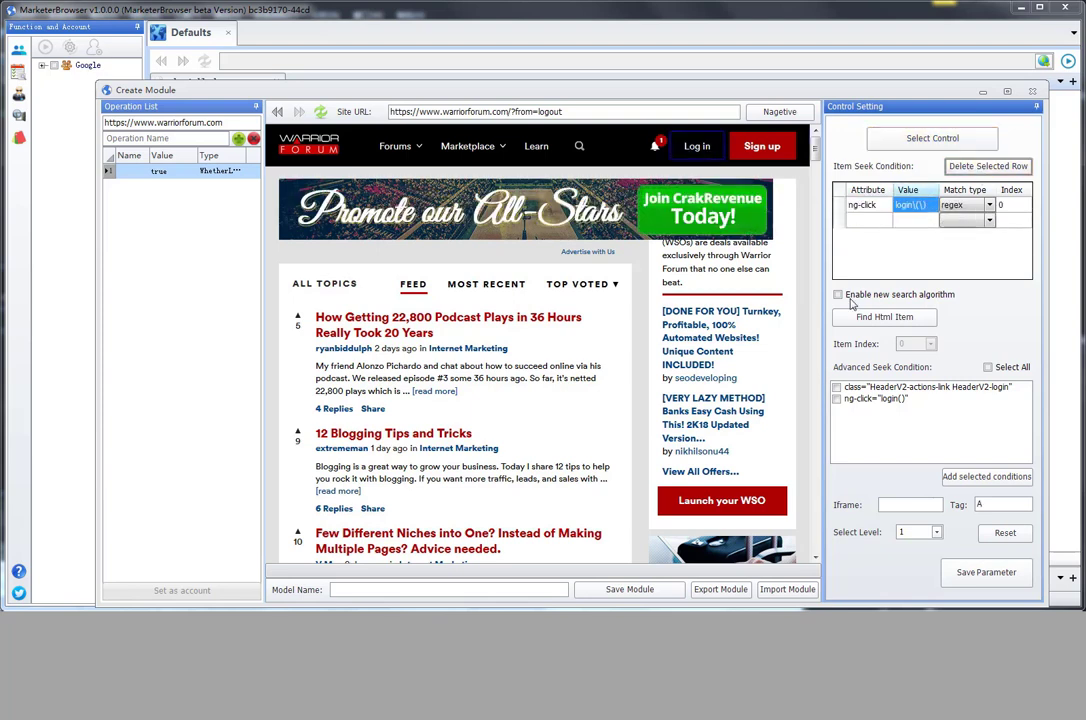
pyautogui.click(985, 572)
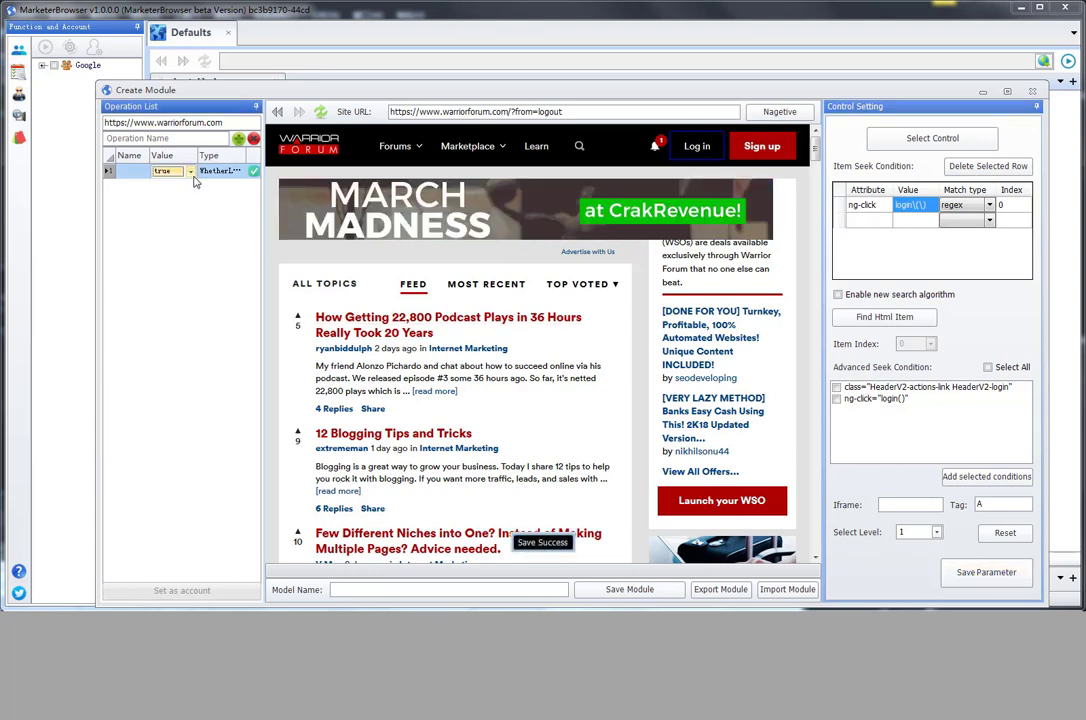
pyautogui.click(189, 170)
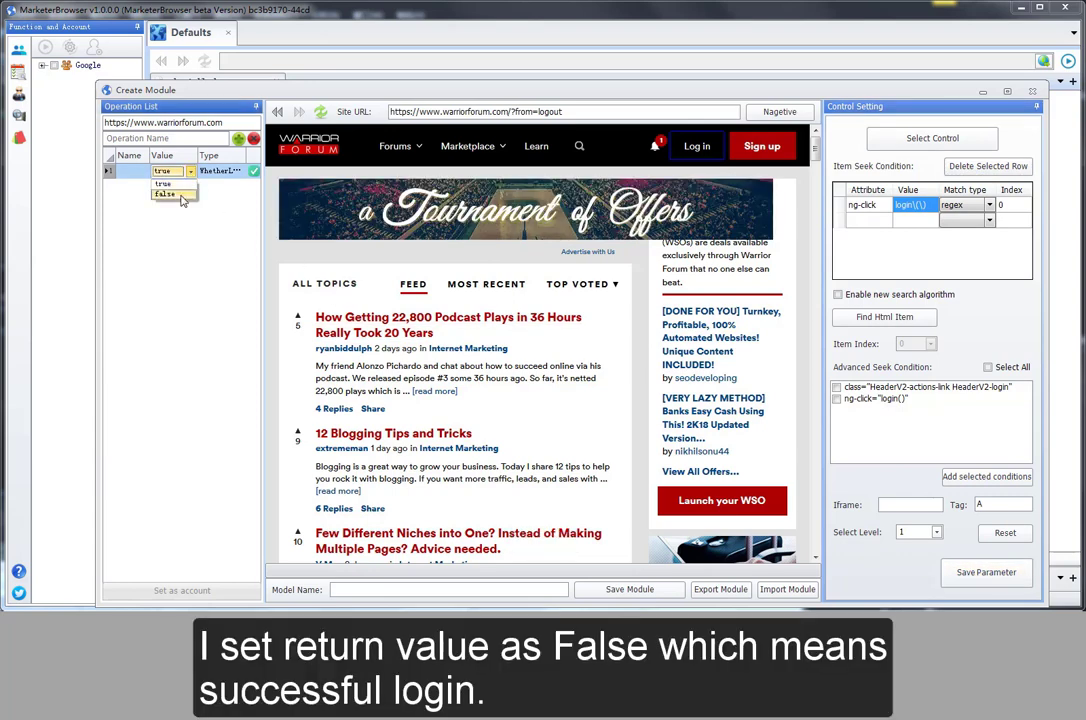
pyautogui.click(163, 194)
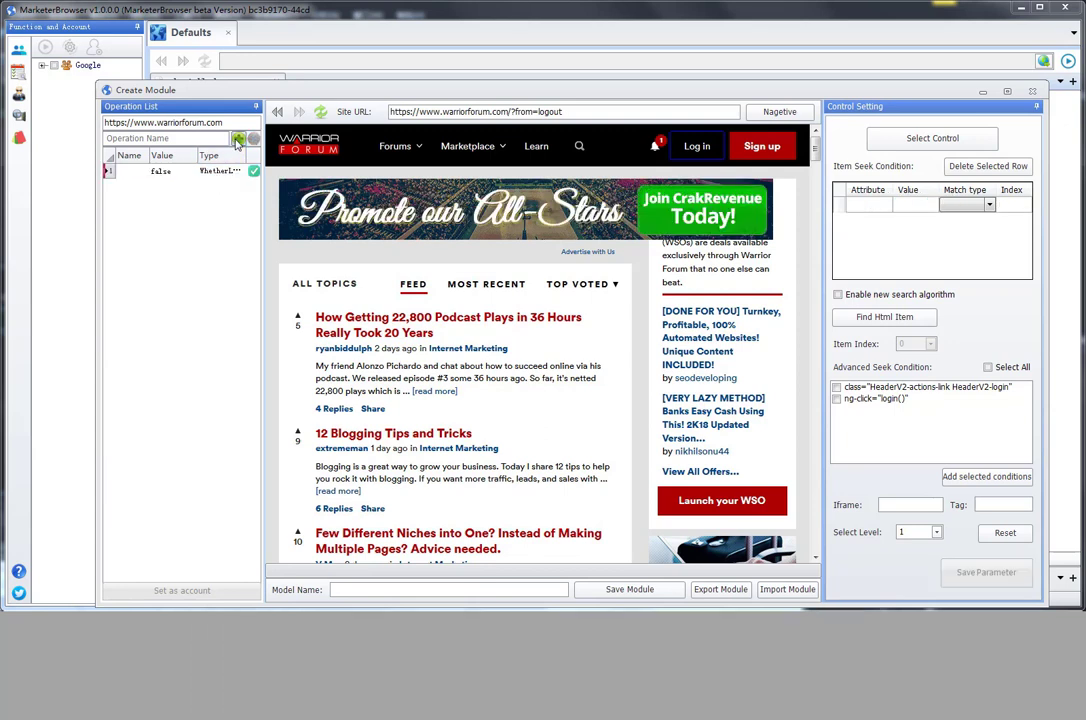
# - Add a Mouse Click step targeting the Log in link and save it
pyautogui.click(238, 138)
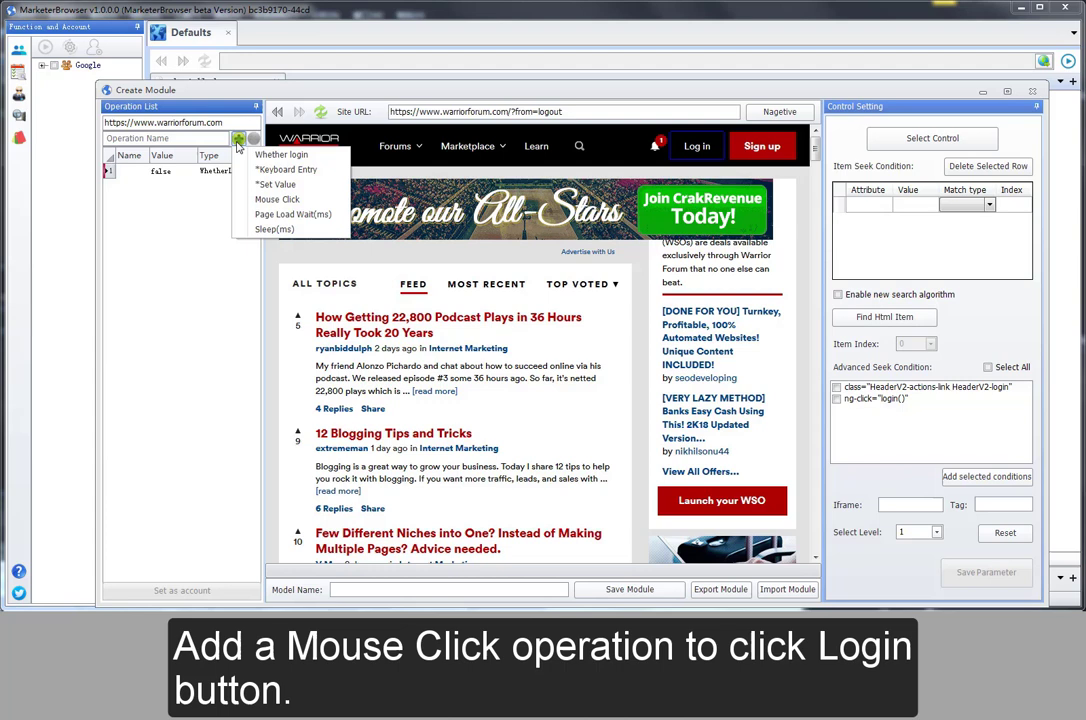
pyautogui.click(277, 199)
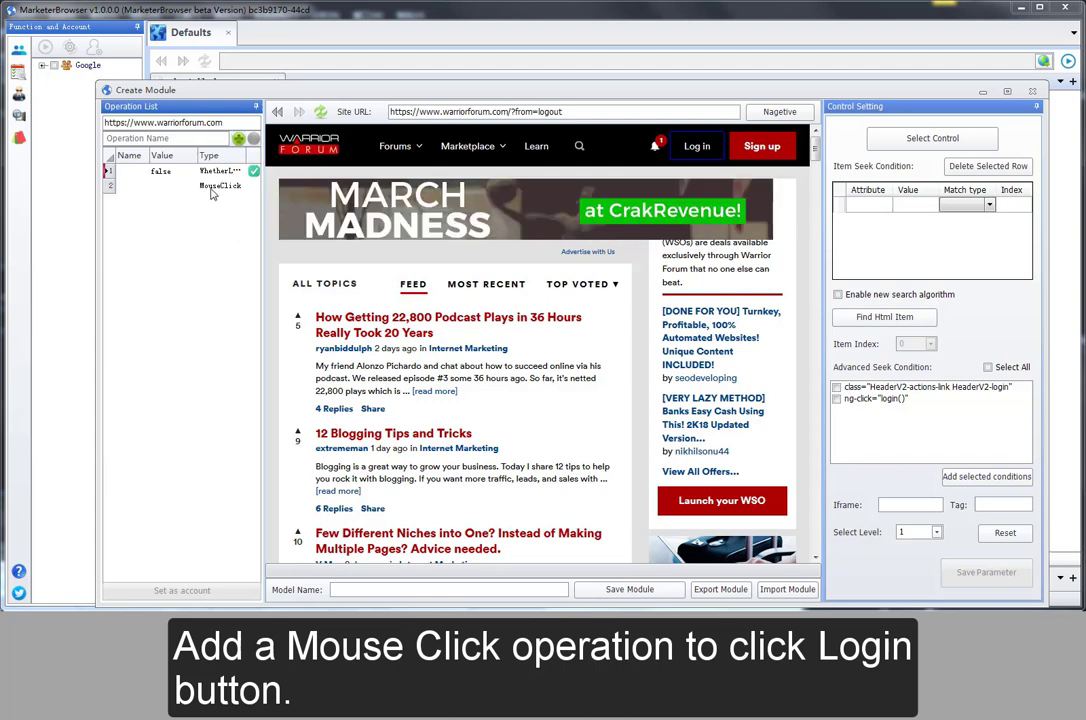
pyautogui.click(931, 138)
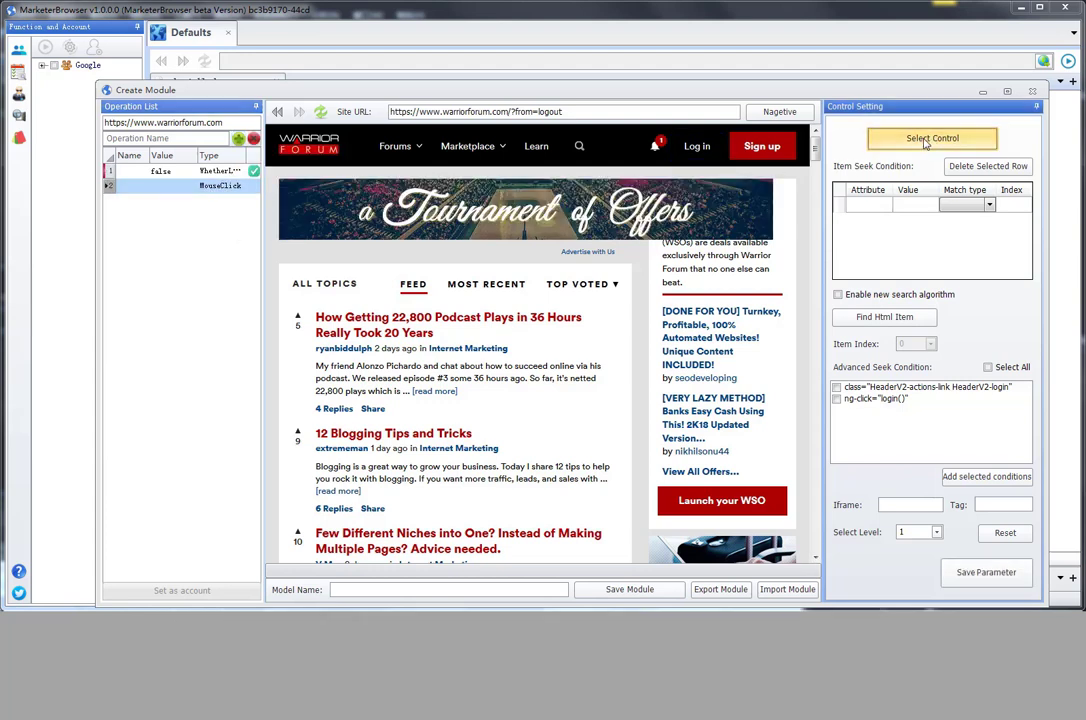
pyautogui.click(931, 138)
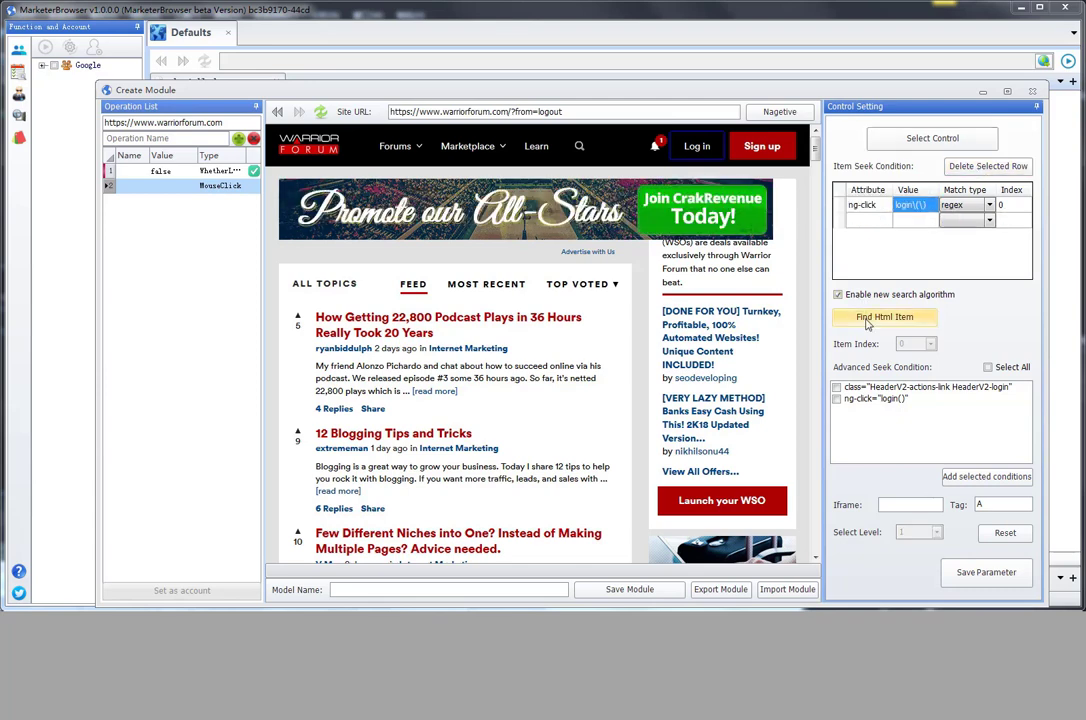
pyautogui.click(985, 572)
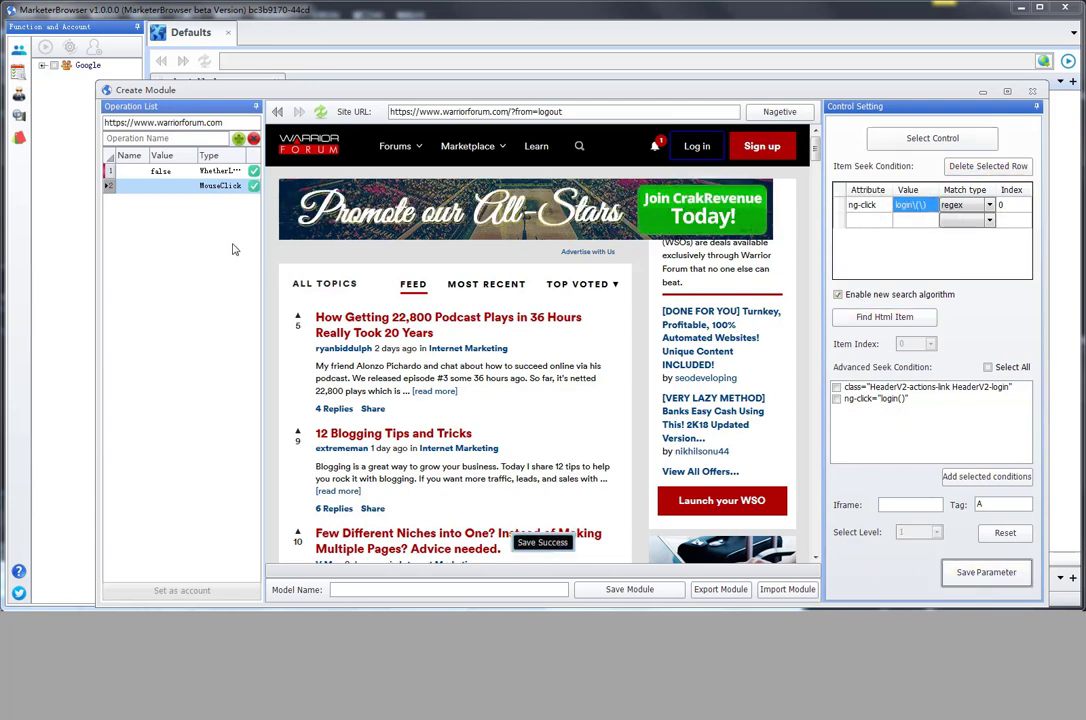
# - Test-run the Mouse Click step to bring up Warrior Forum's login dialog
pyautogui.rightClick(220, 185)
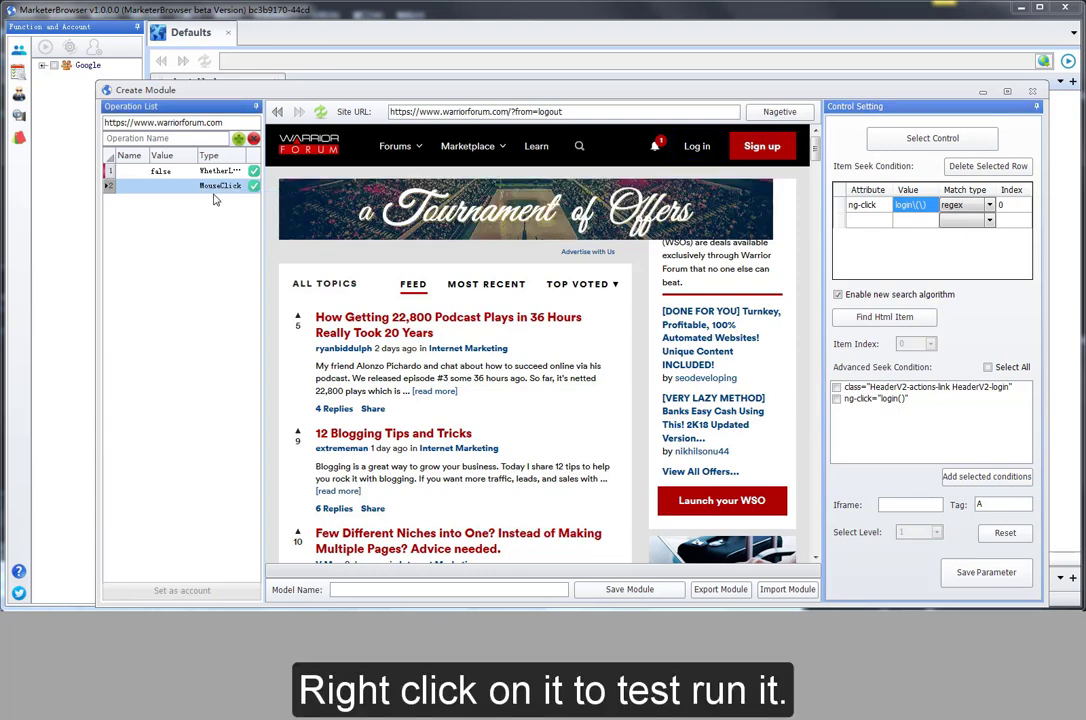
pyautogui.rightClick(220, 186)
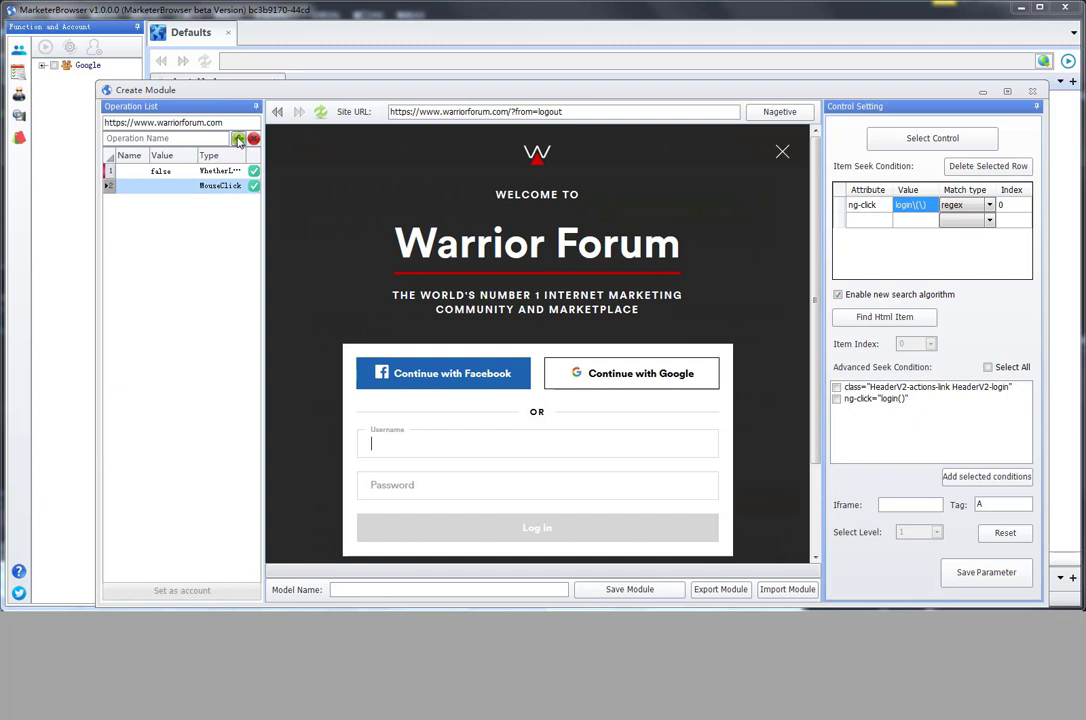
# - Add a 60000 ms Page Load Wait on the username box, id-only, new search algorithm off
pyautogui.click(238, 138)
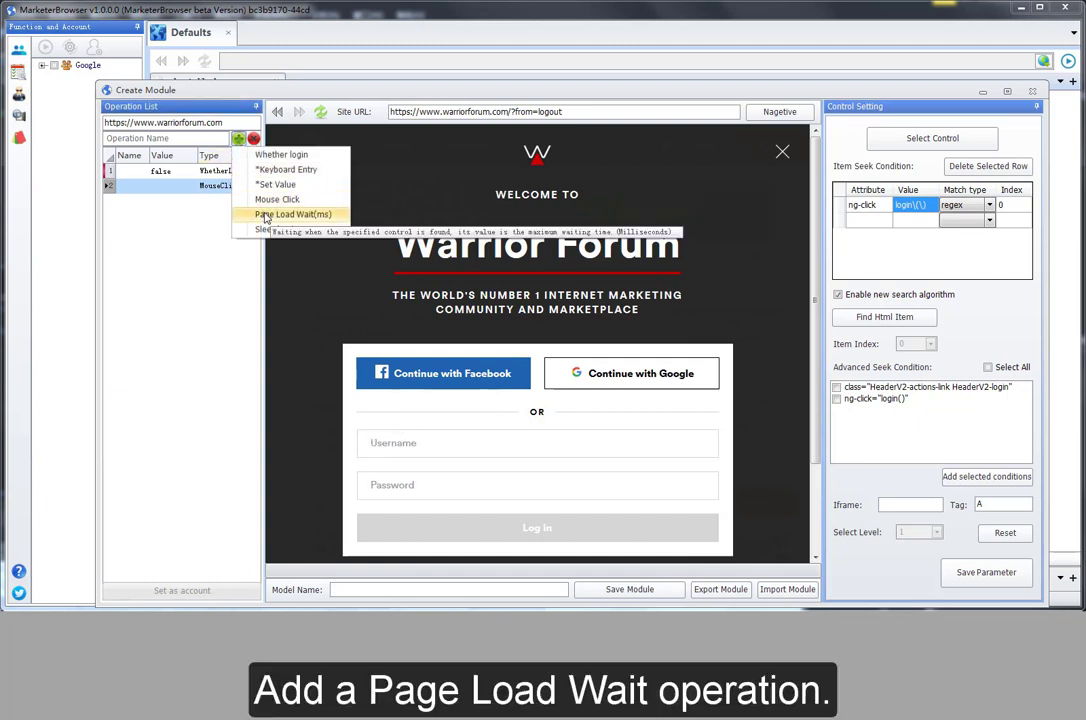
pyautogui.click(294, 214)
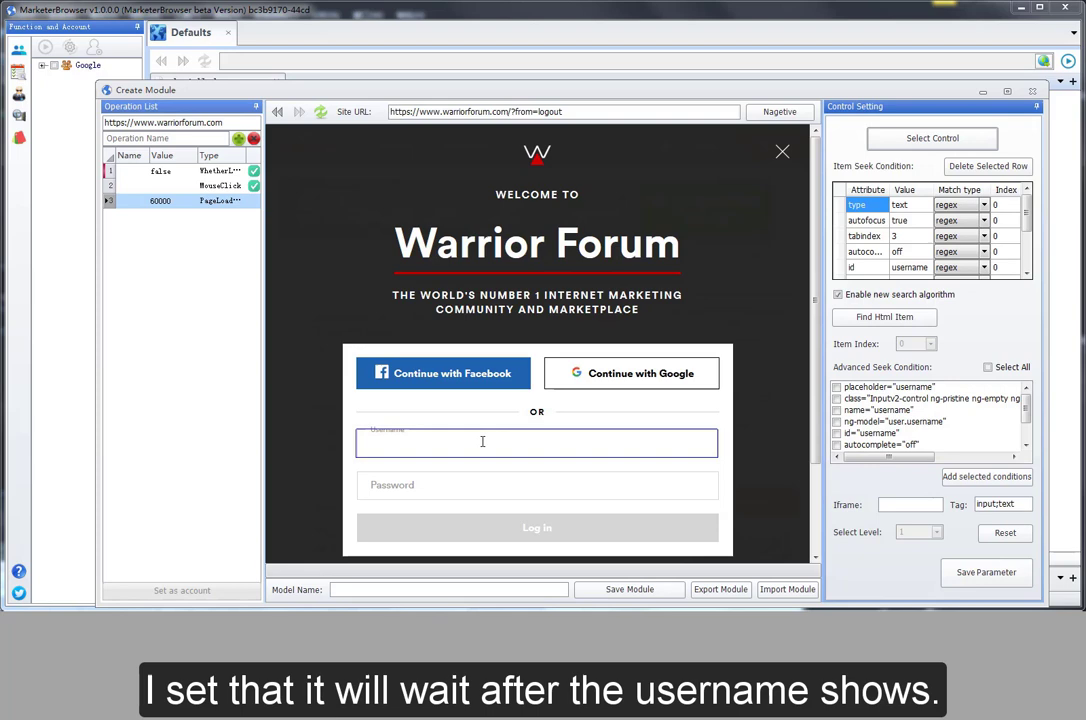
pyautogui.click(987, 166)
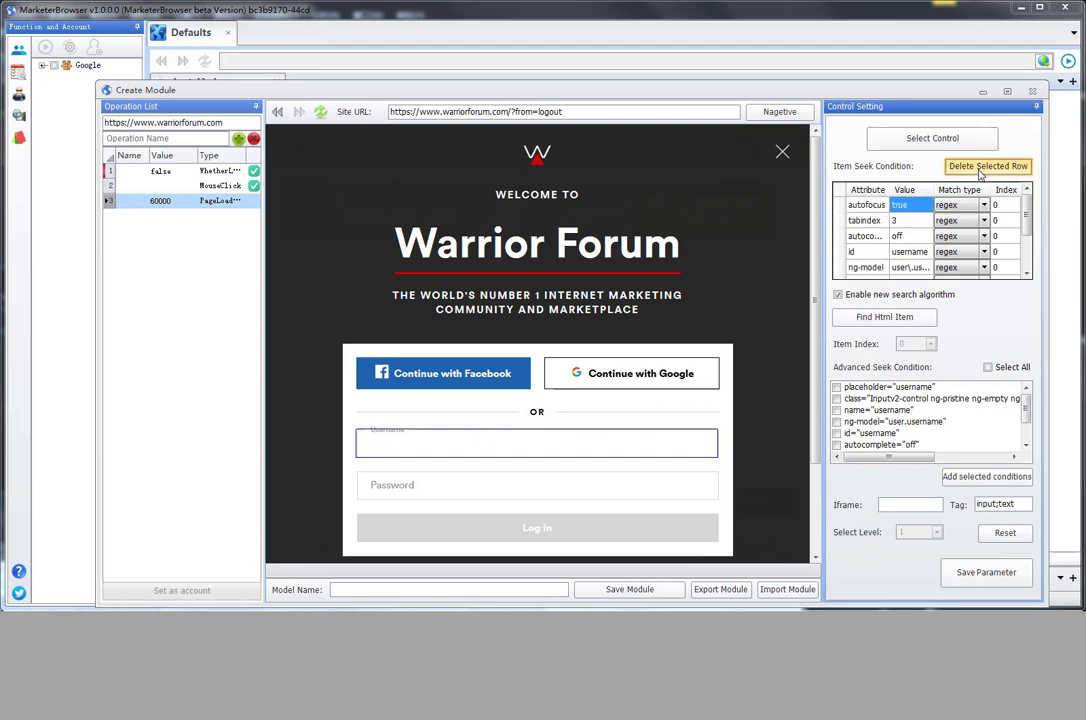
pyautogui.click(987, 166)
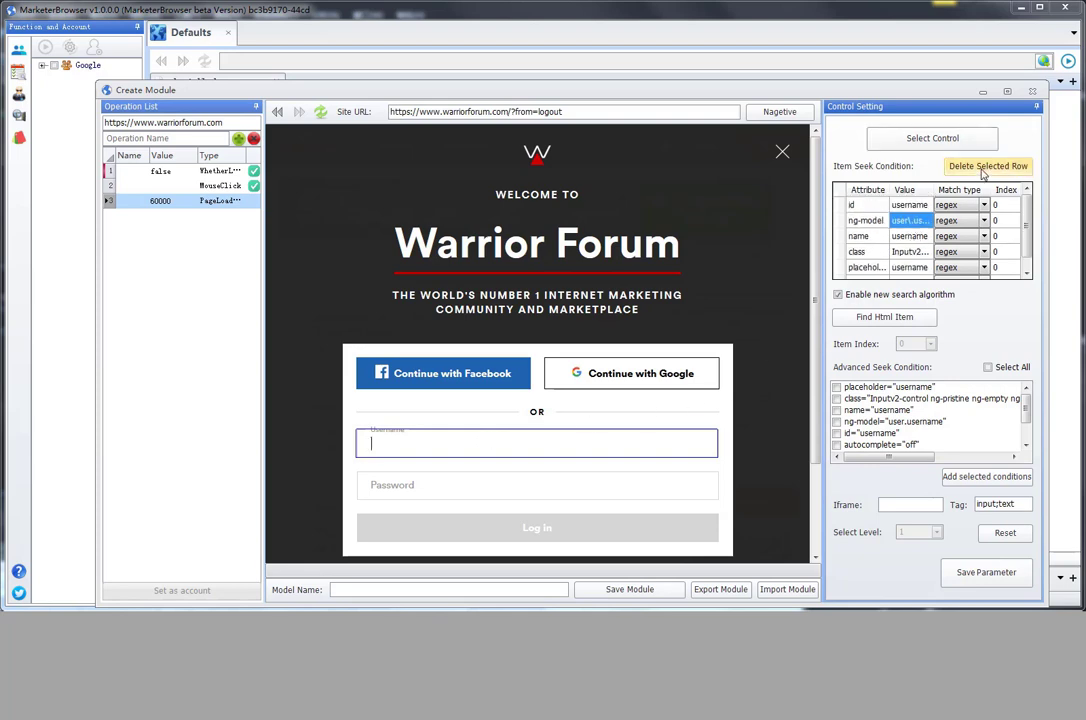
pyautogui.click(987, 166)
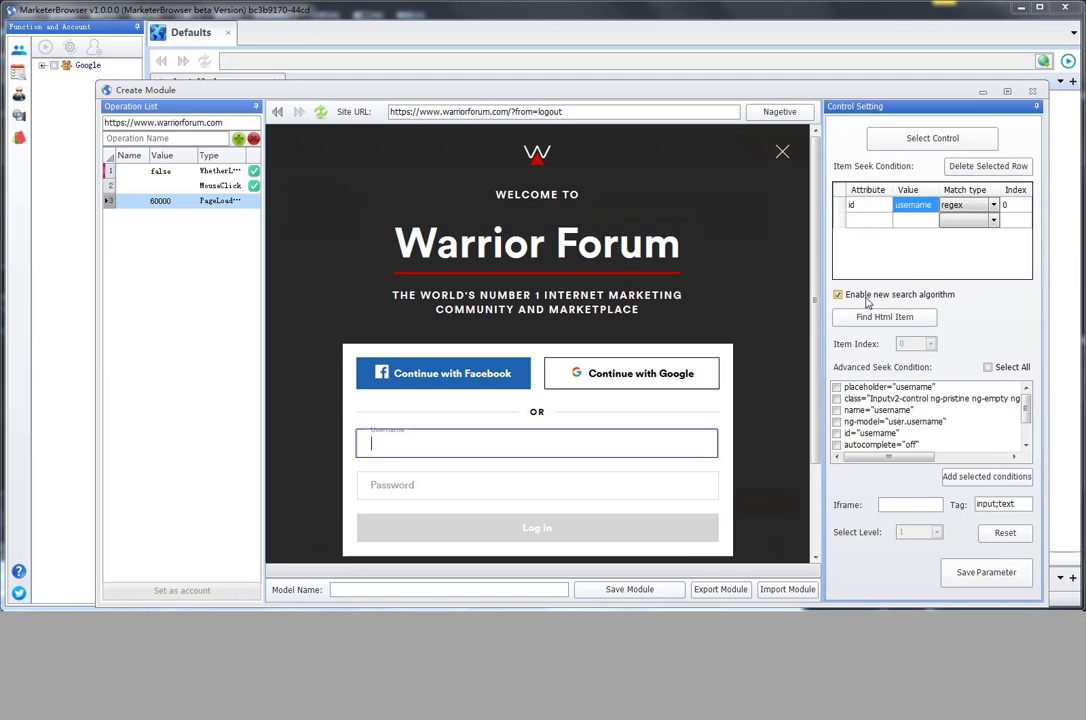
pyautogui.click(986, 572)
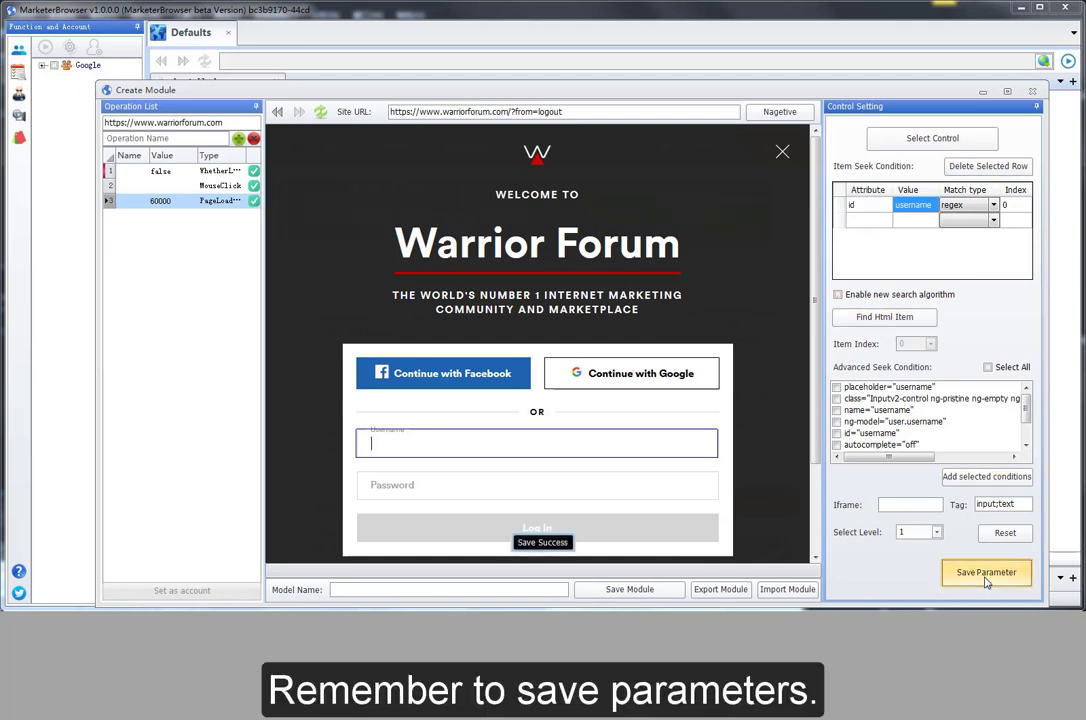
pyautogui.click(986, 572)
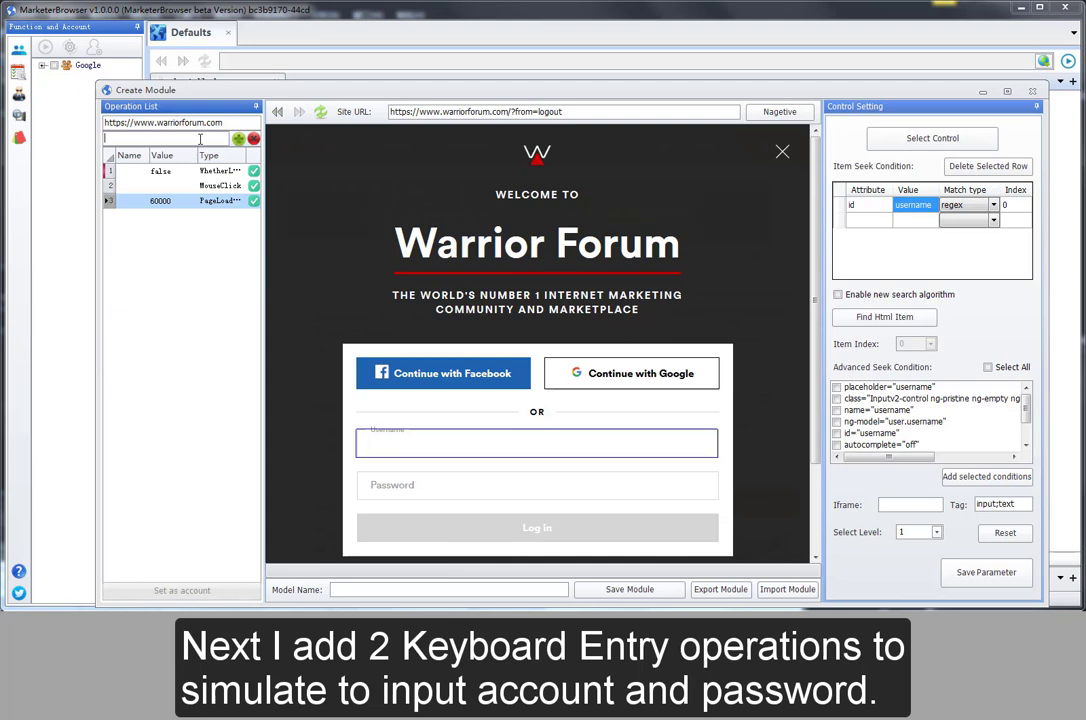
# - Add Keyboard Entry steps named Account and Password after the page-load wait
pyautogui.write('a')
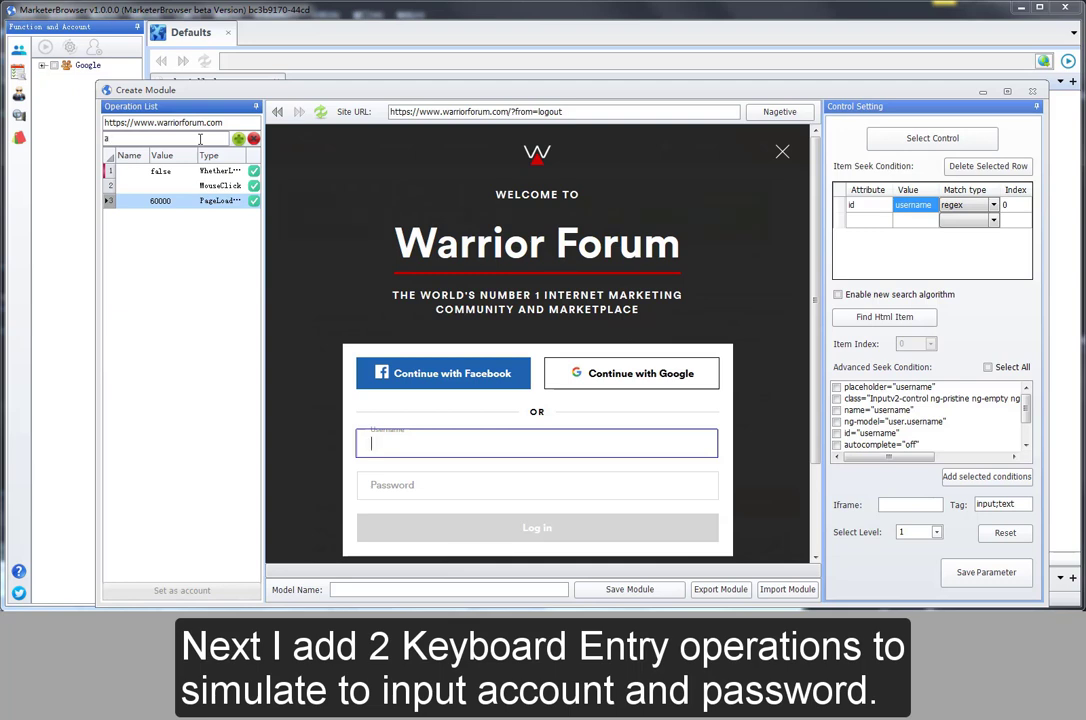
pyautogui.write('Account')
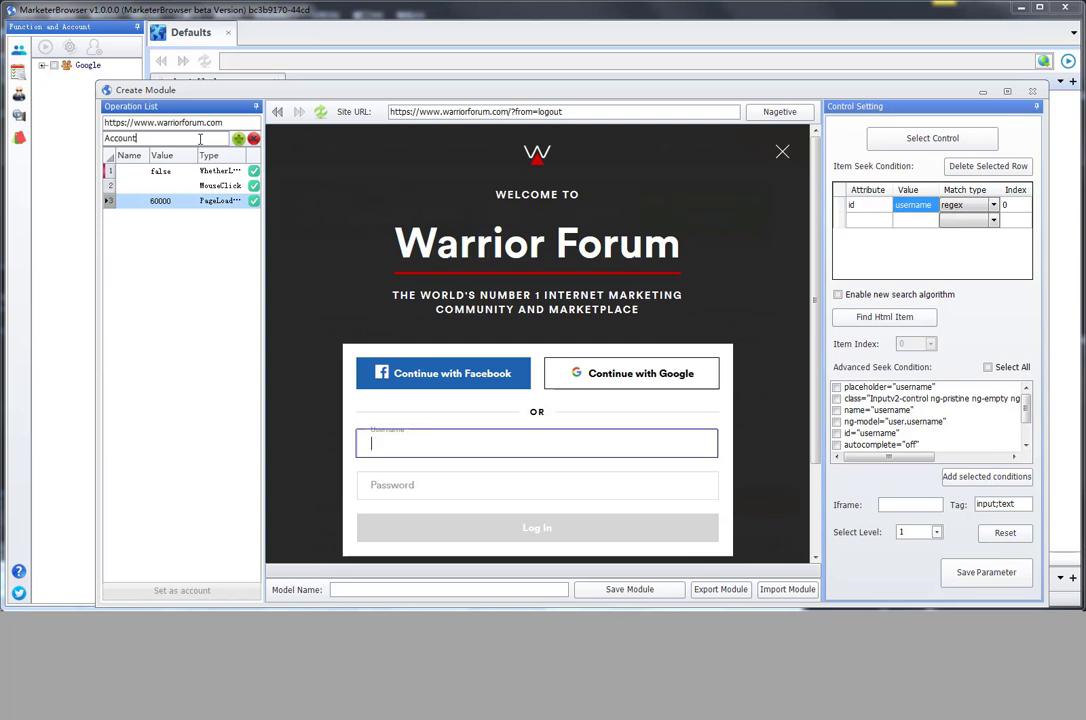
pyautogui.click(220, 186)
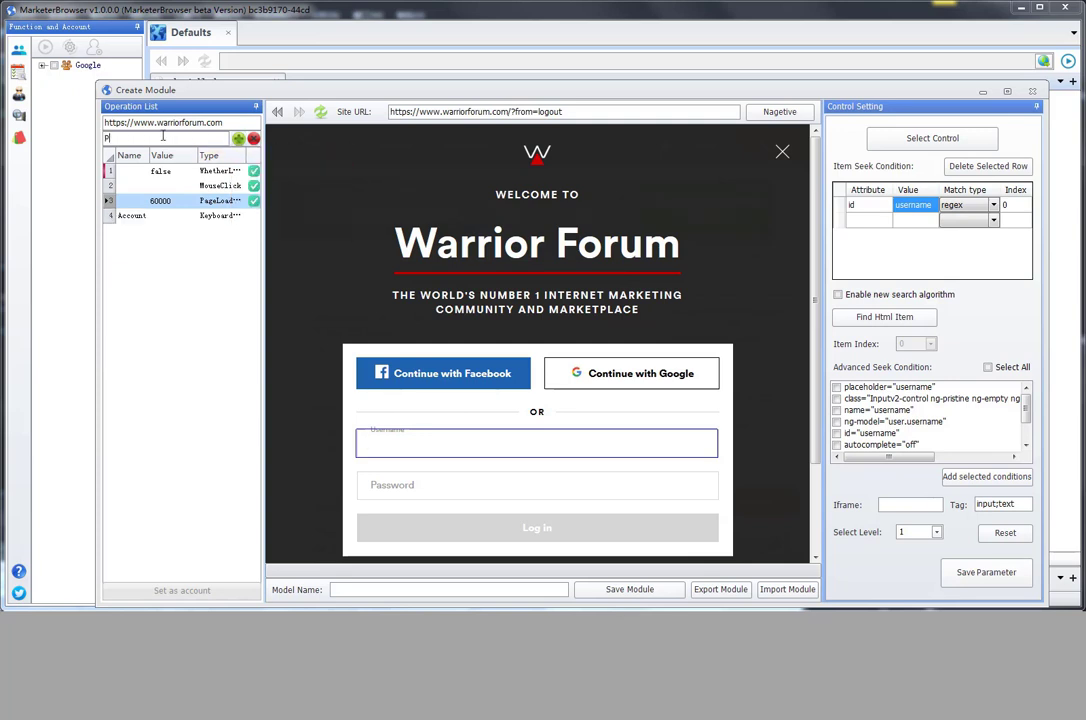
pyautogui.write('assword')
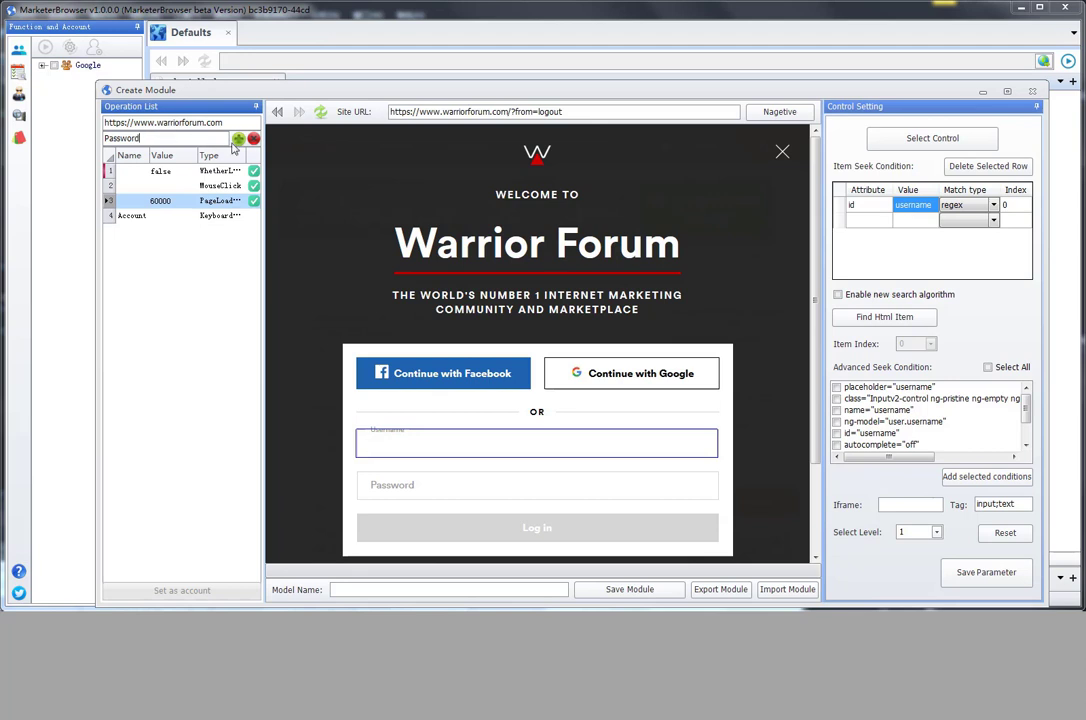
pyautogui.click(238, 138)
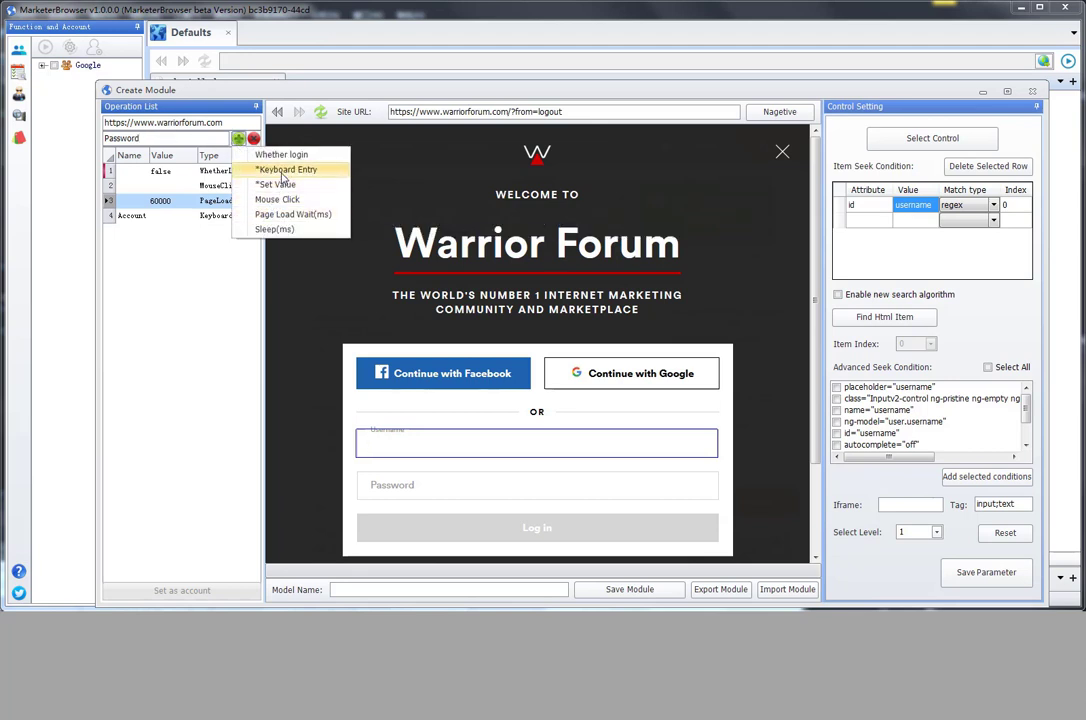
pyautogui.click(287, 169)
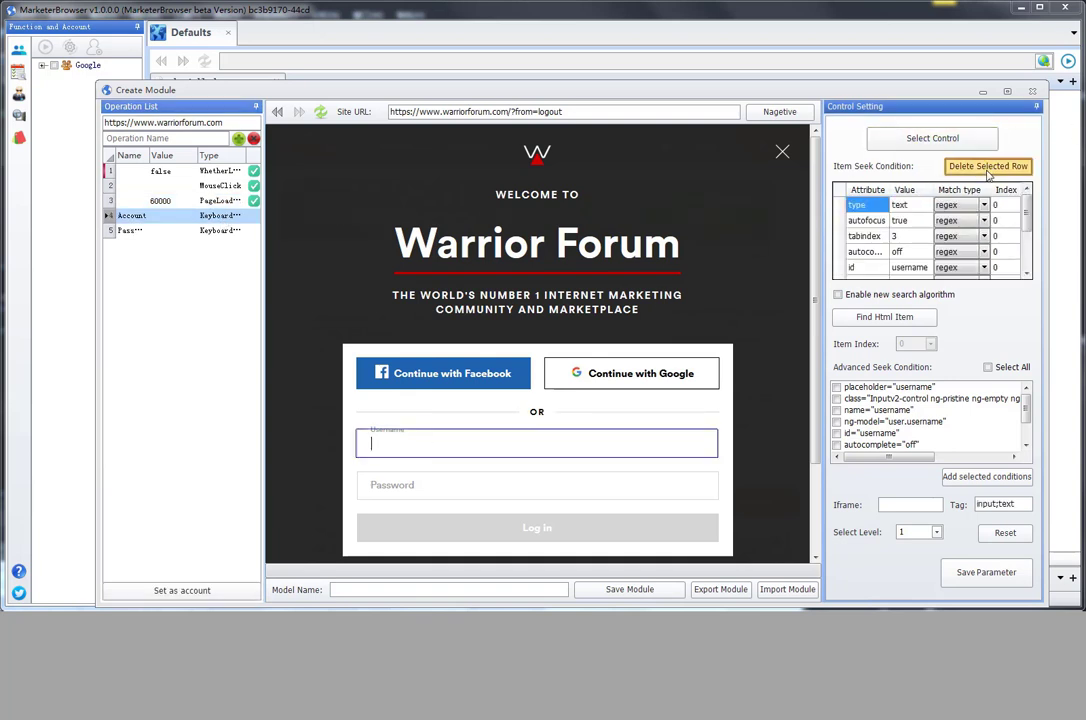
# - Trim the Account step's username match to the id condition and save it
pyautogui.click(987, 166)
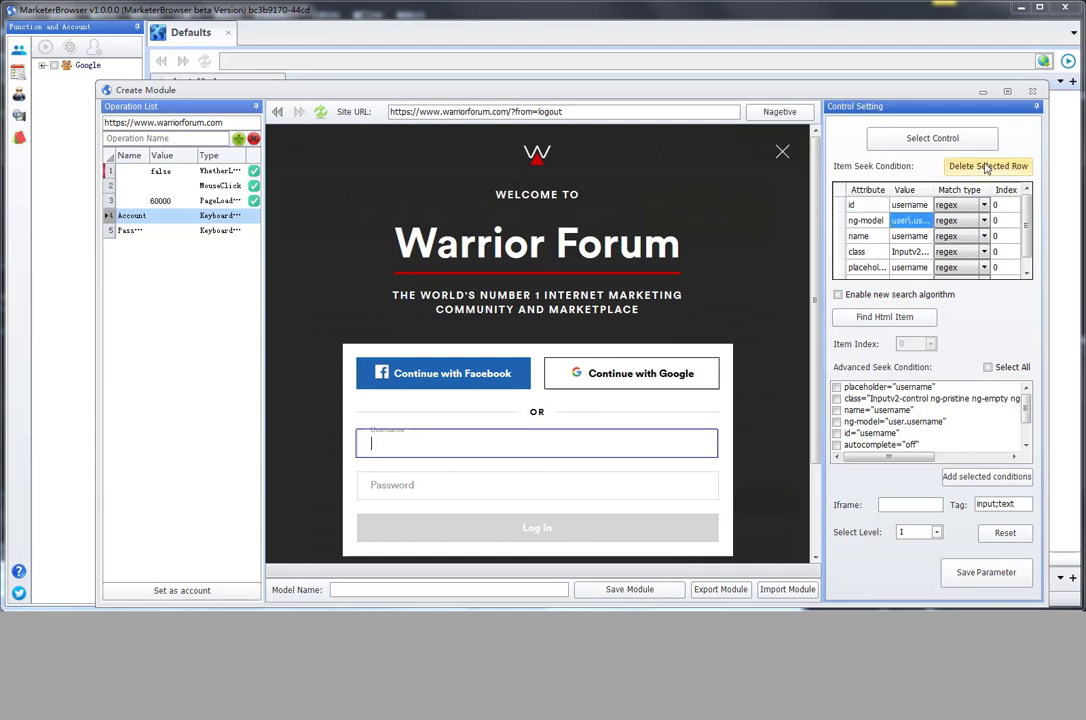
pyautogui.click(987, 166)
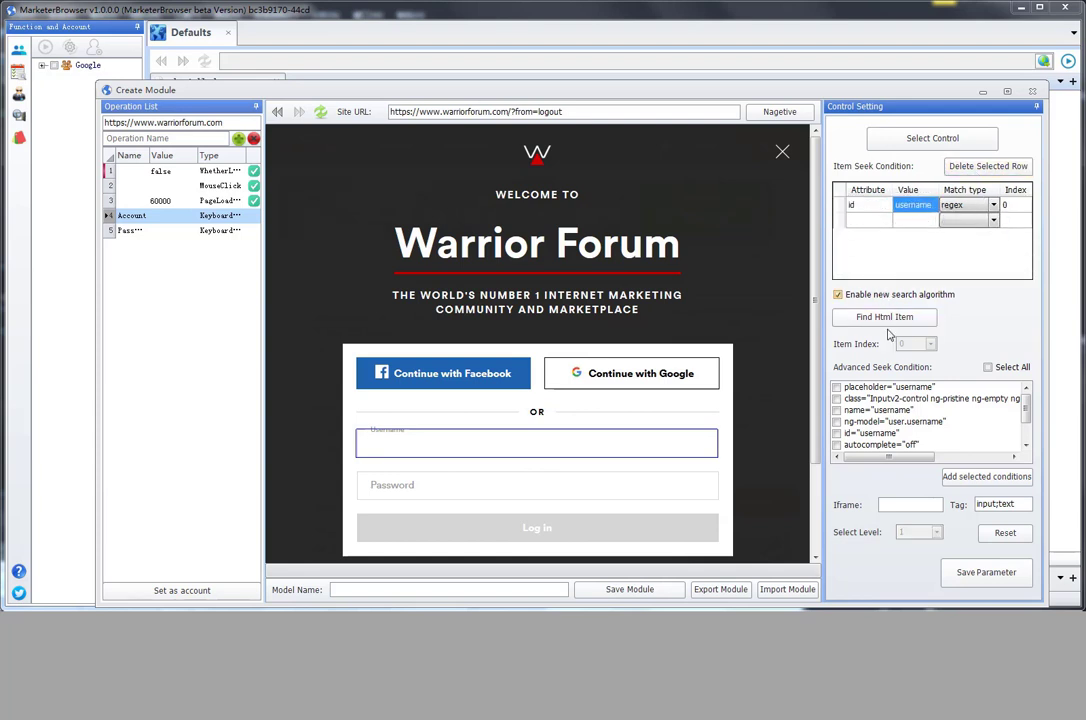
pyautogui.click(985, 572)
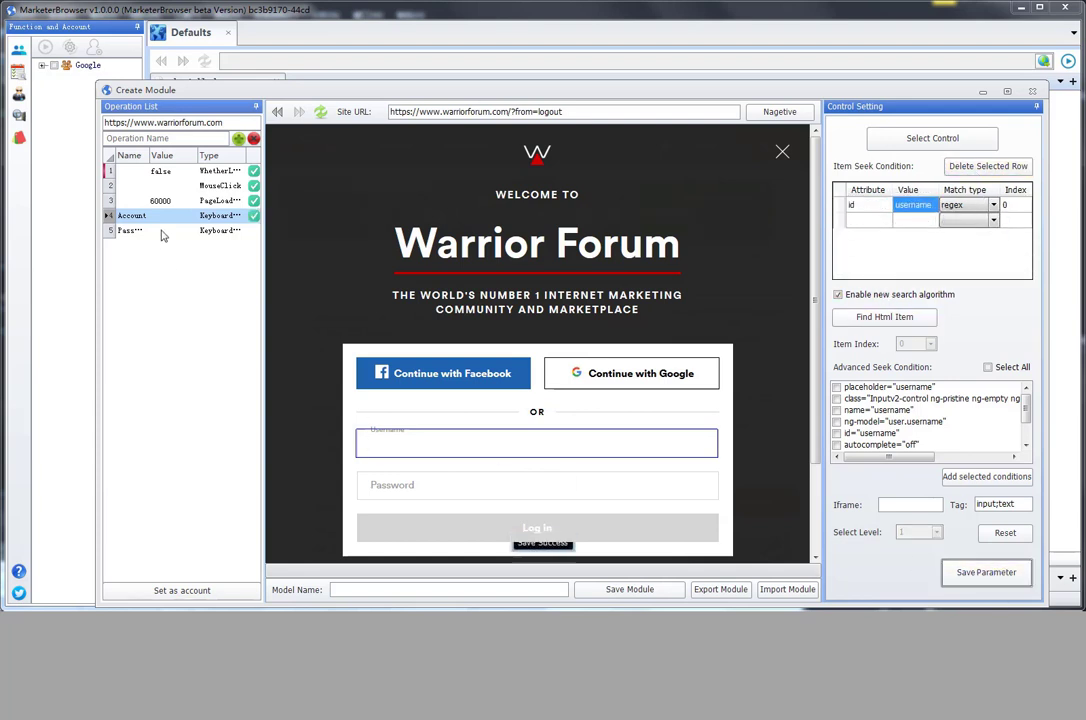
# - Reduce the Password step's match to id equals password and save it
pyautogui.click(130, 230)
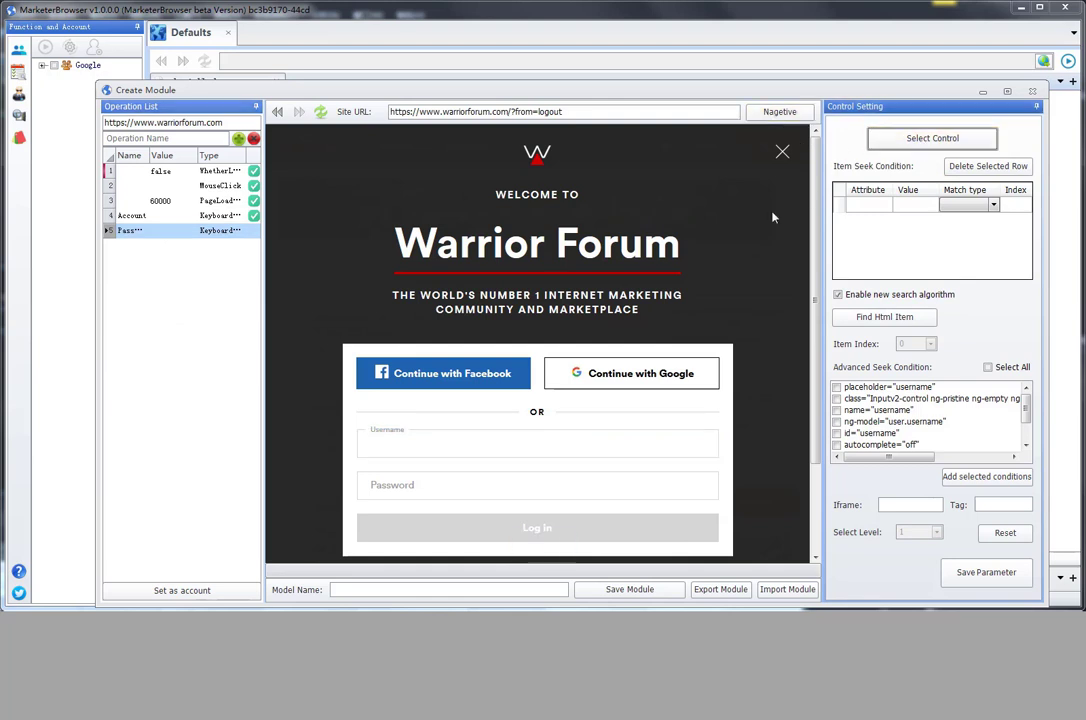
pyautogui.click(537, 485)
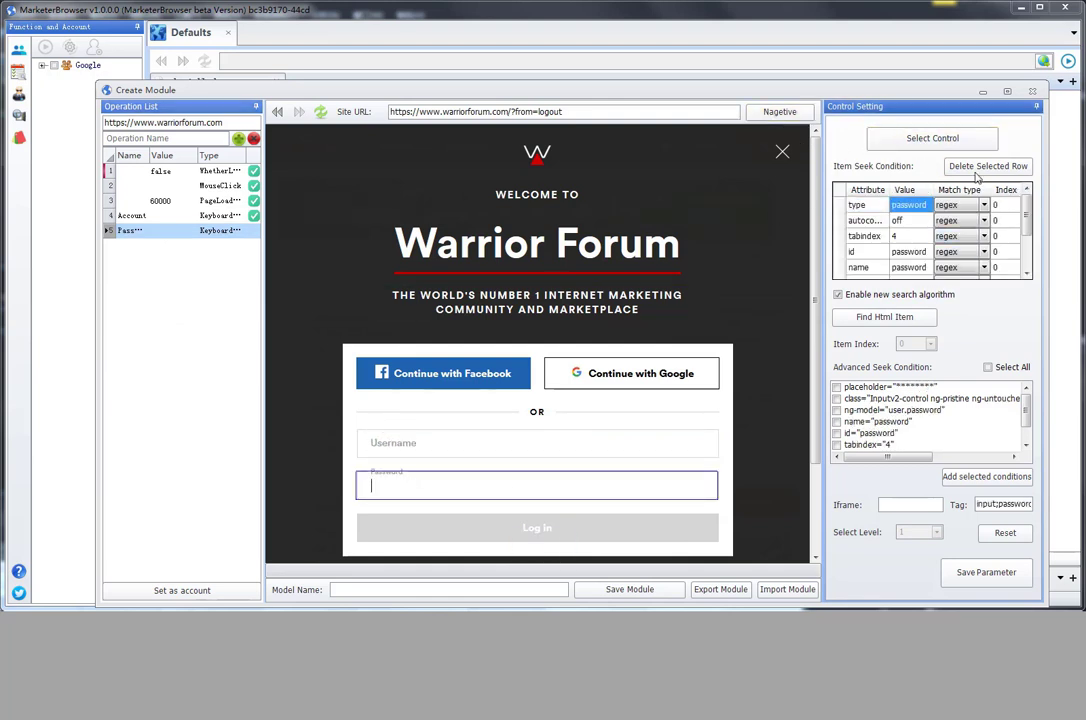
pyautogui.scroll(-3)
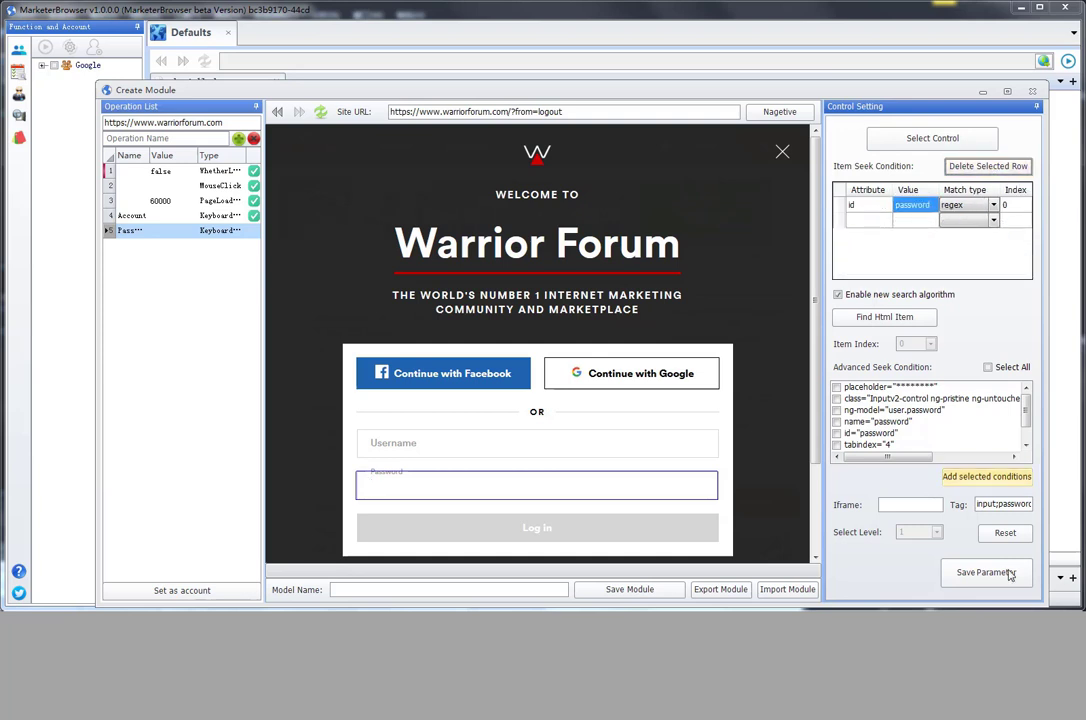
pyautogui.click(985, 572)
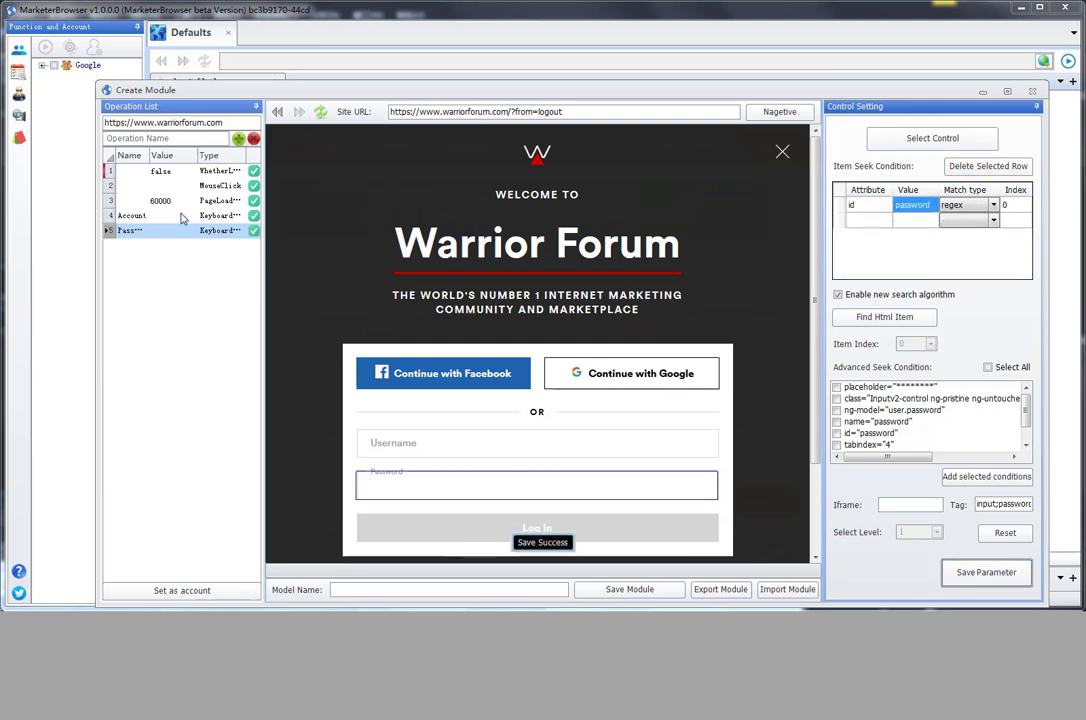
pyautogui.click(131, 215)
pyautogui.write('Te')
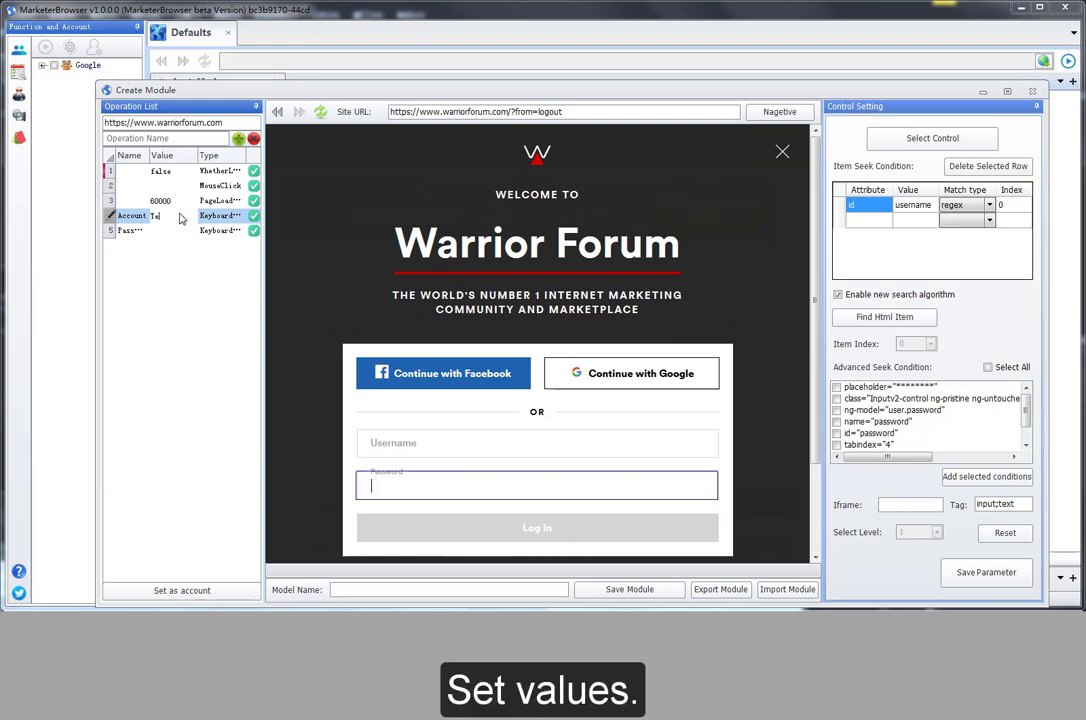
pyautogui.click(130, 230)
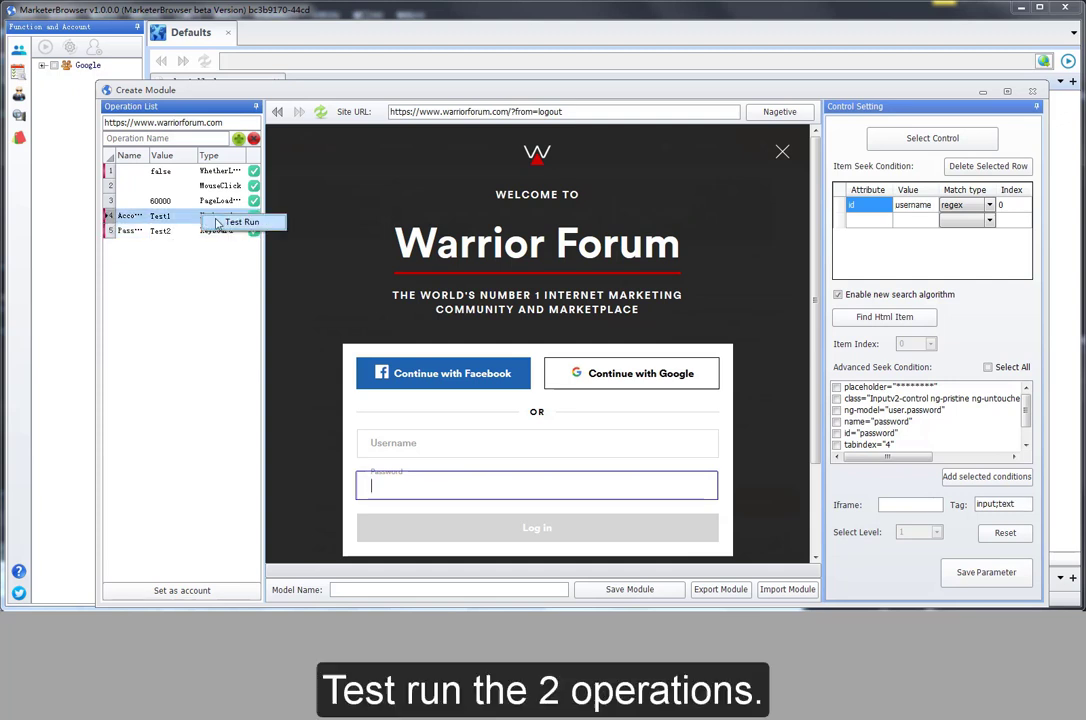
pyautogui.click(242, 222)
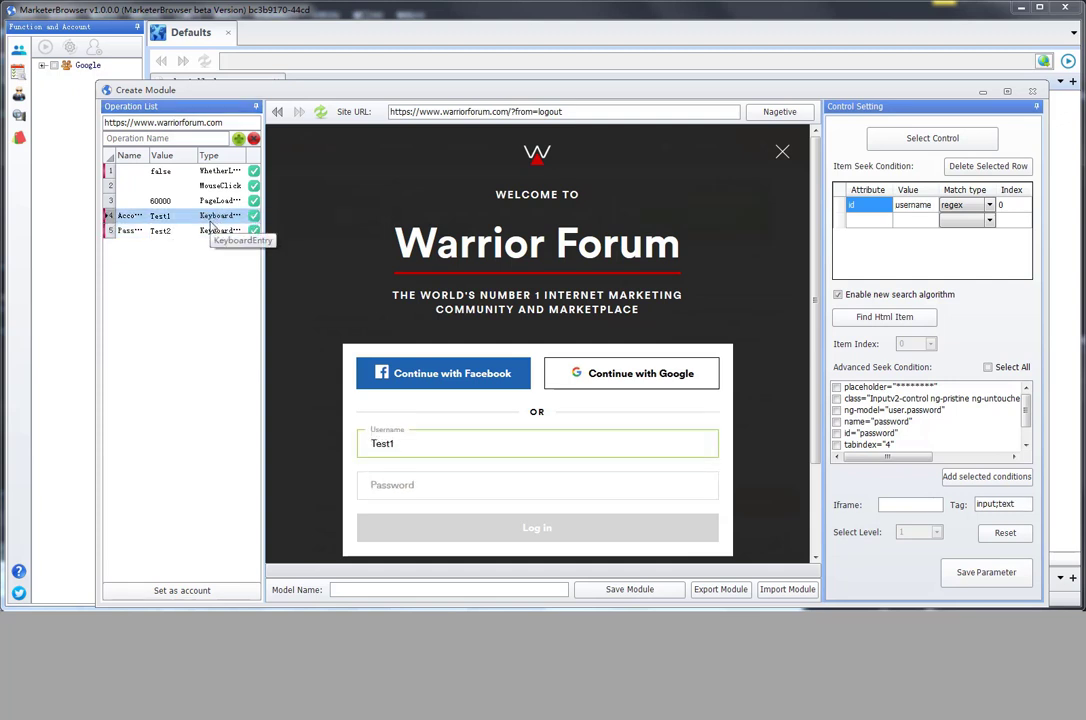
pyautogui.click(160, 230)
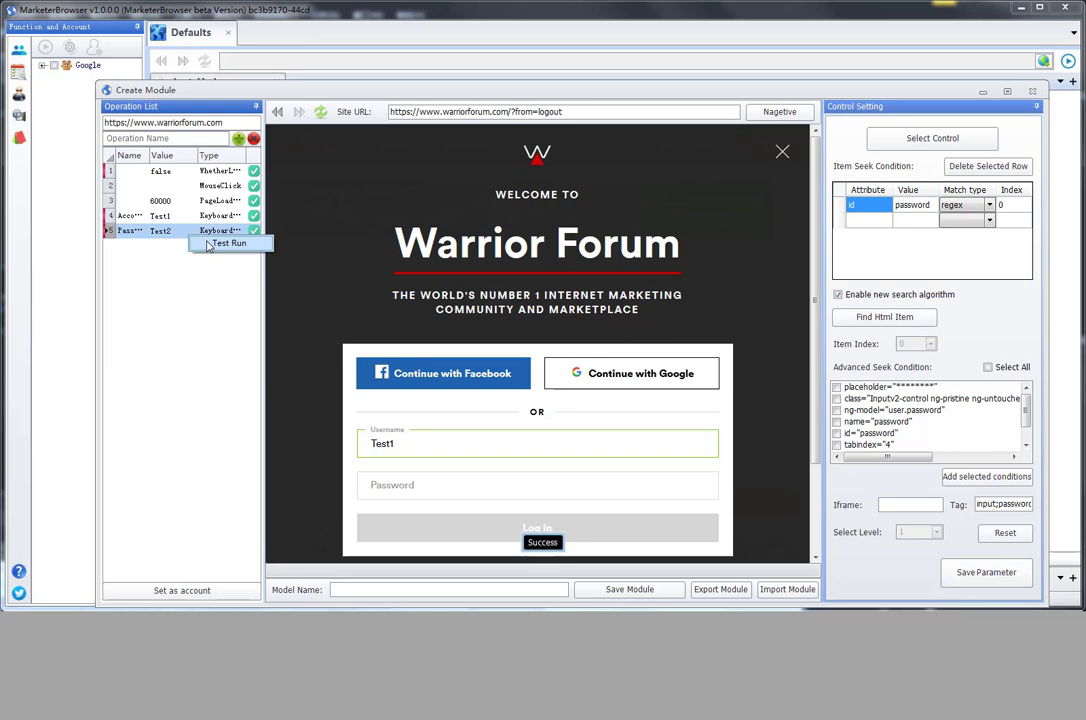
pyautogui.click(229, 243)
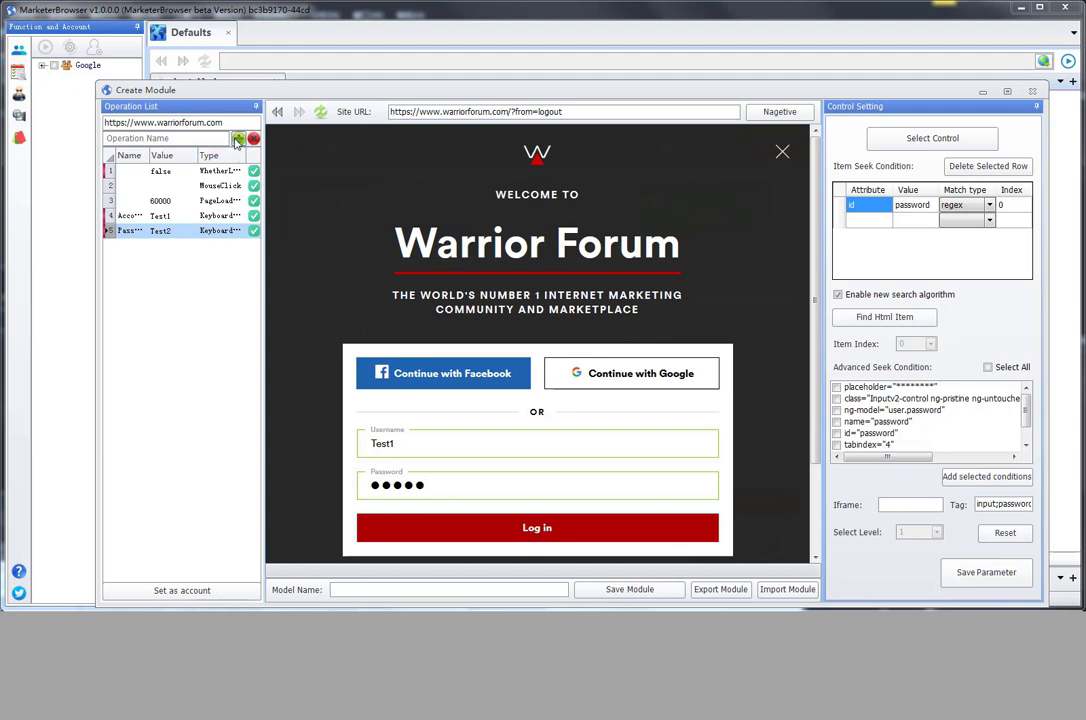
# - Add a Mouse Click step on the Log in button, dropping the innerHtml condition, and save it
pyautogui.click(238, 138)
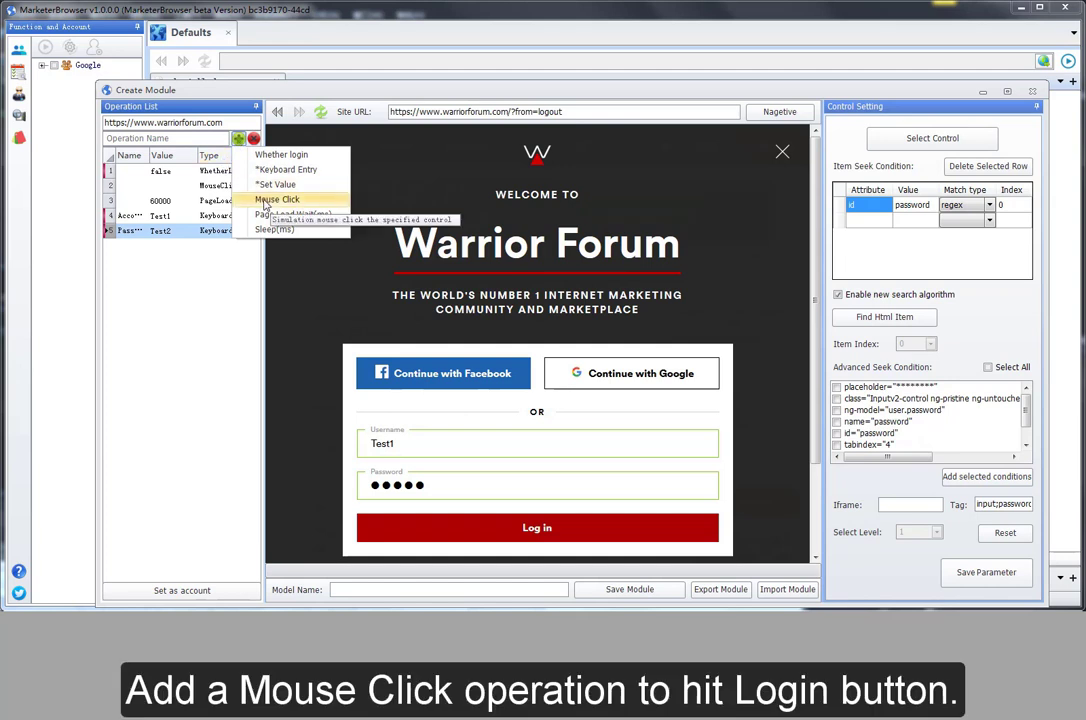
pyautogui.click(278, 199)
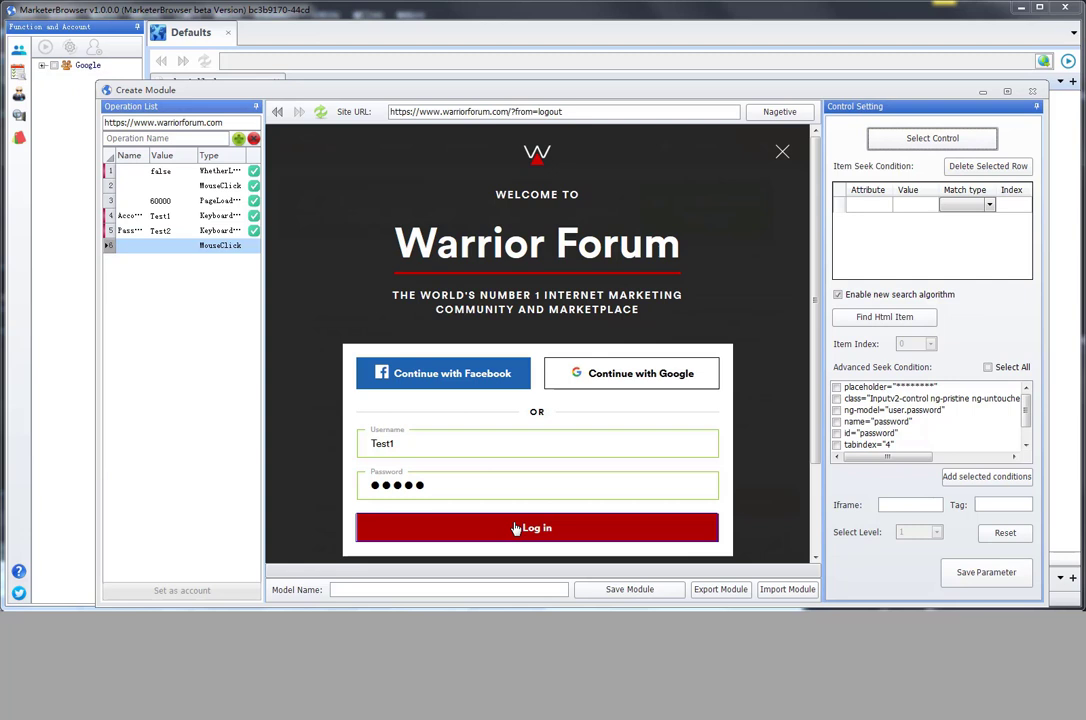
pyautogui.click(537, 527)
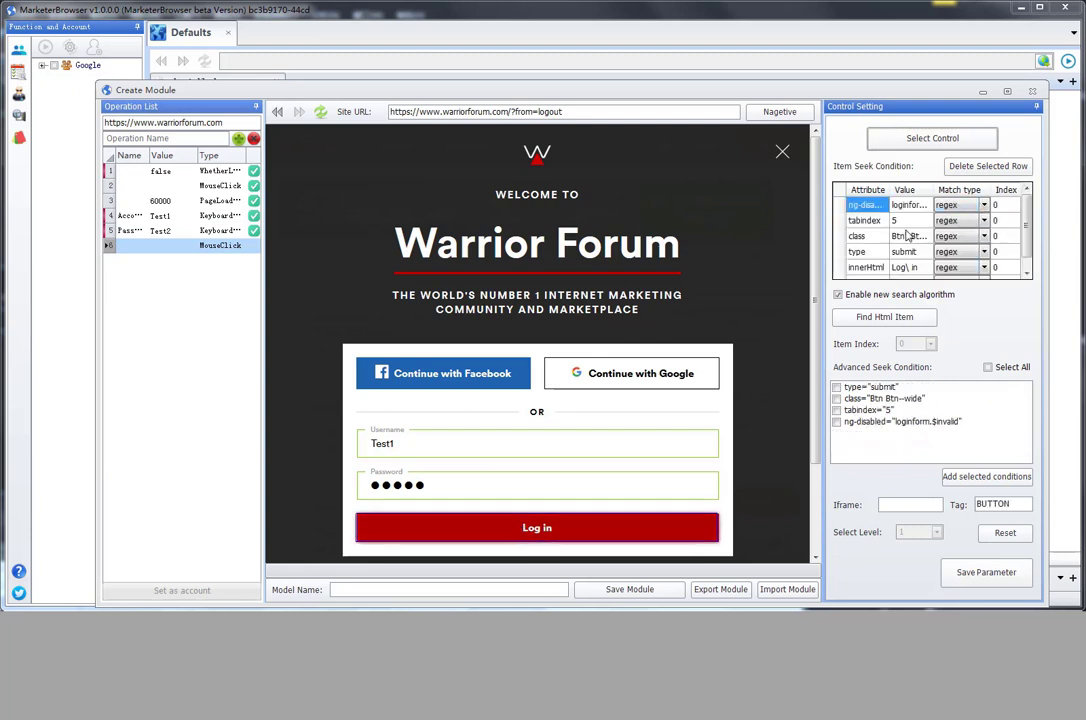
pyautogui.click(865, 267)
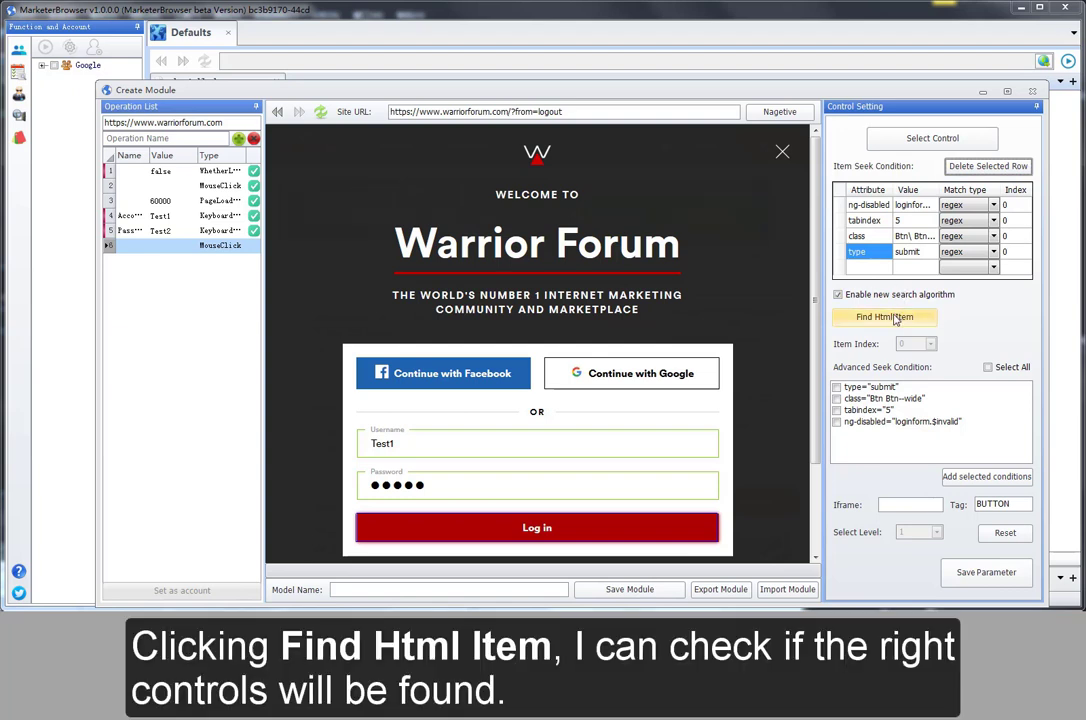
pyautogui.click(884, 316)
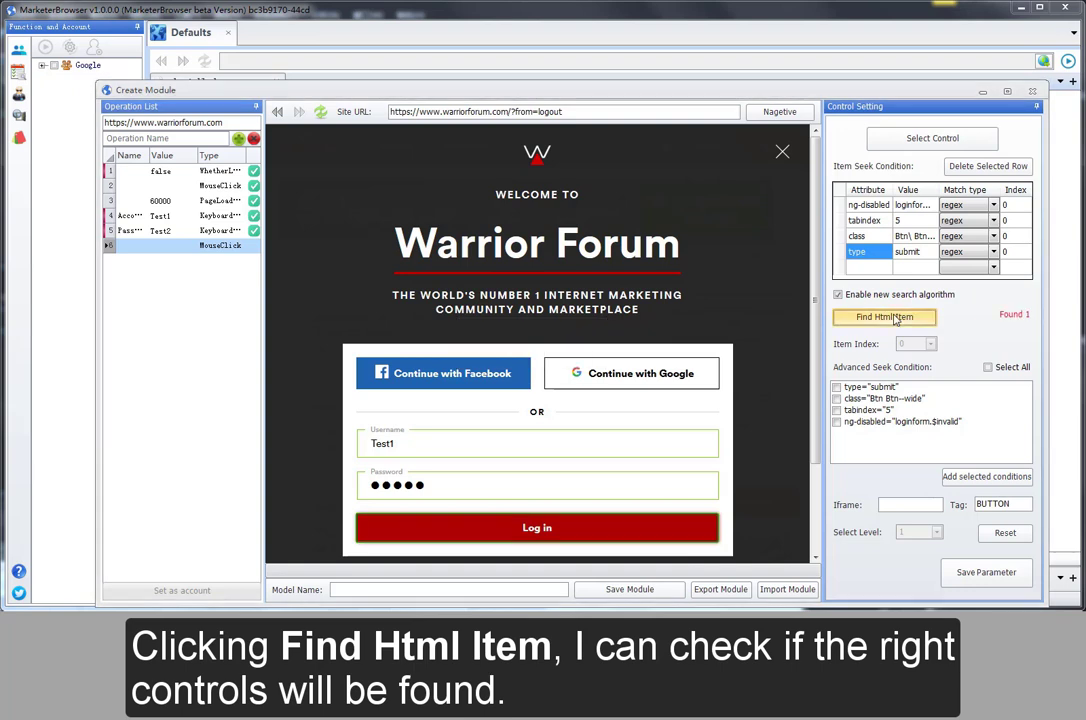
pyautogui.click(985, 572)
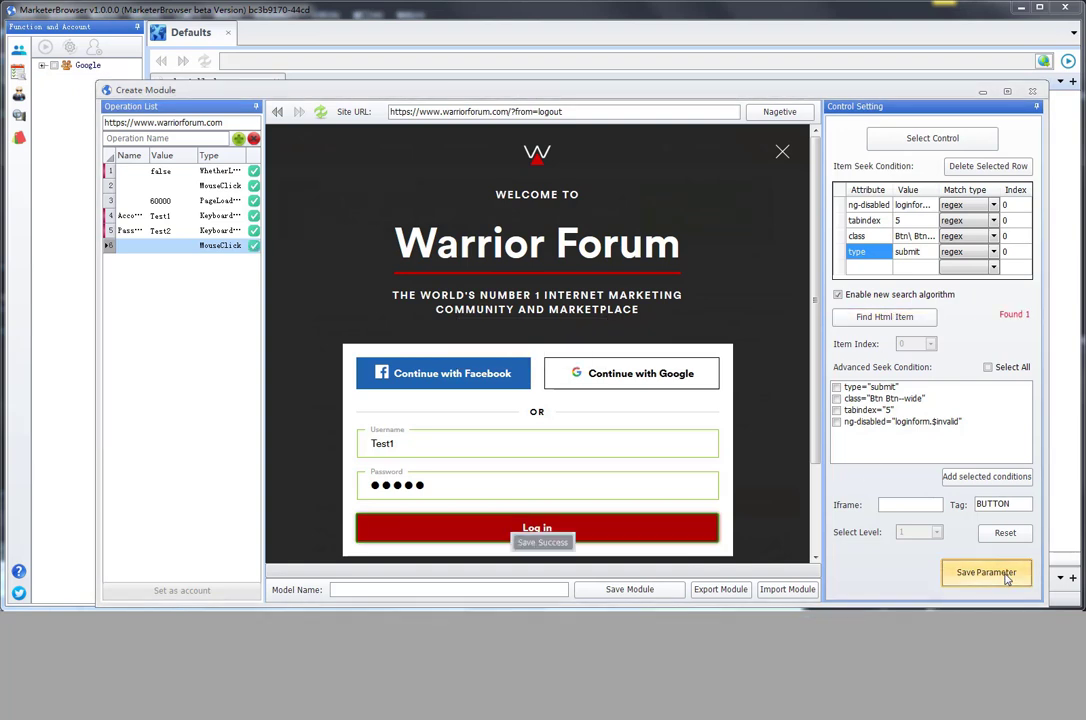
pyautogui.click(985, 572)
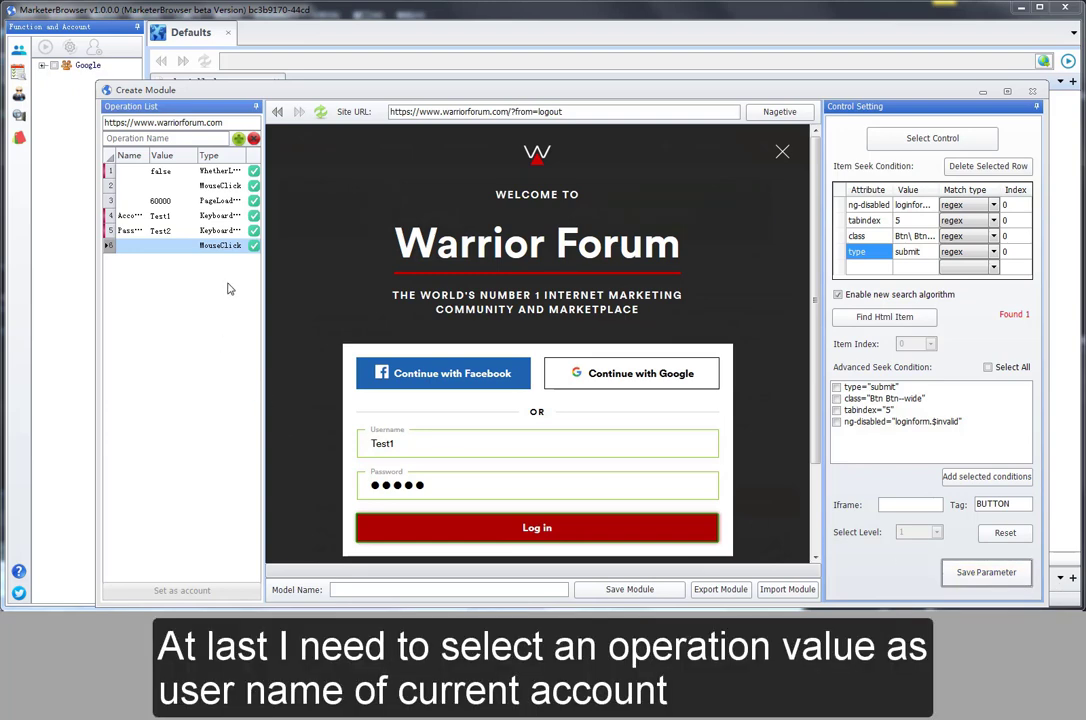
# - Set the Test1 Account step as the account's user name source
pyautogui.click(160, 216)
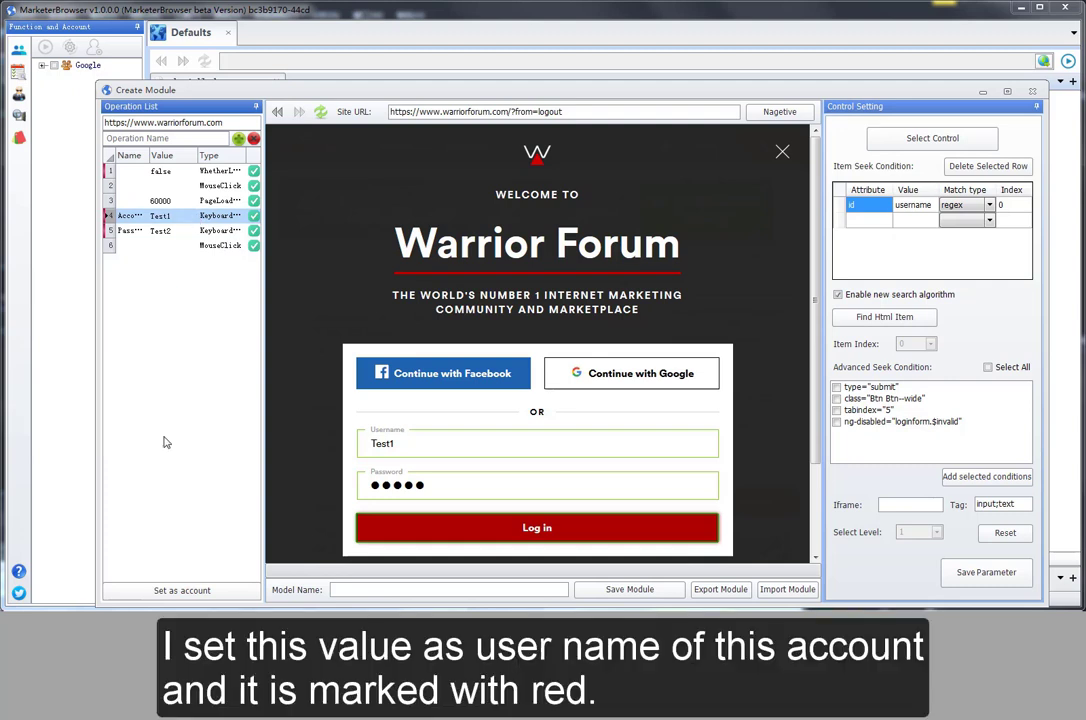
pyautogui.moveTo(208, 528)
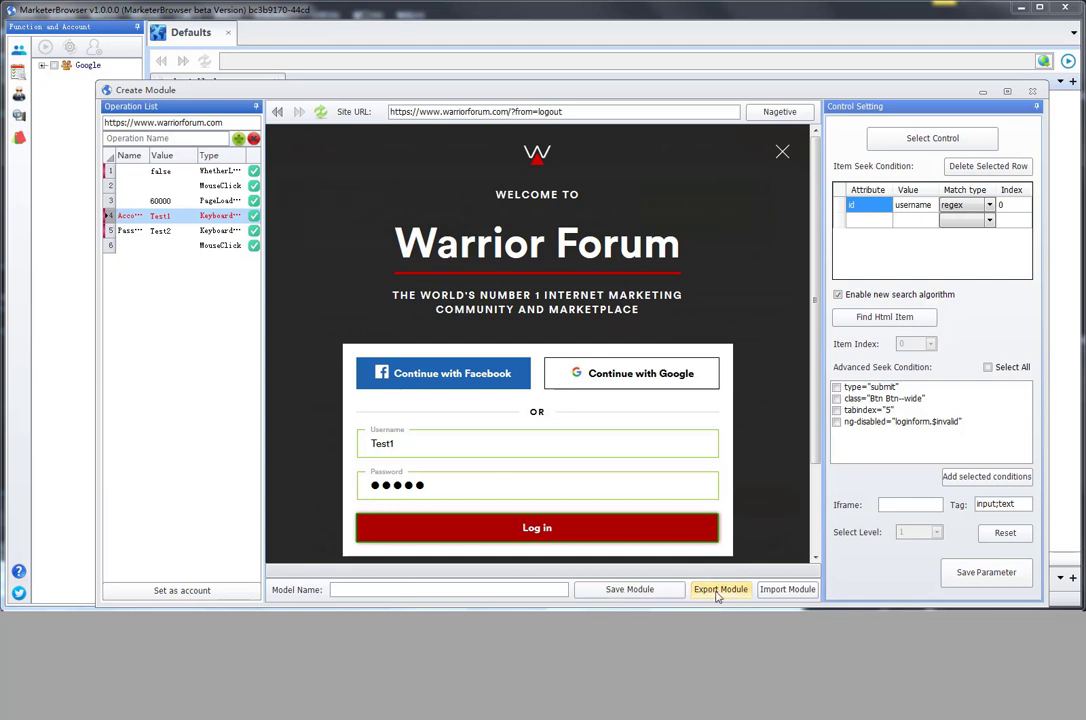
# - Enter 'Warrior' as the Model Name and save the module
pyautogui.click(720, 589)
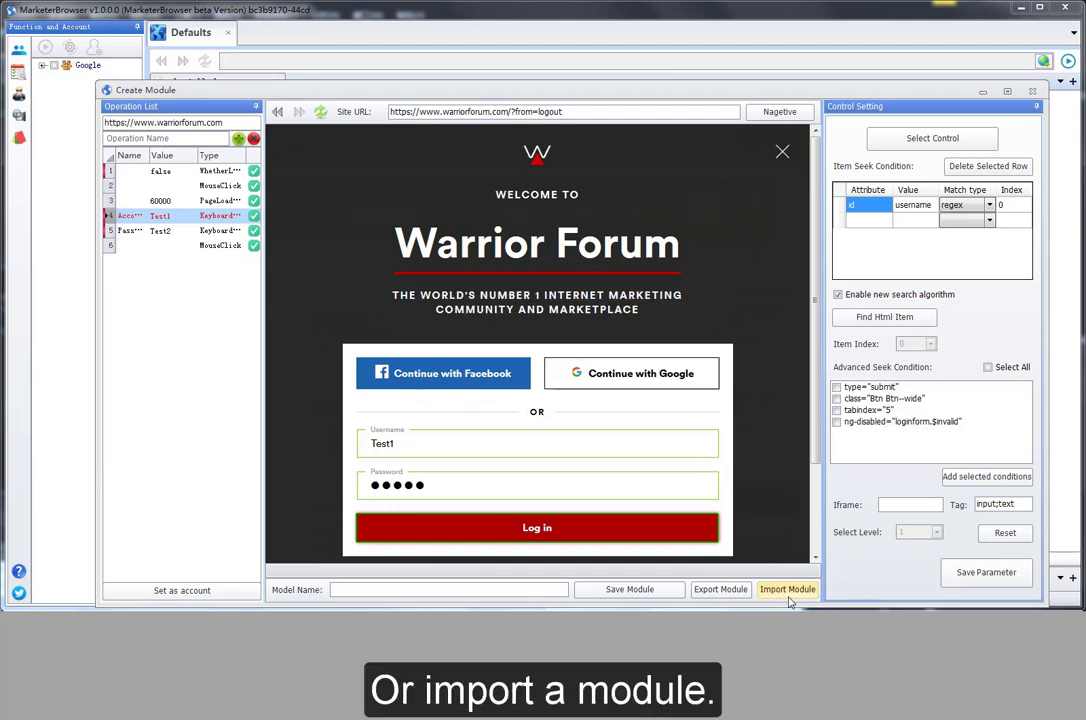
pyautogui.moveTo(788, 595)
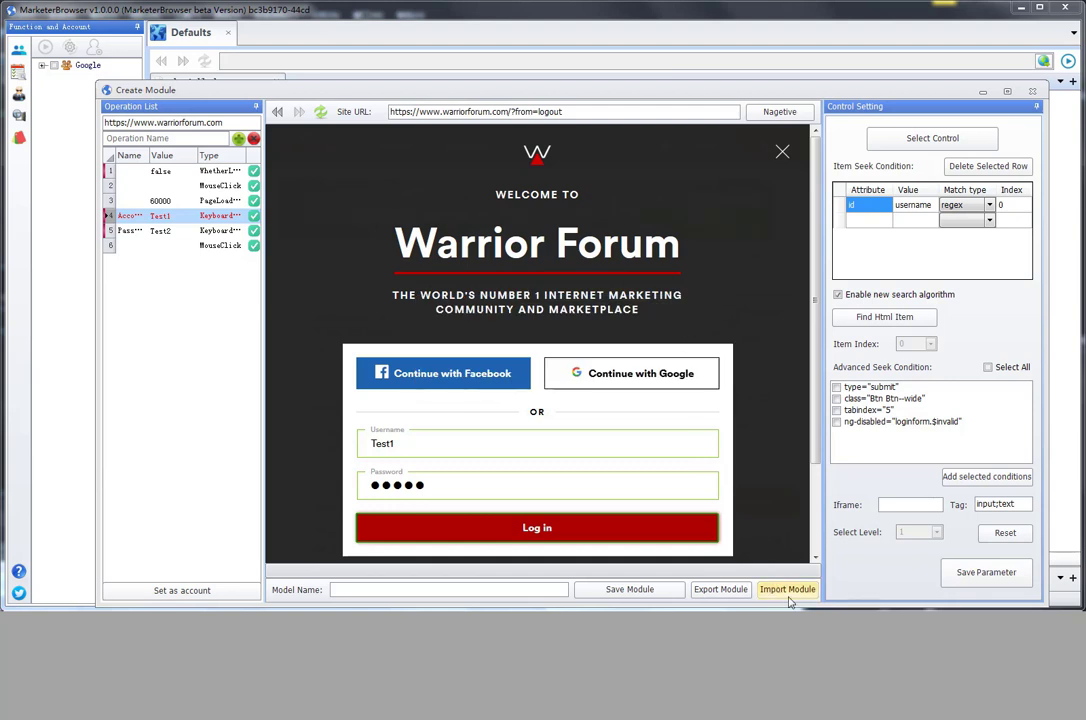
pyautogui.moveTo(485, 605)
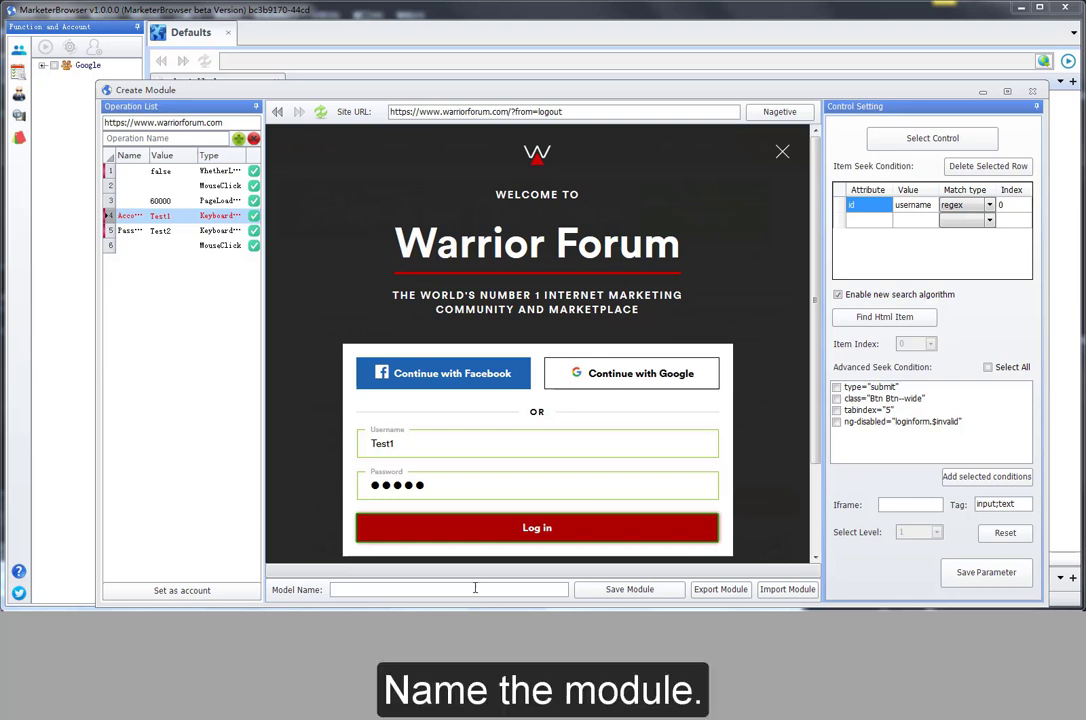
pyautogui.write('Warrior')
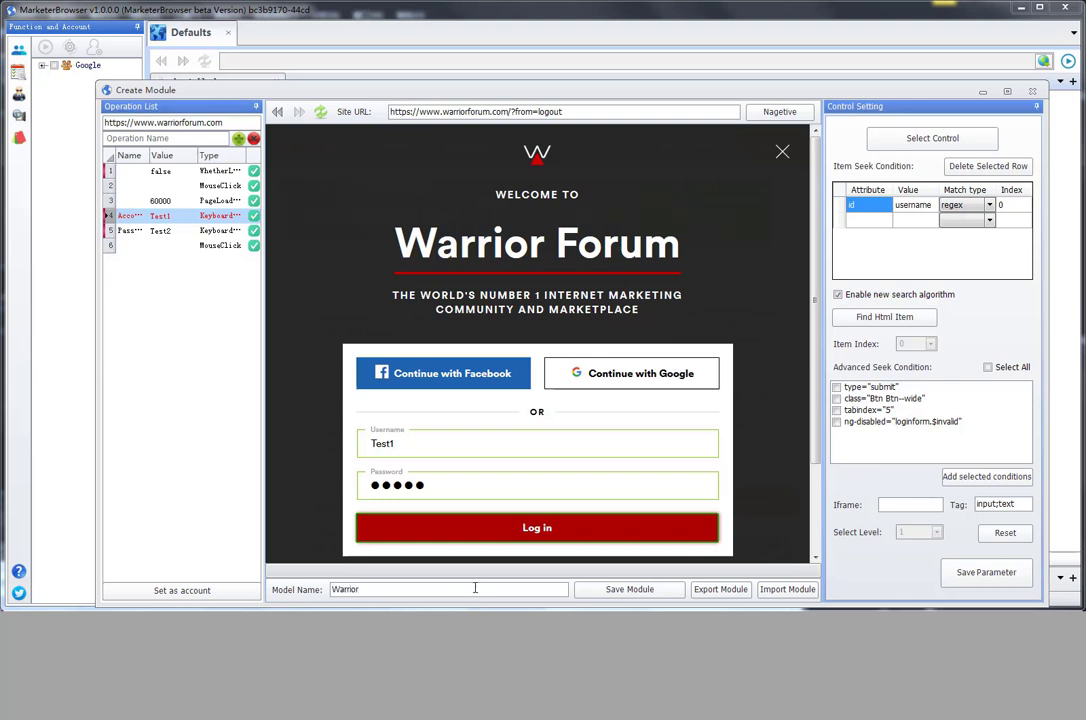
pyautogui.click(630, 589)
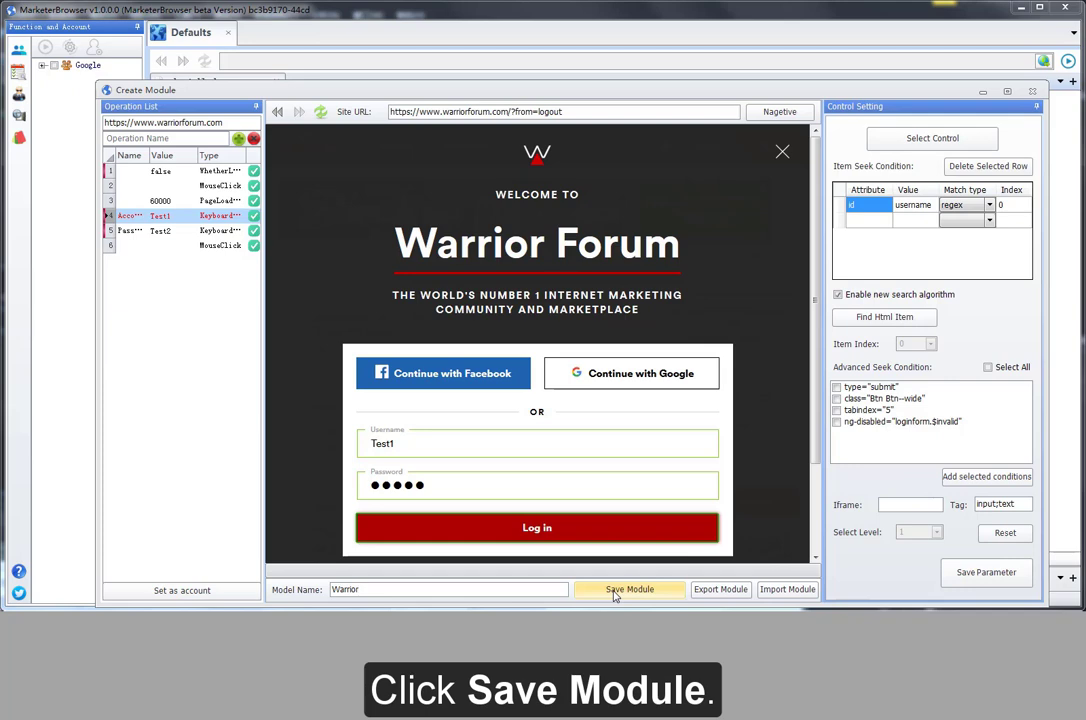
pyautogui.click(629, 589)
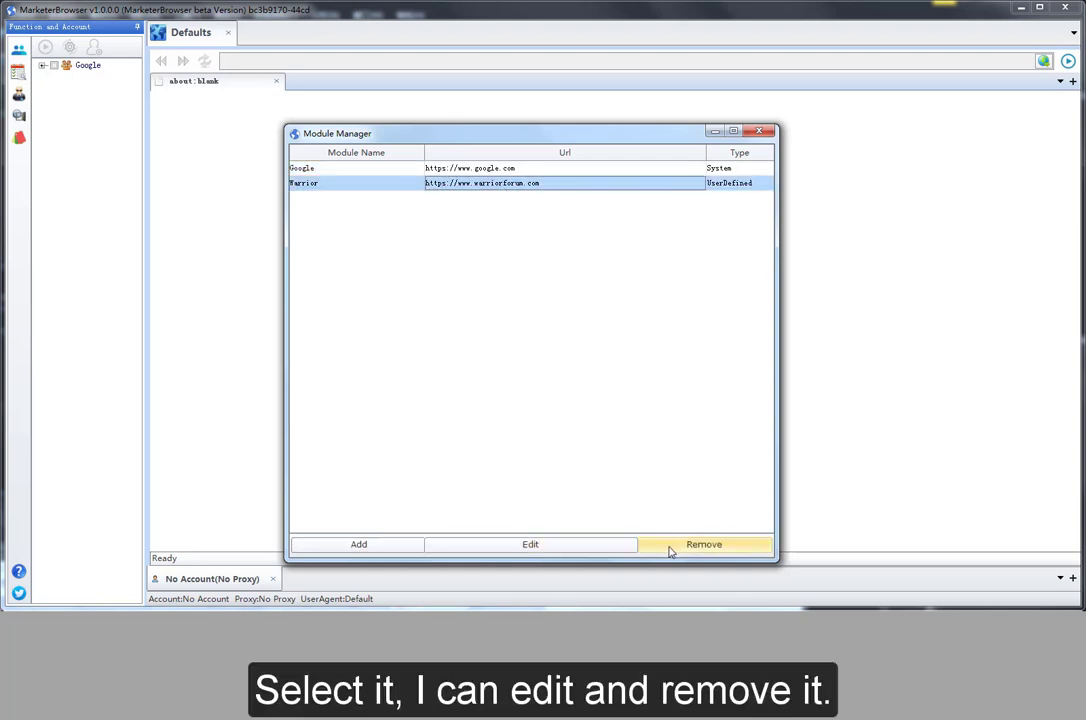
pyautogui.moveTo(518, 333)
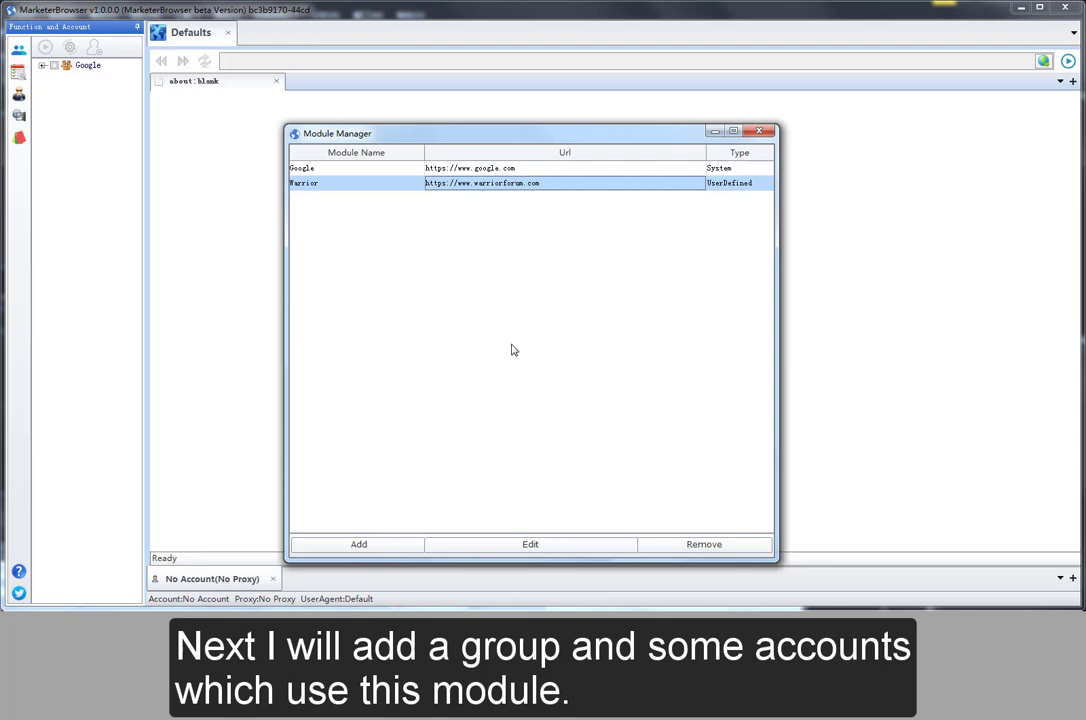
pyautogui.moveTo(584, 314)
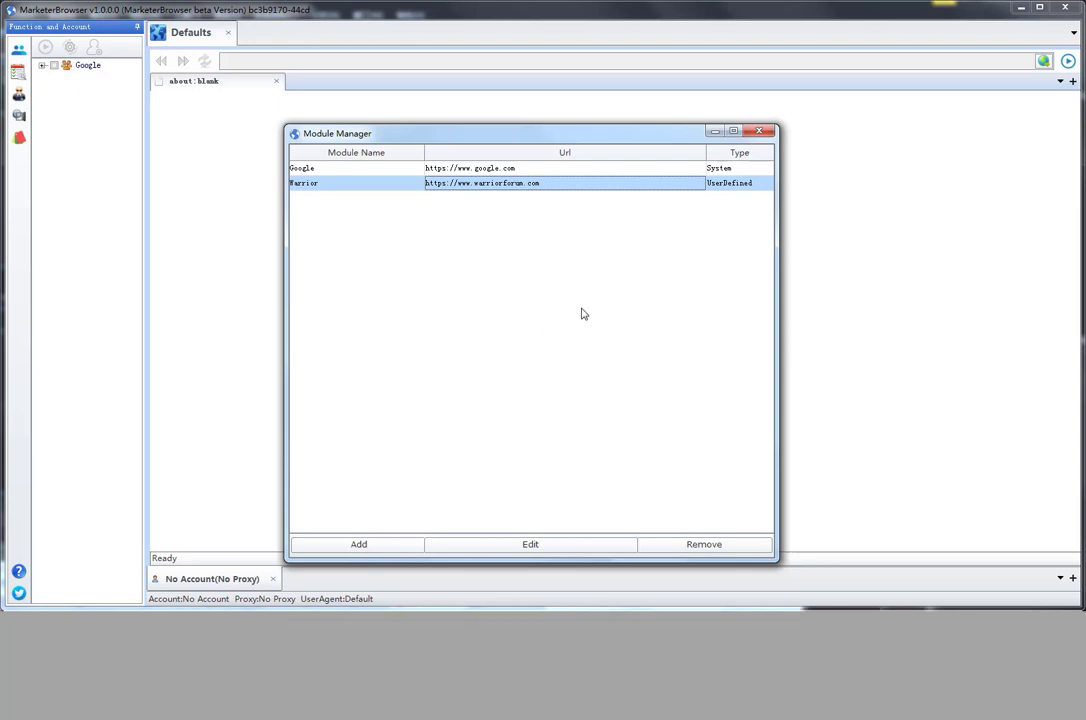
# - Open the Group Manager, which lists only the Google group
pyautogui.click(759, 131)
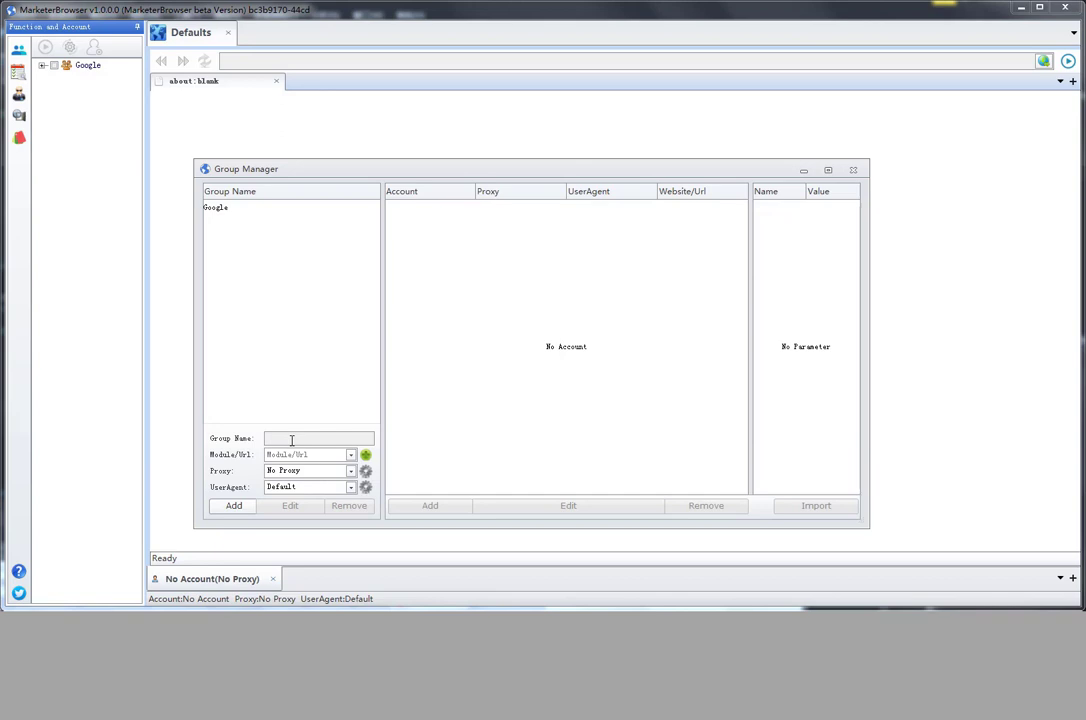
# - Create a 'Warrior' group using the Warrior module and start importing accounts into it
pyautogui.write('Warrior')
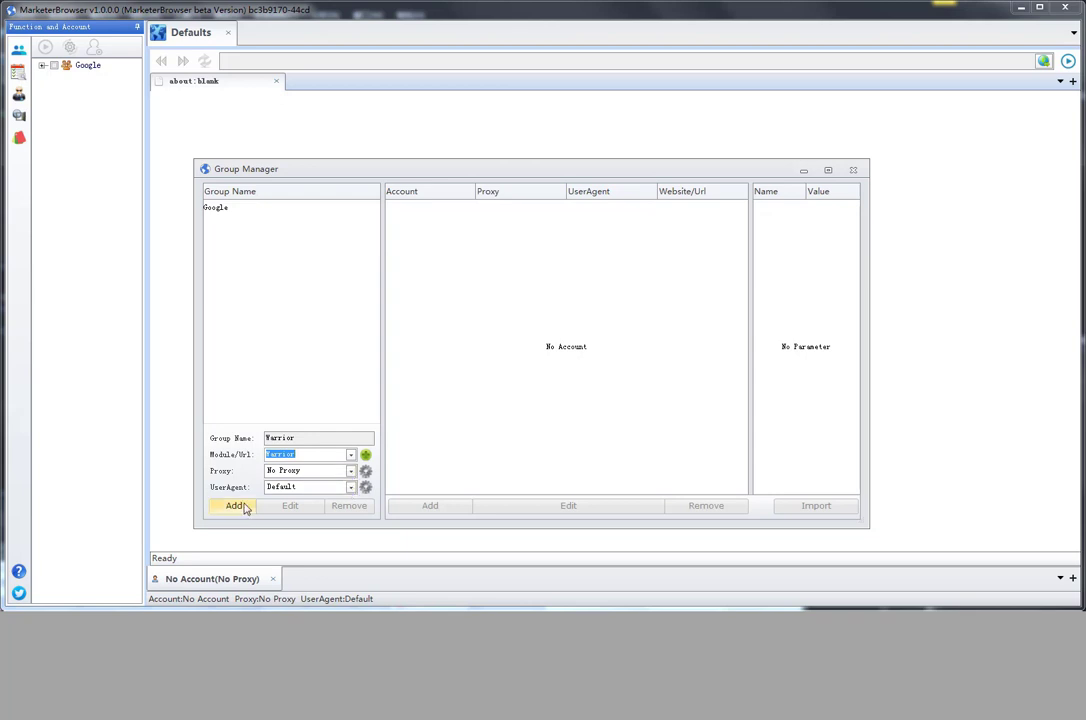
pyautogui.click(234, 505)
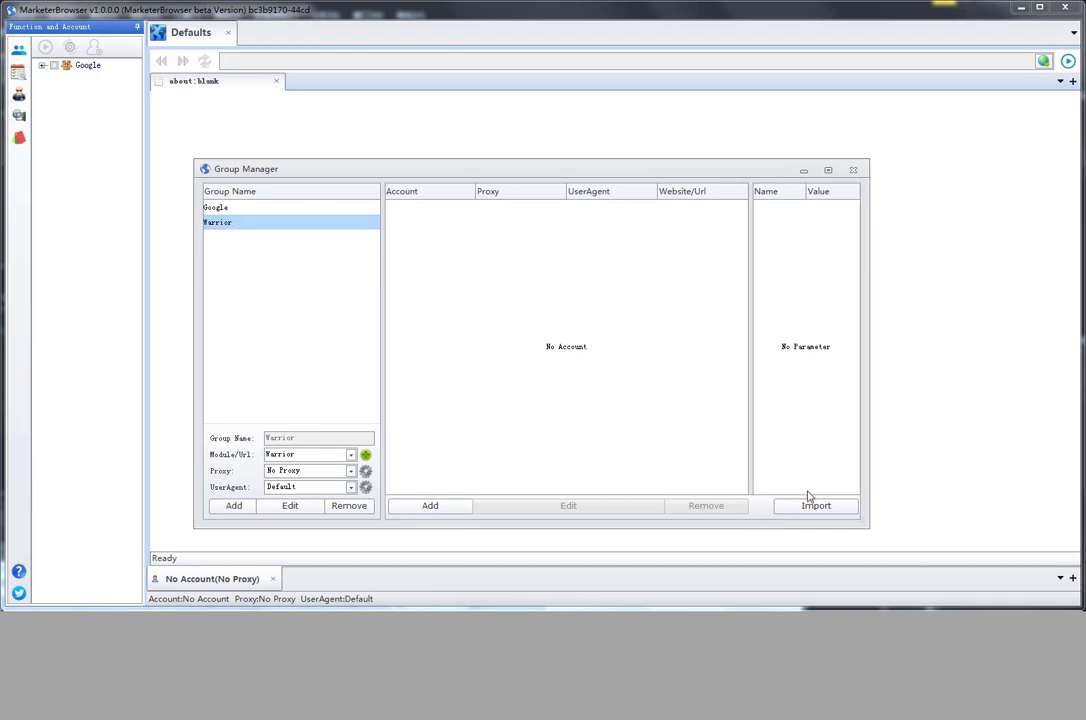
pyautogui.click(816, 505)
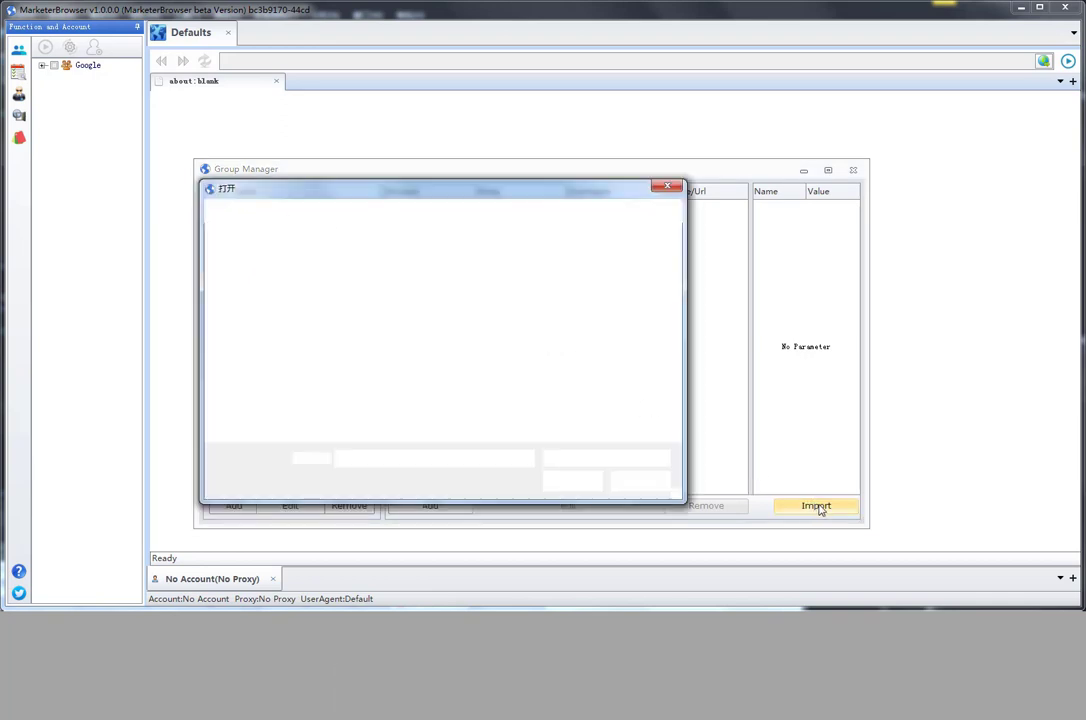
# - Import three accounts from the text file, mapping column one to Account and column two to Password
pyautogui.click(816, 505)
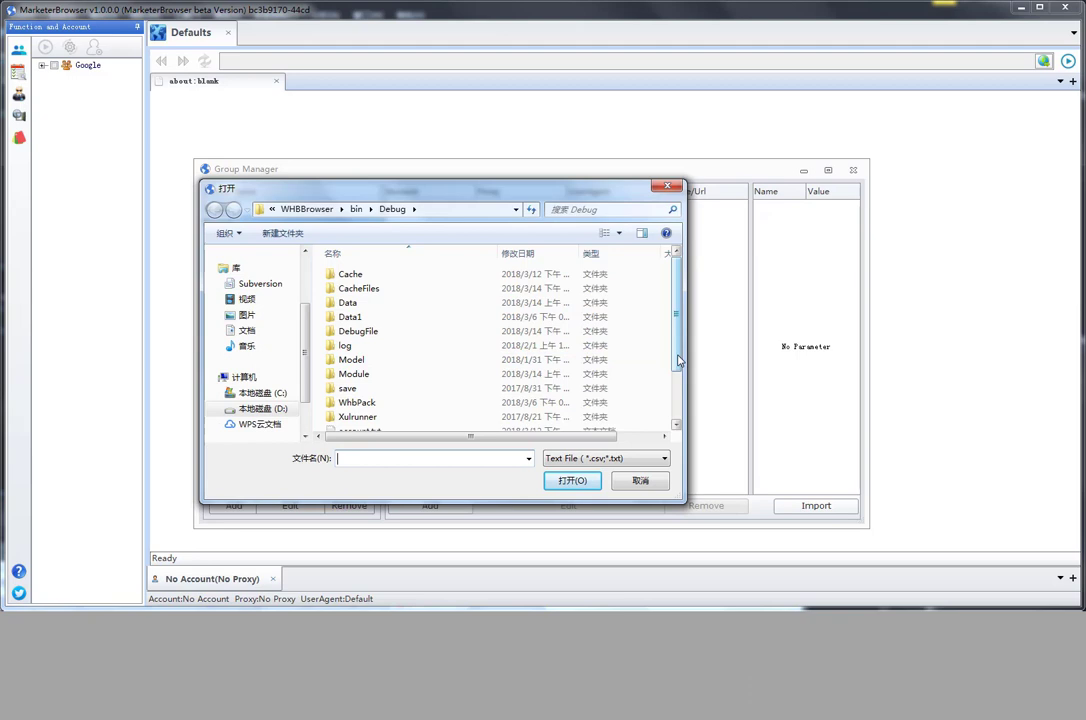
pyautogui.click(572, 481)
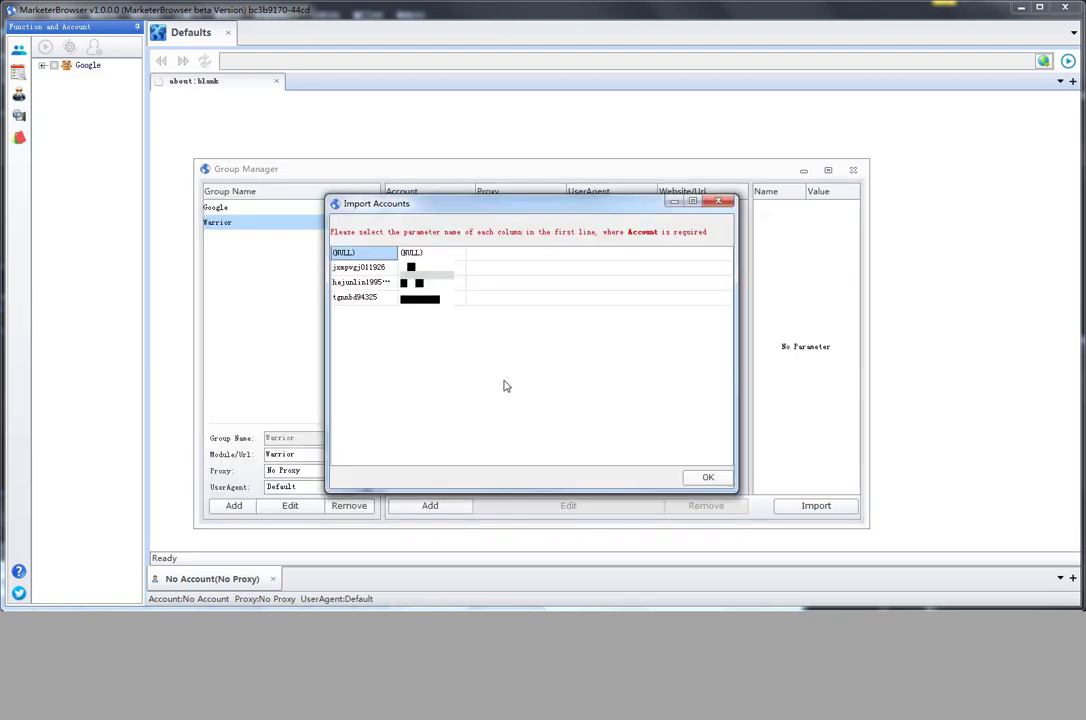
pyautogui.click(388, 252)
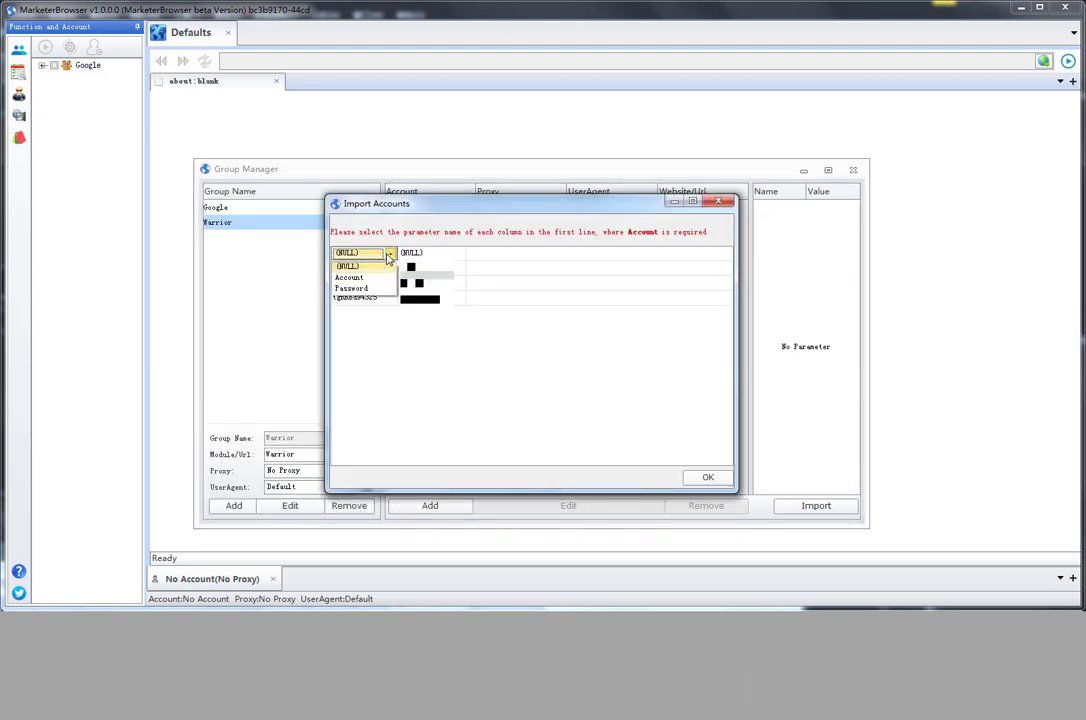
pyautogui.click(349, 276)
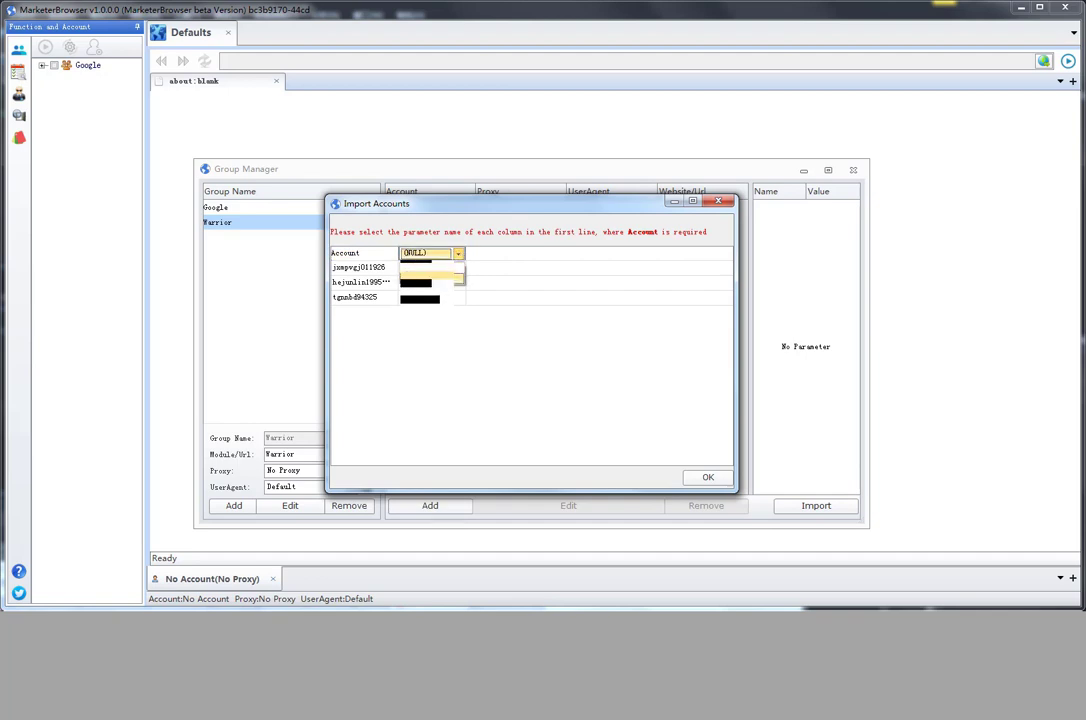
pyautogui.click(708, 477)
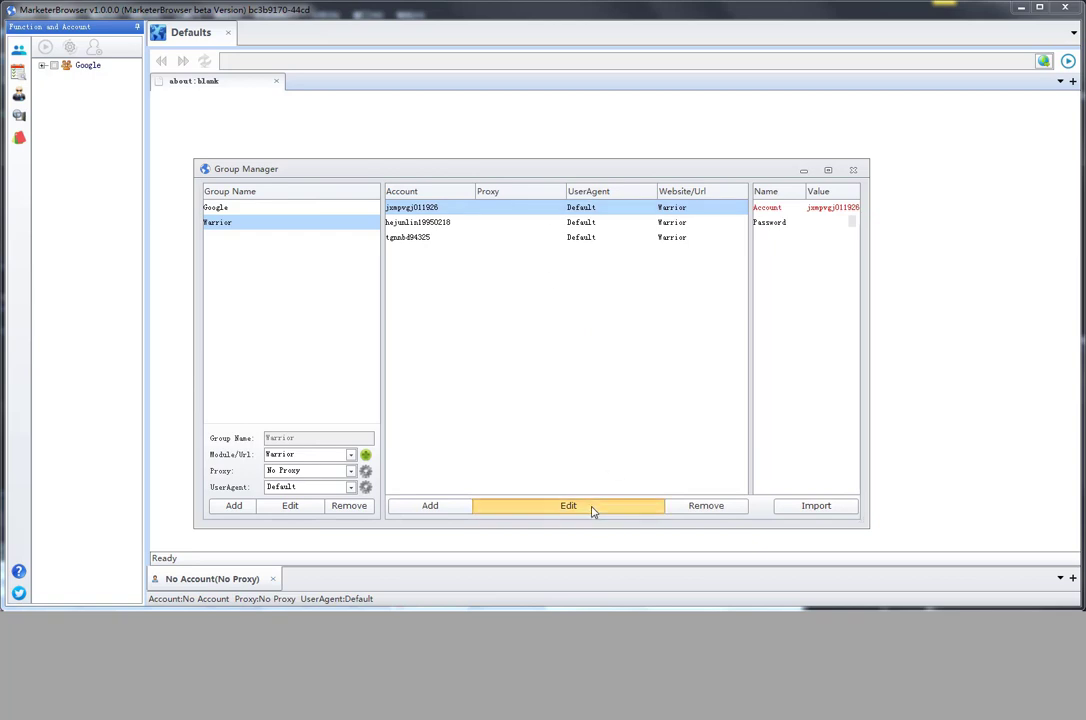
# - Give the three accounts proxies and Chrome 60, Firefox 58, Edge user agents, then close Group Manager
pyautogui.click(568, 505)
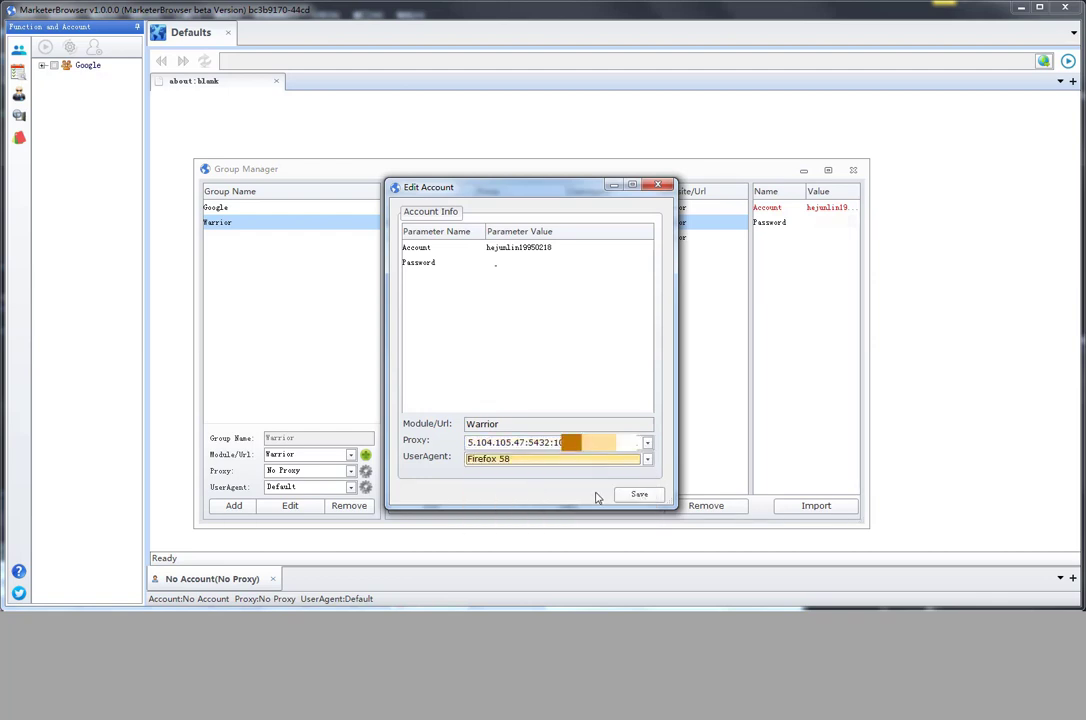
pyautogui.click(639, 494)
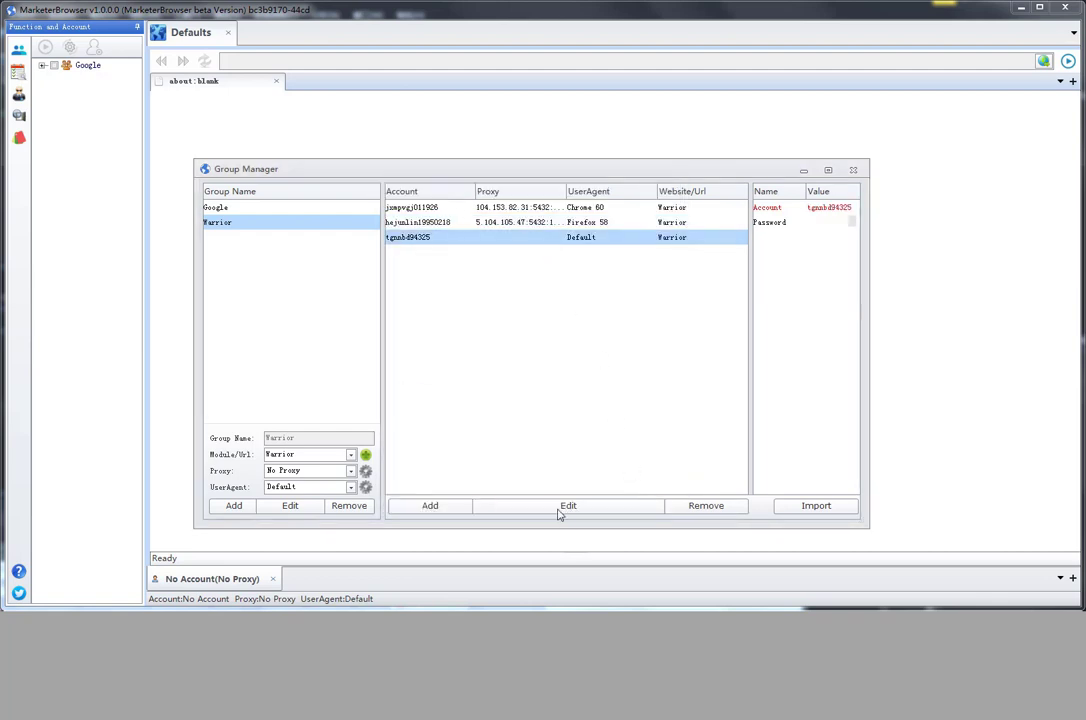
pyautogui.click(568, 505)
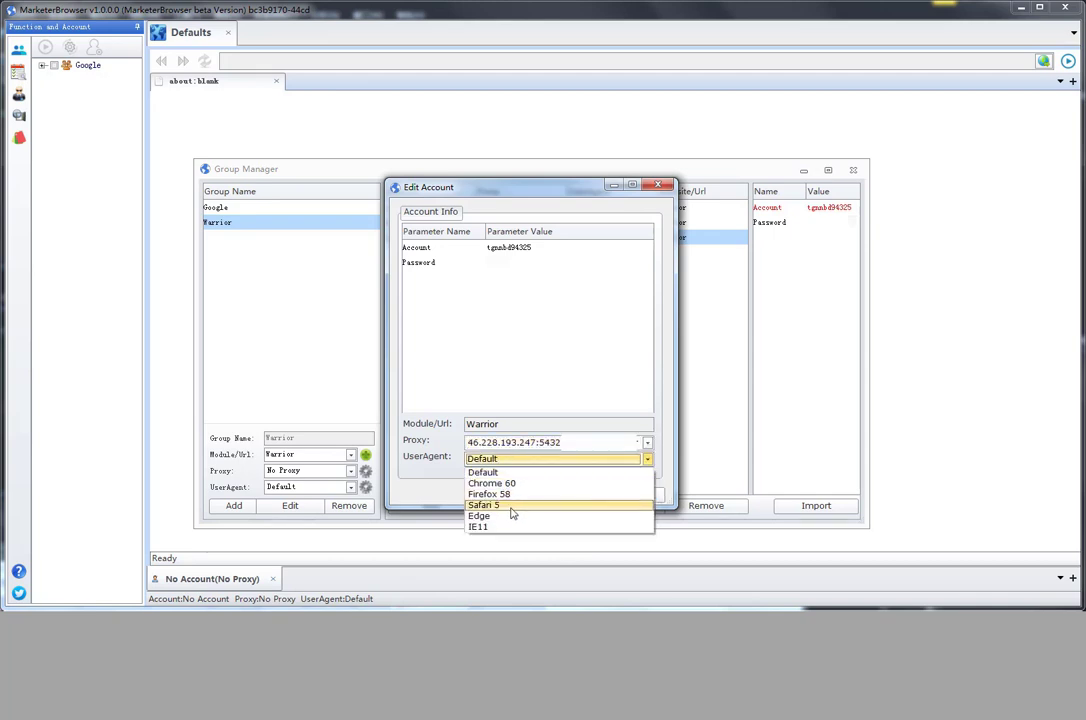
pyautogui.click(479, 515)
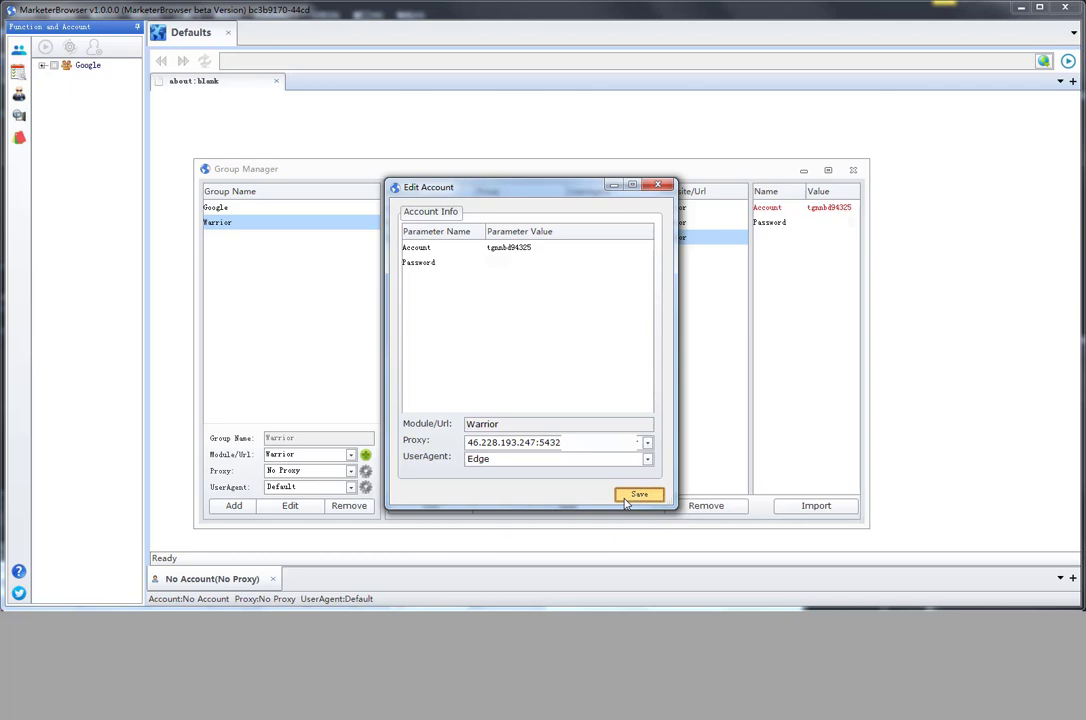
pyautogui.click(639, 495)
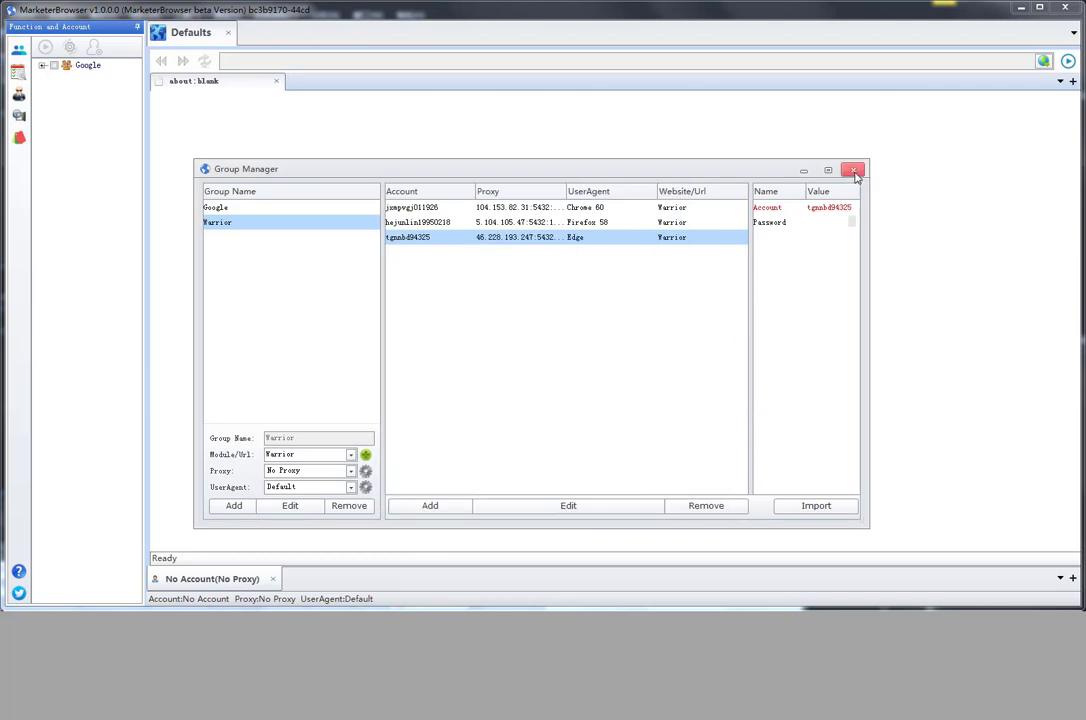
pyautogui.click(853, 169)
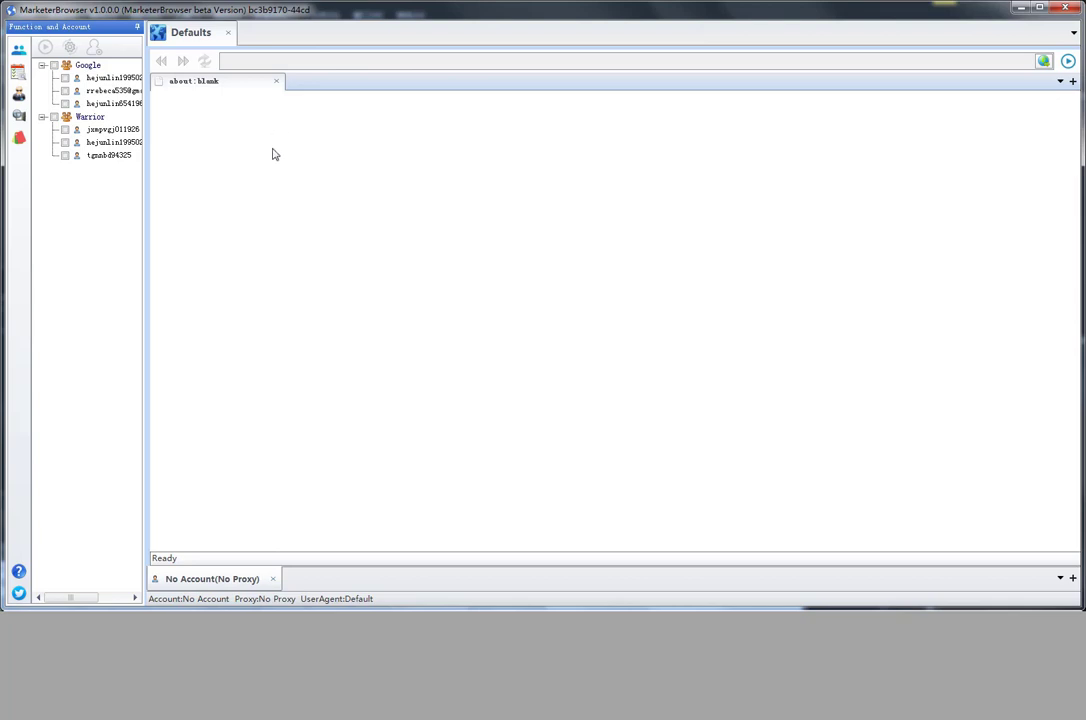
# - Collapse Google, check the Warrior group's three accounts, and launch them
pyautogui.click(44, 65)
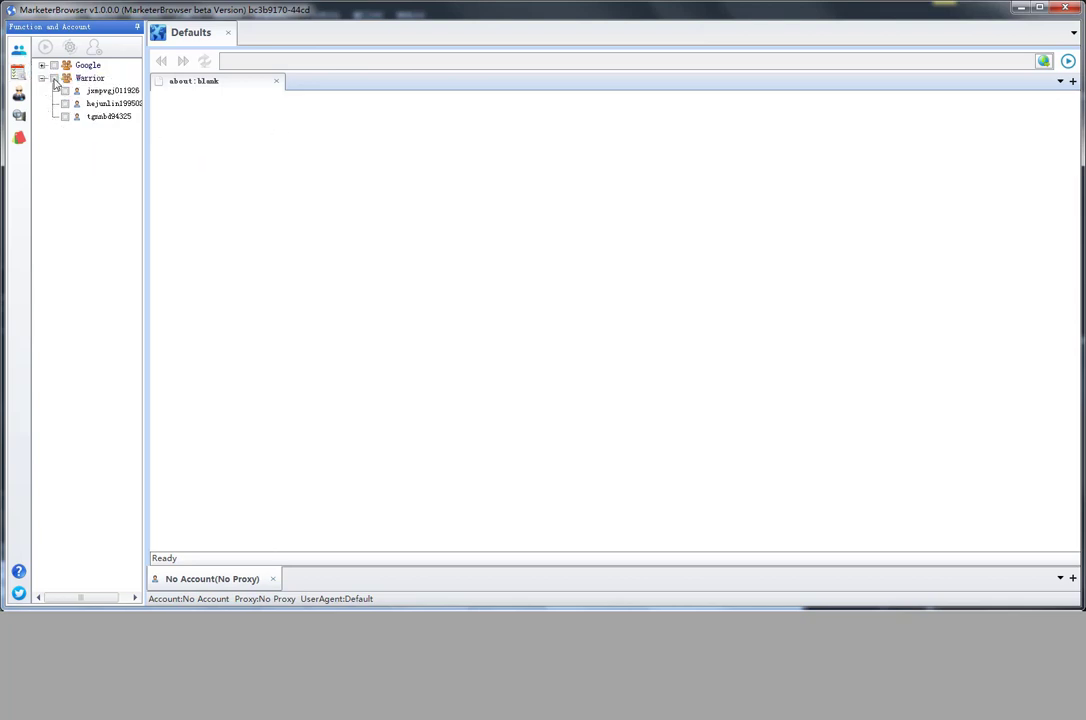
pyautogui.click(90, 78)
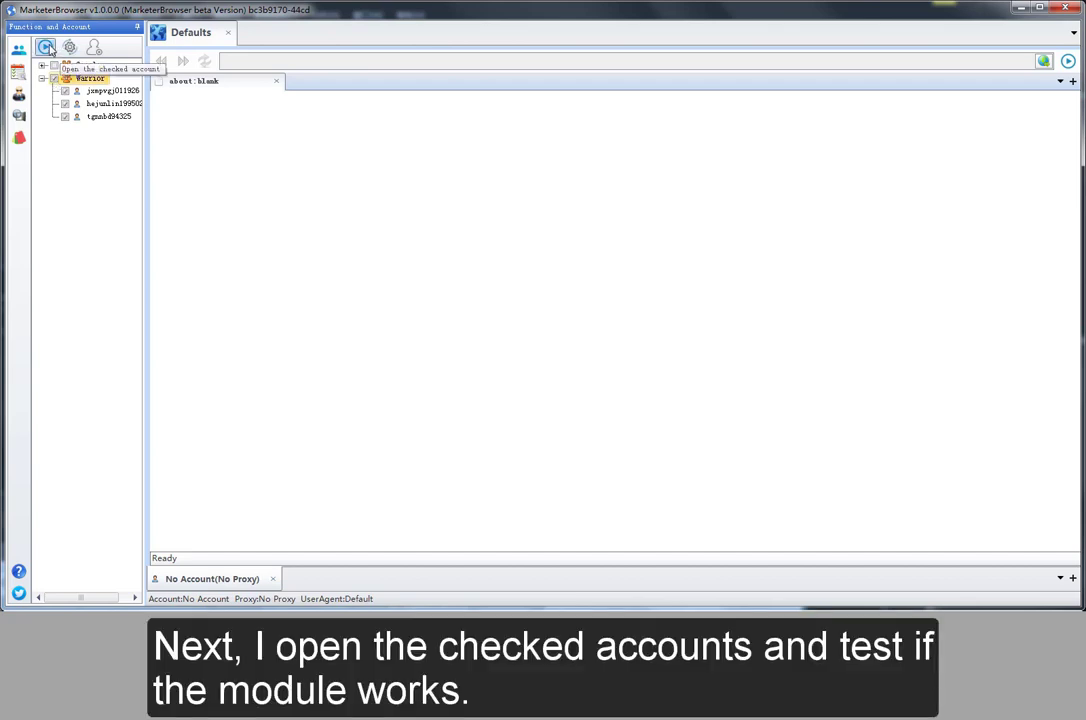
pyautogui.click(45, 47)
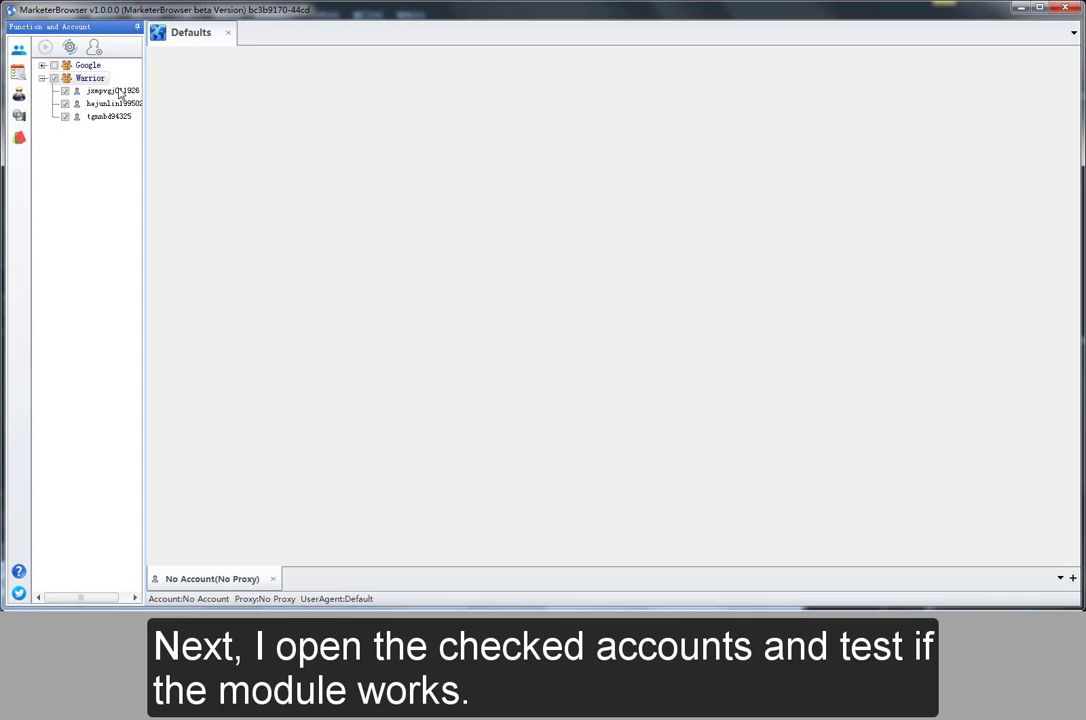
pyautogui.doubleClick(100, 90)
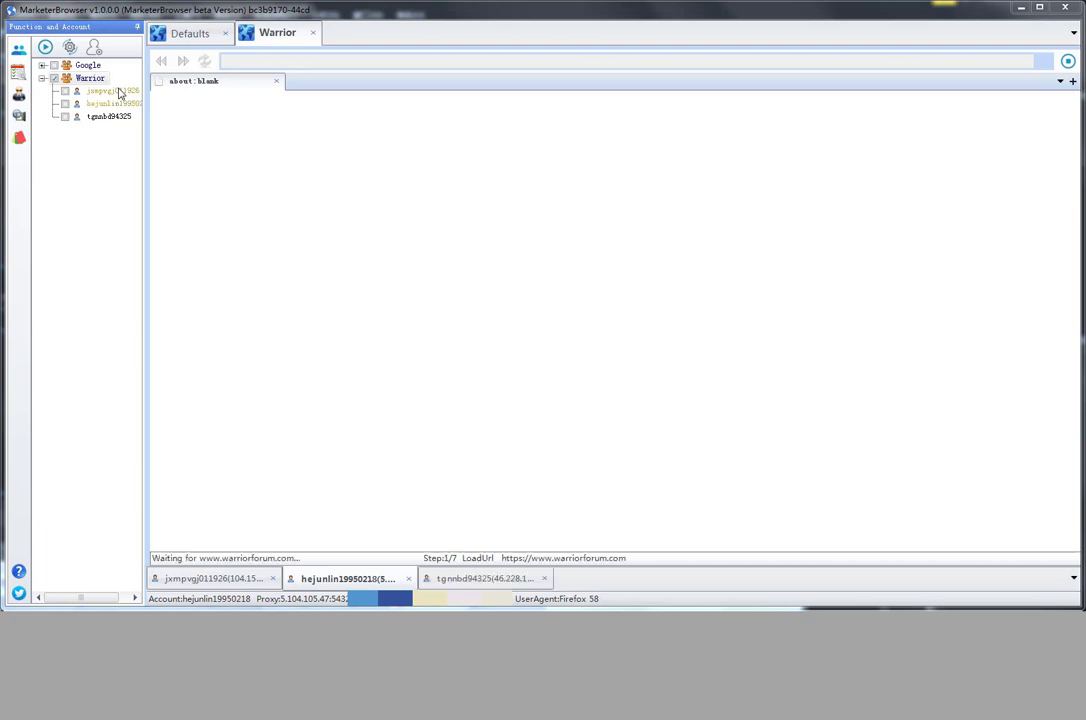
pyautogui.click(485, 578)
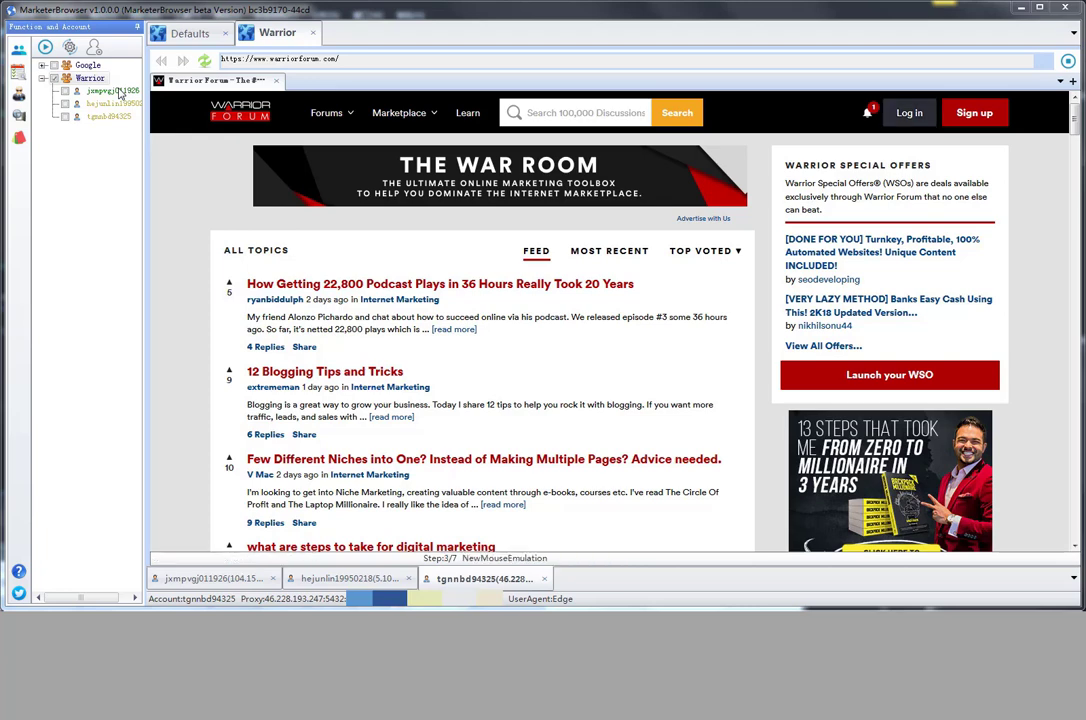
pyautogui.click(908, 112)
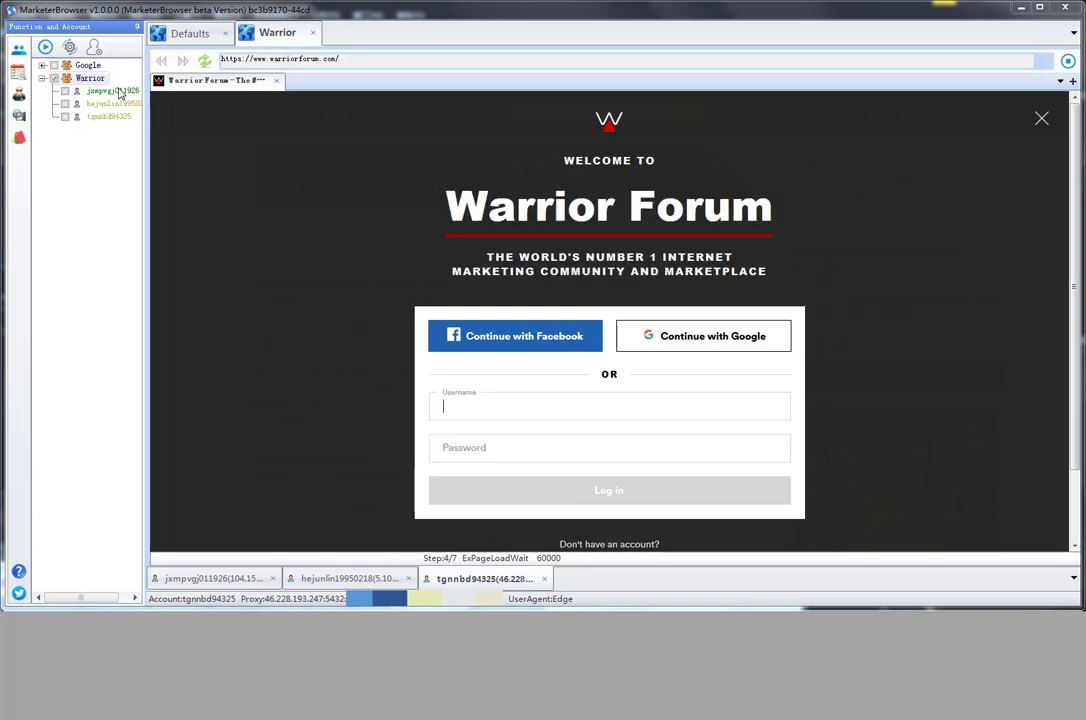
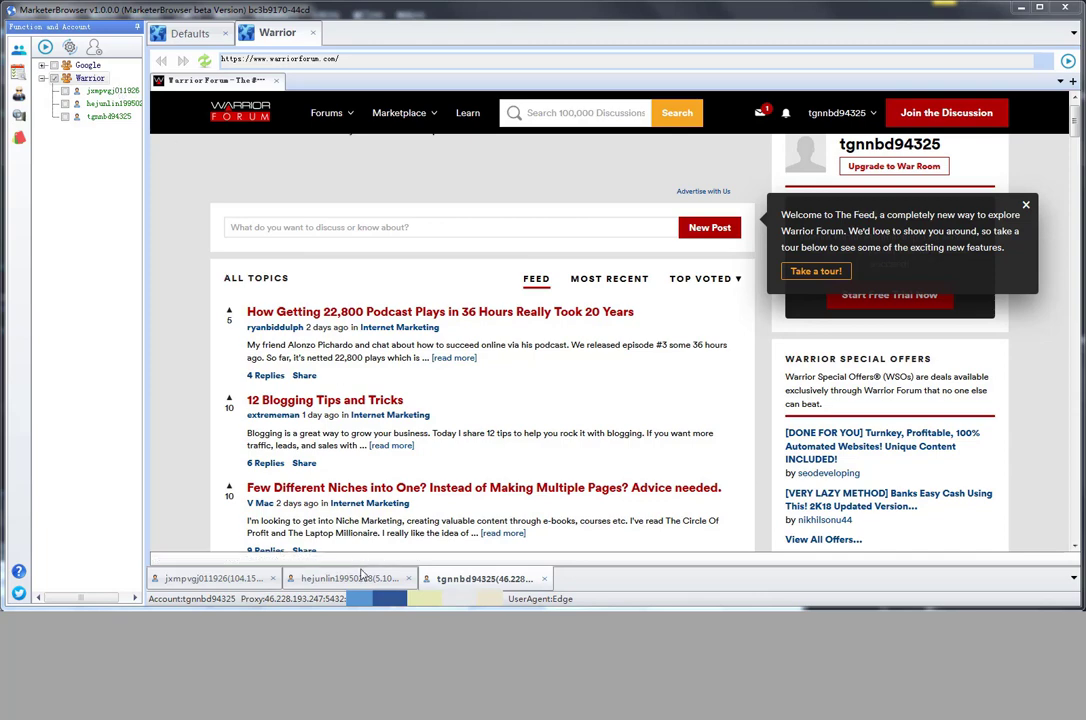
pyautogui.click(350, 578)
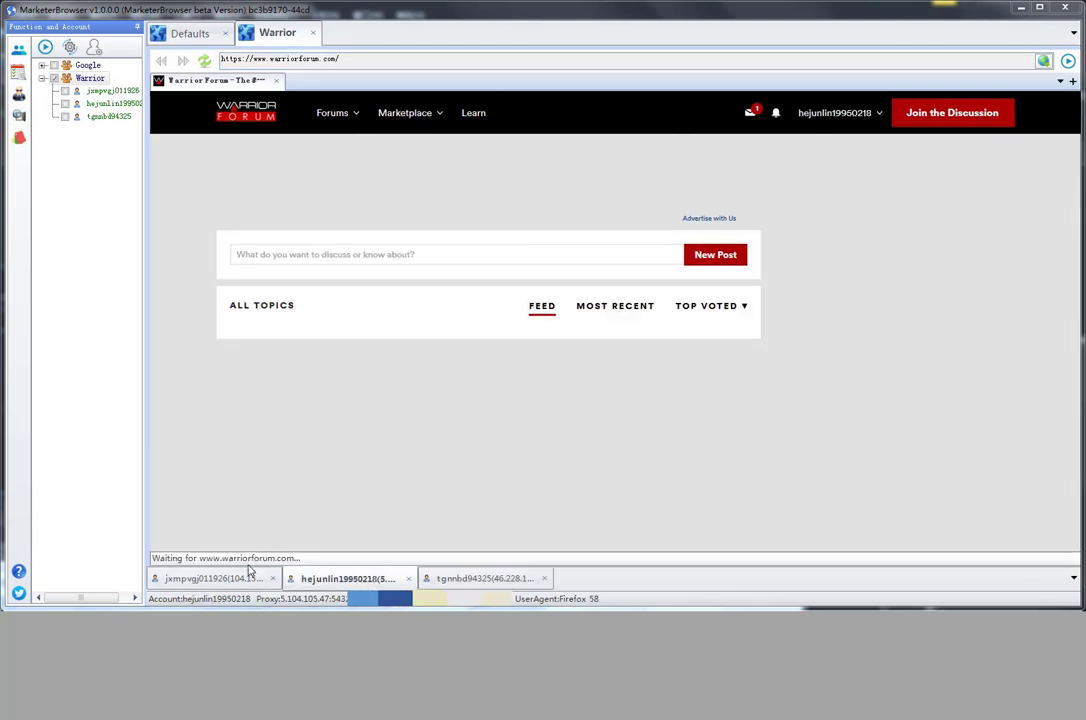